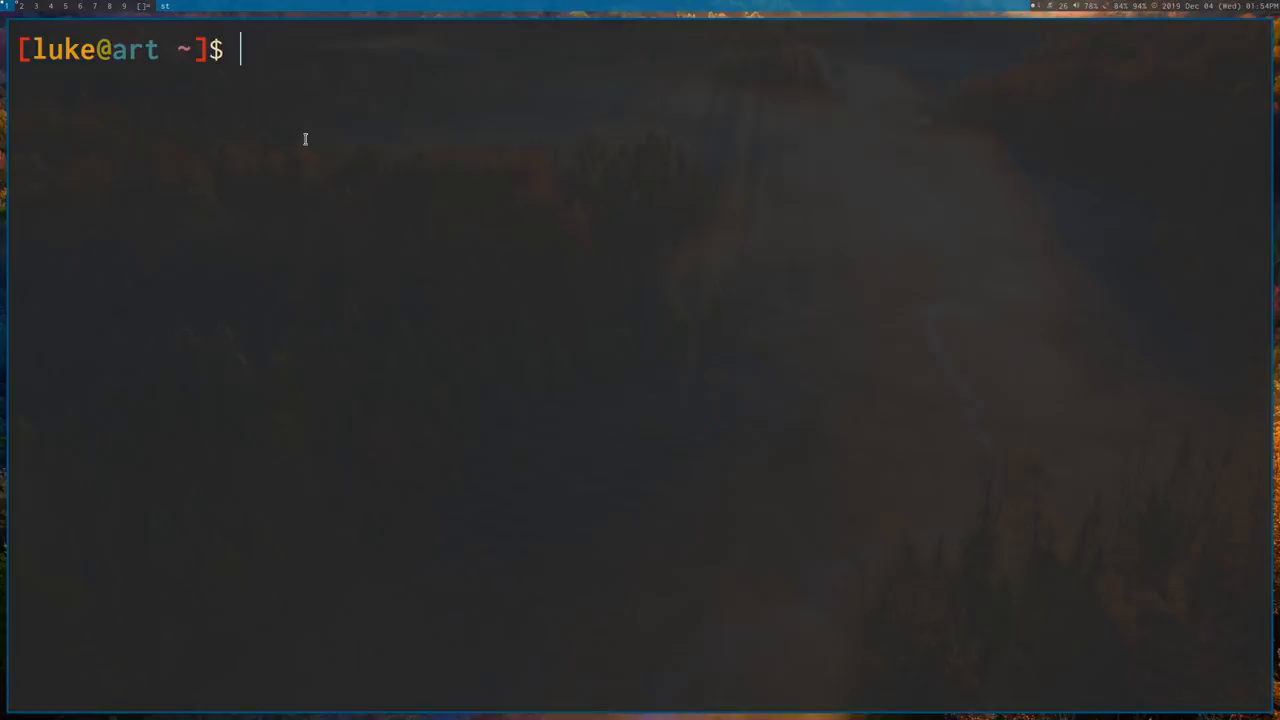
mouse_move(376, 204)
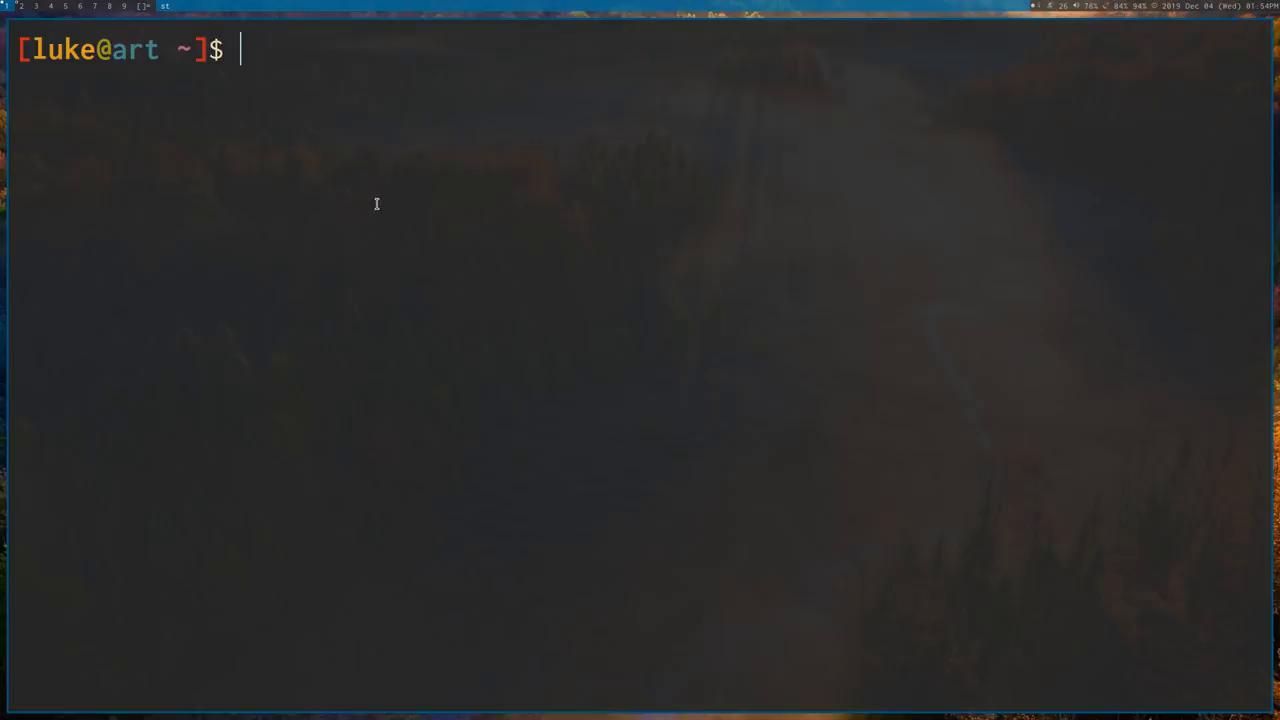
Change the working directory to ~/.config/i3.
text(cd ~/.config/i3)
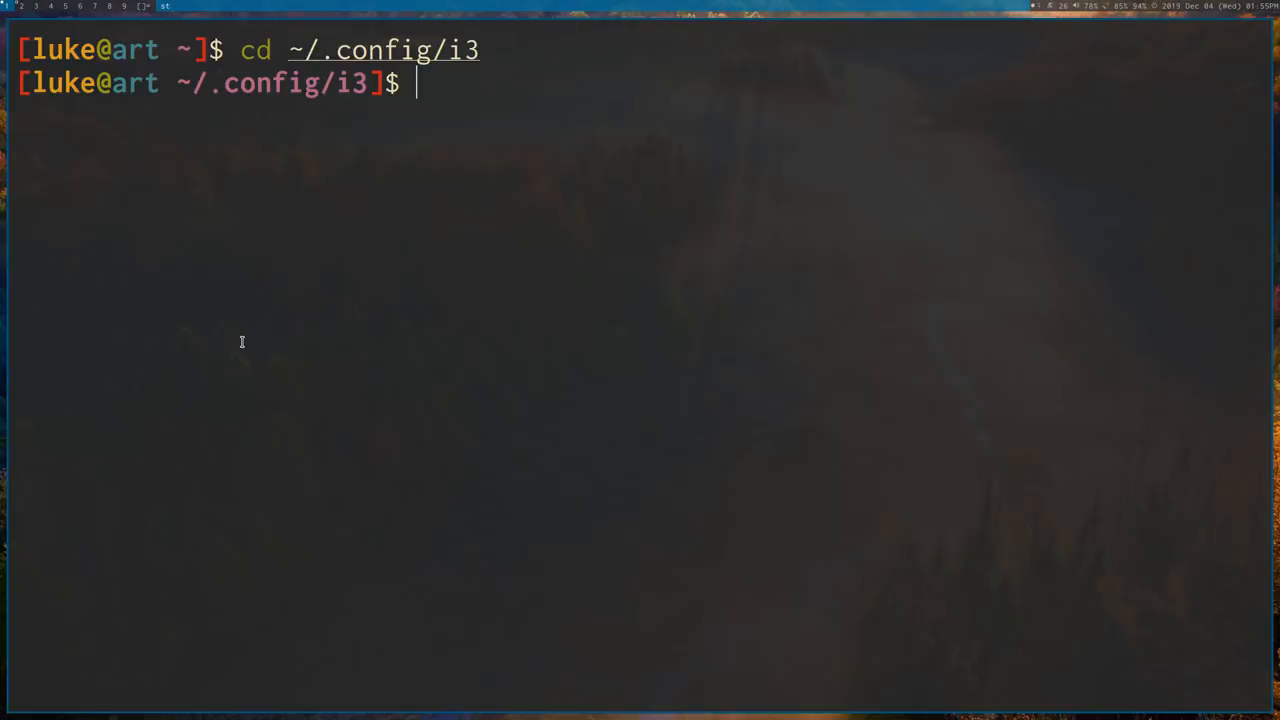
Enter the pipeline cat config | grep i3 to show the config lines containing i3.
text(cat)
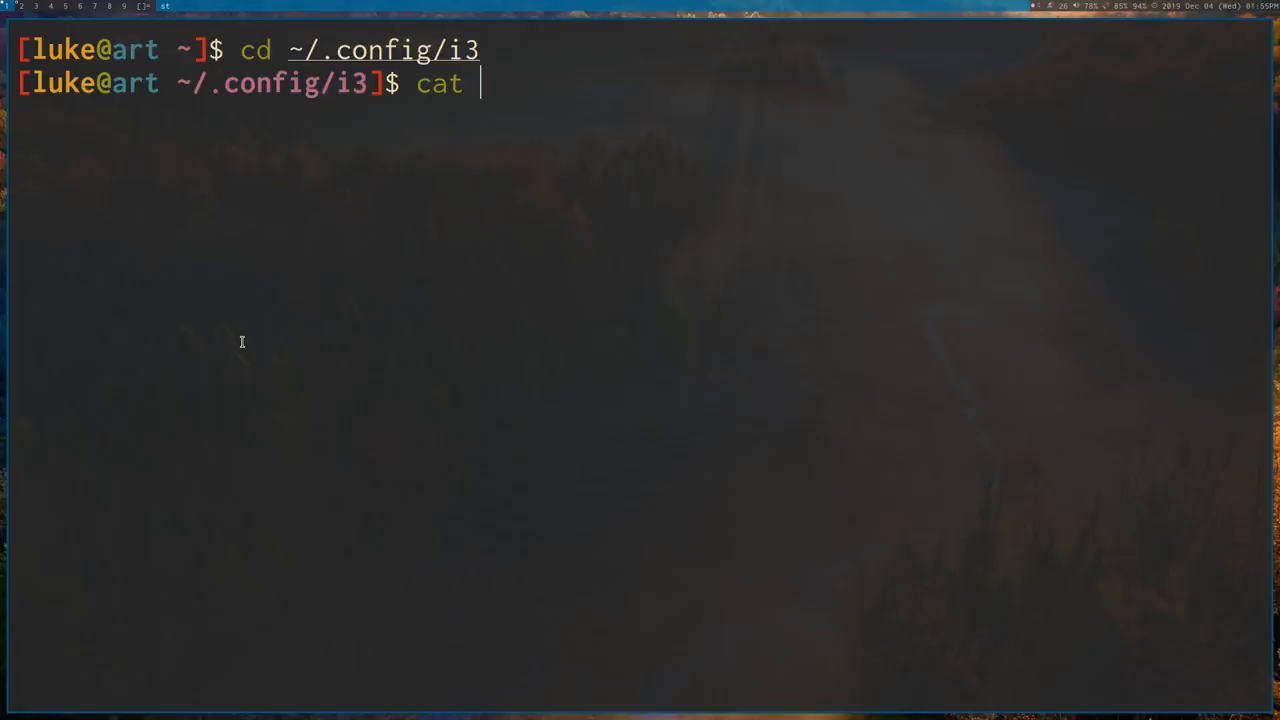
text(gre)
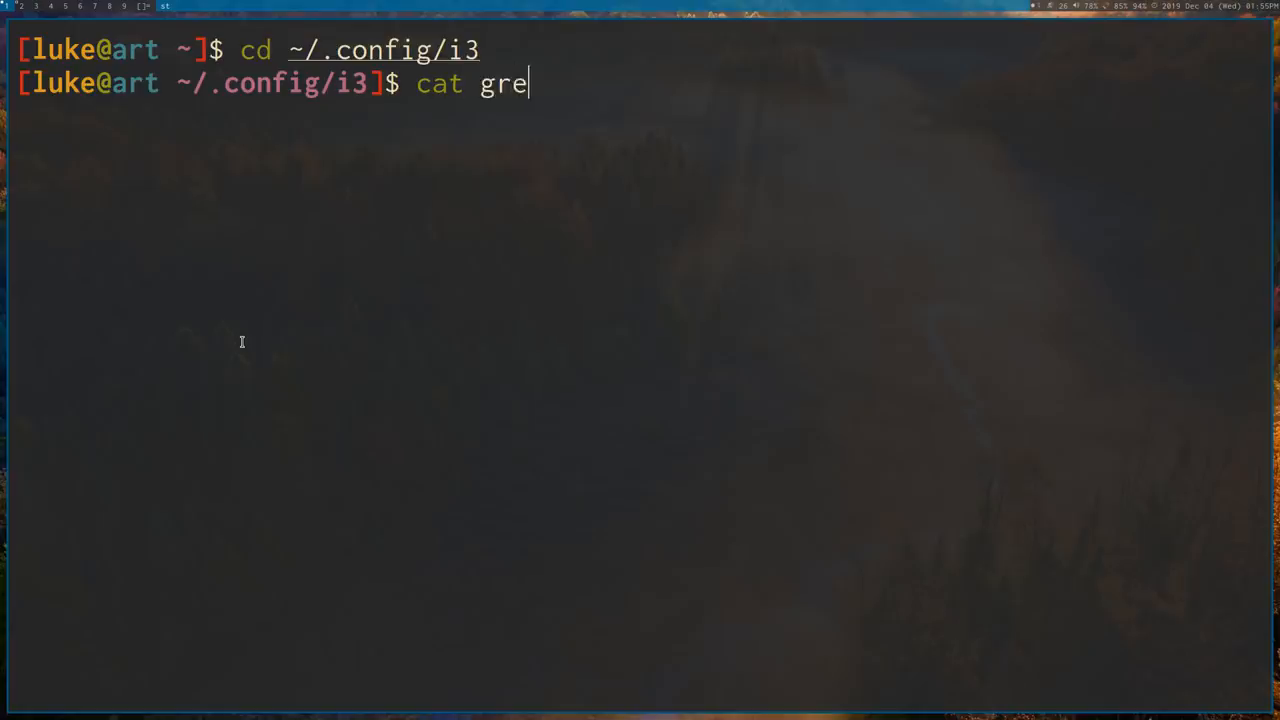
key(Tab)
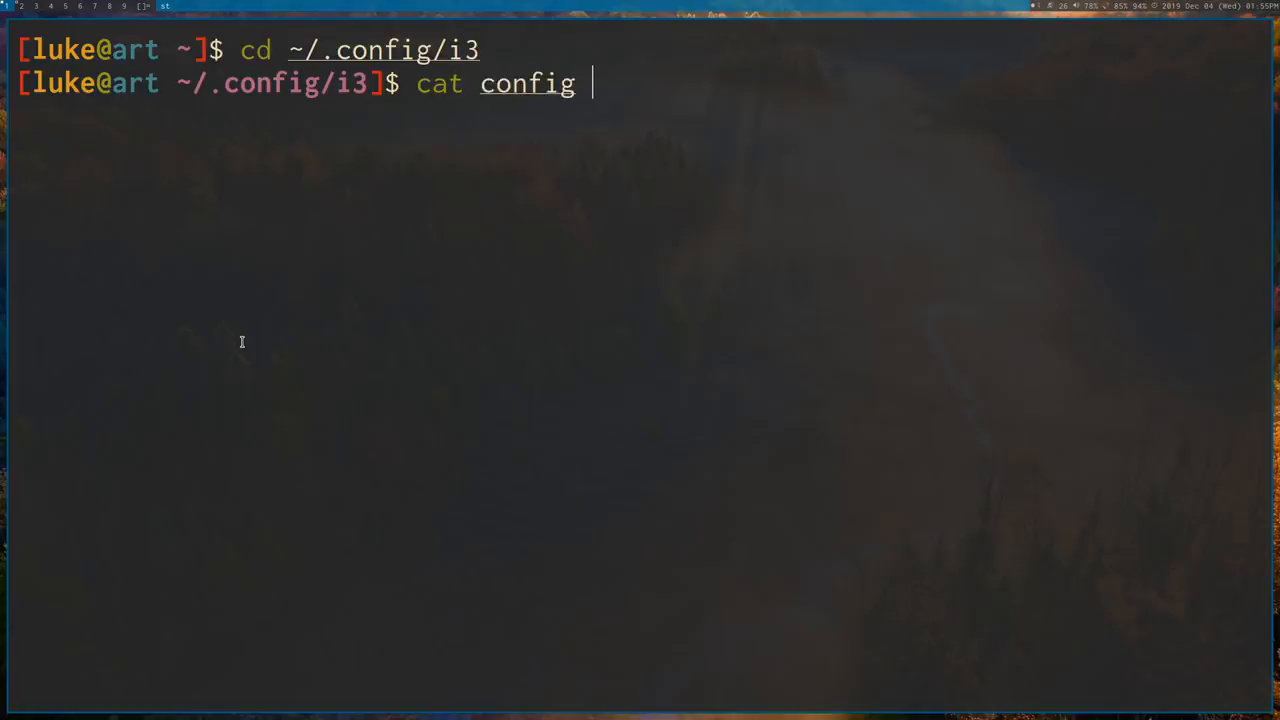
mouse_move(385, 283)
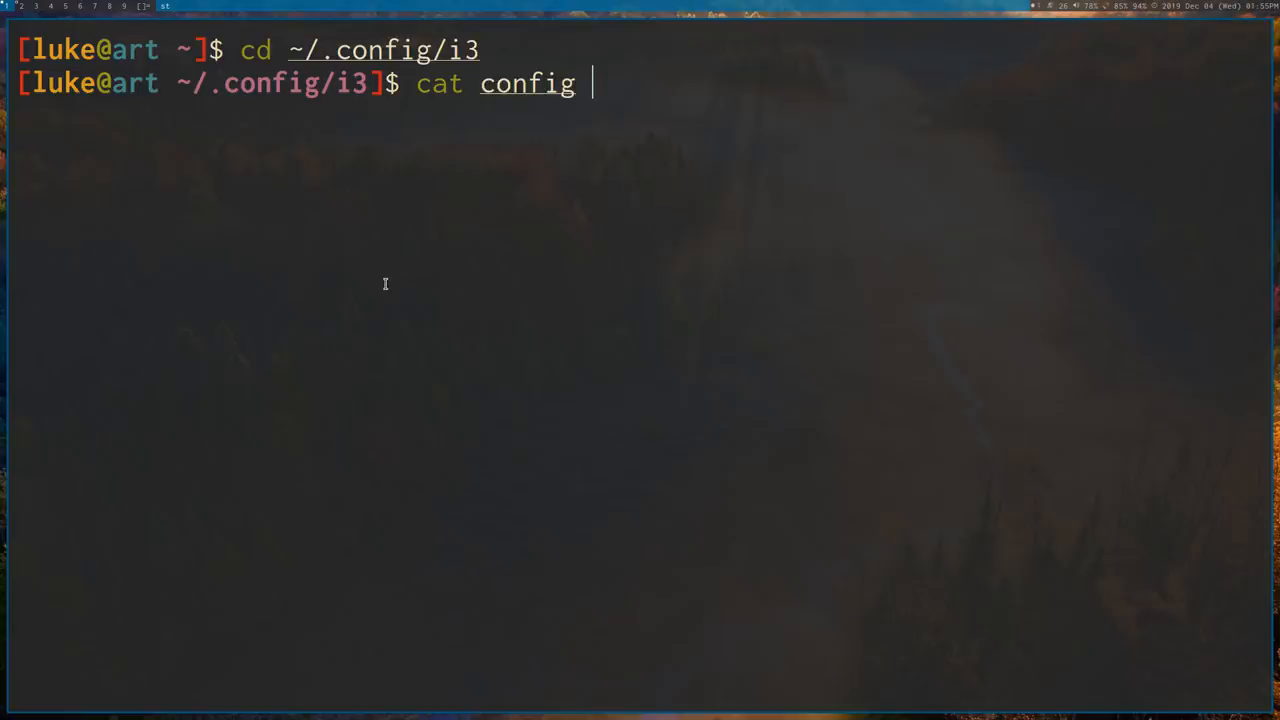
text(| g)
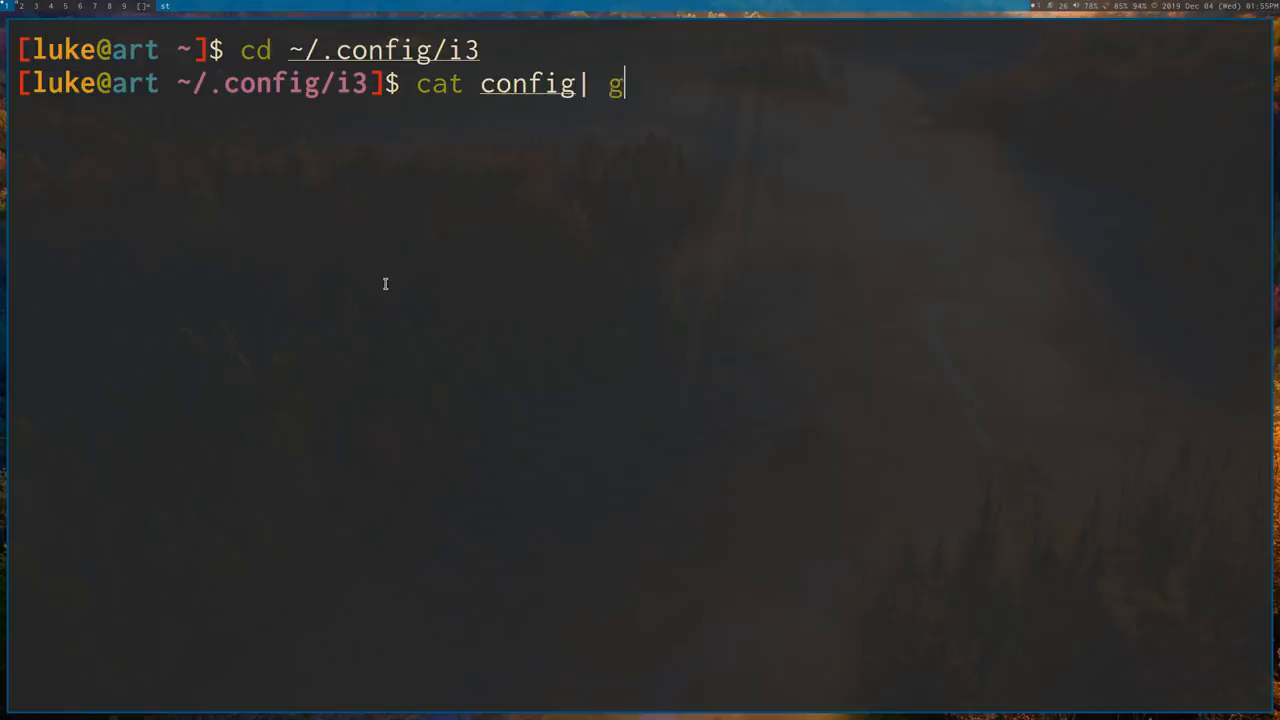
text(rep)
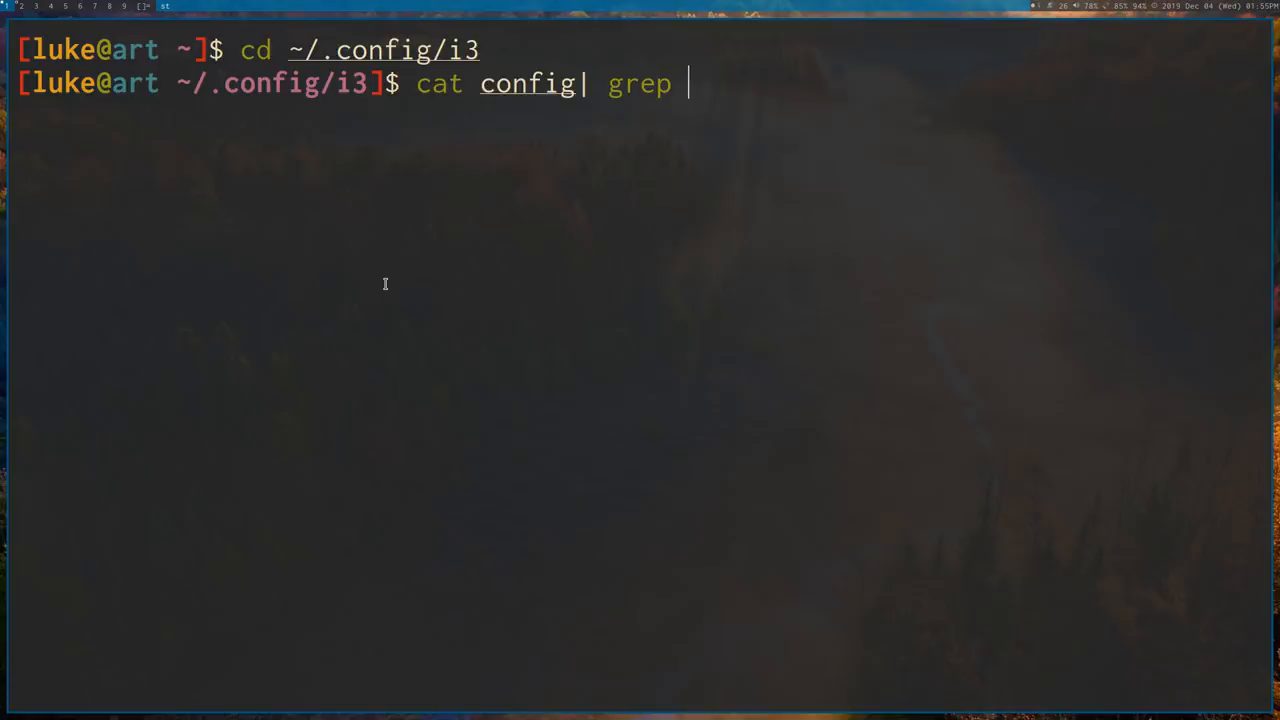
text(i3)
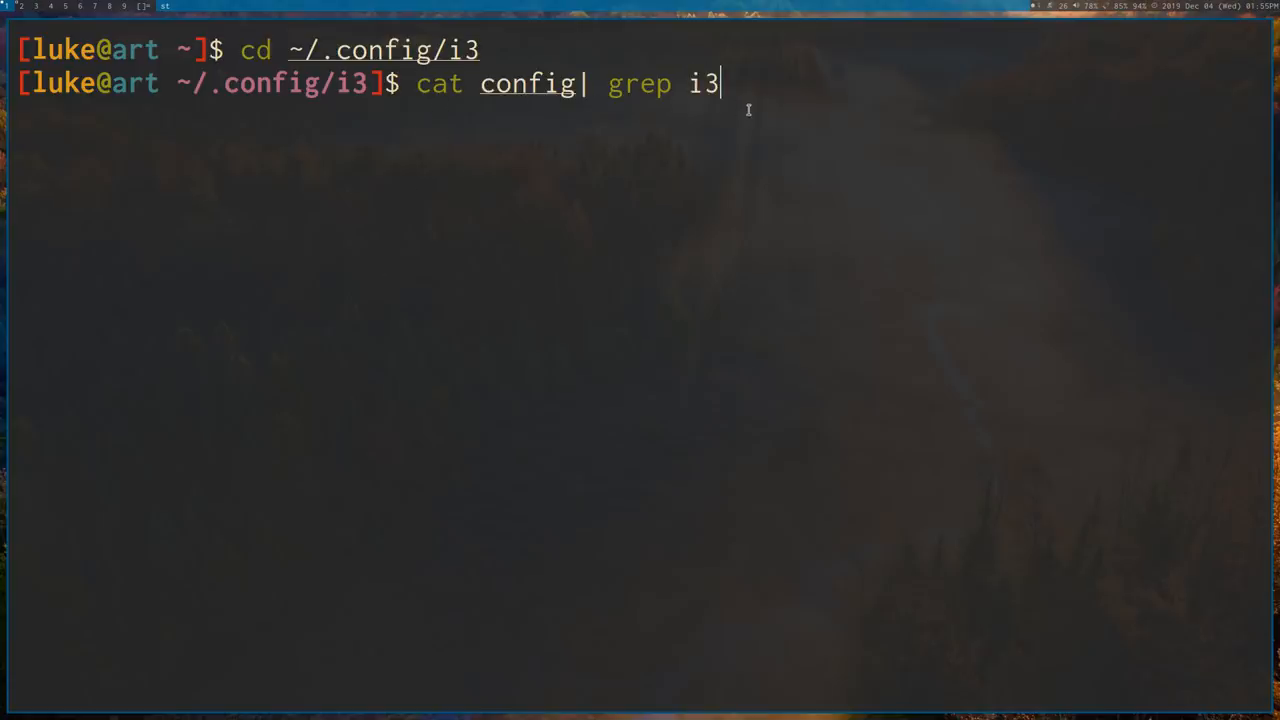
mouse_move(789, 135)
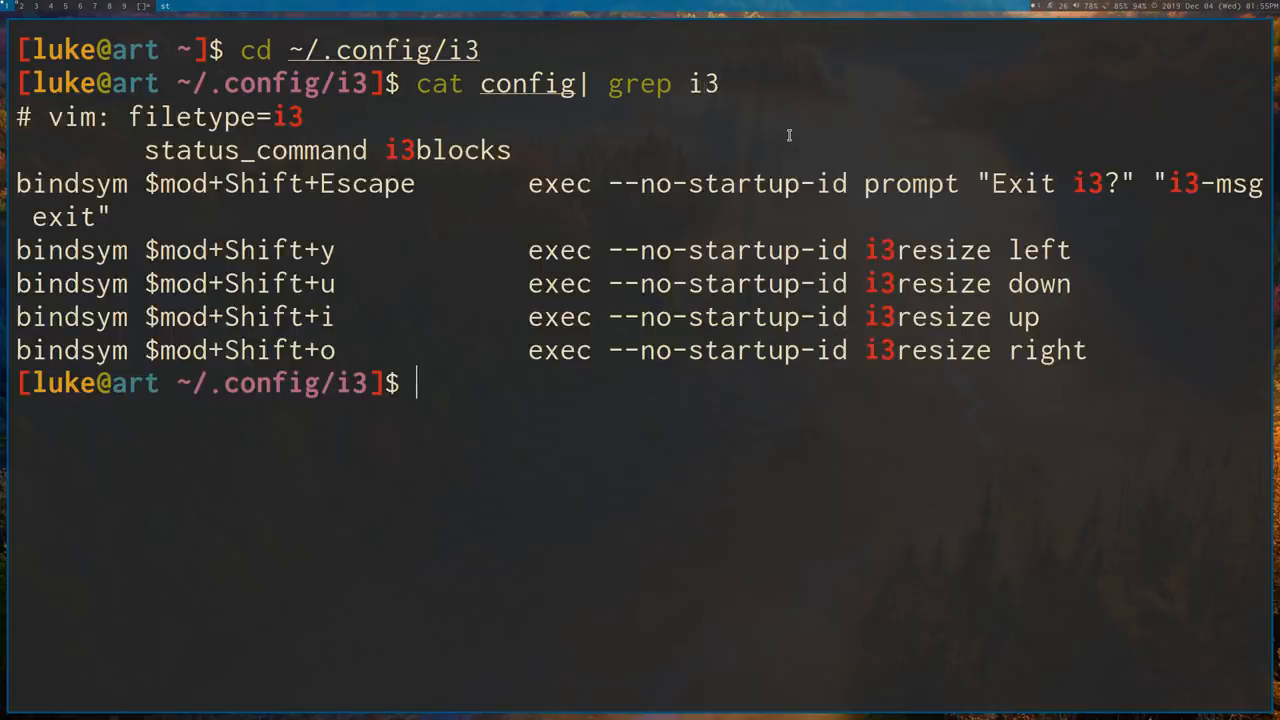
Rerun cat config | grep i3, clear the screen, and enter grep i3 config reading the file directly.
text(grep i)
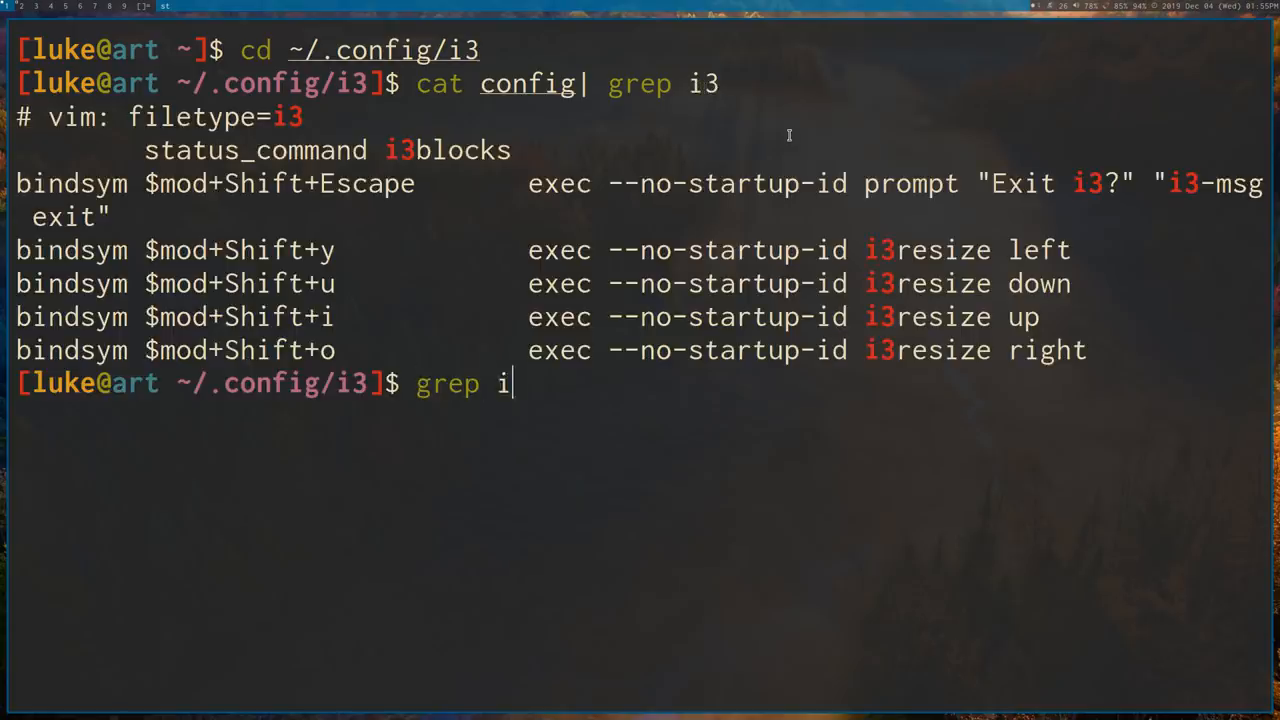
text(3 config)
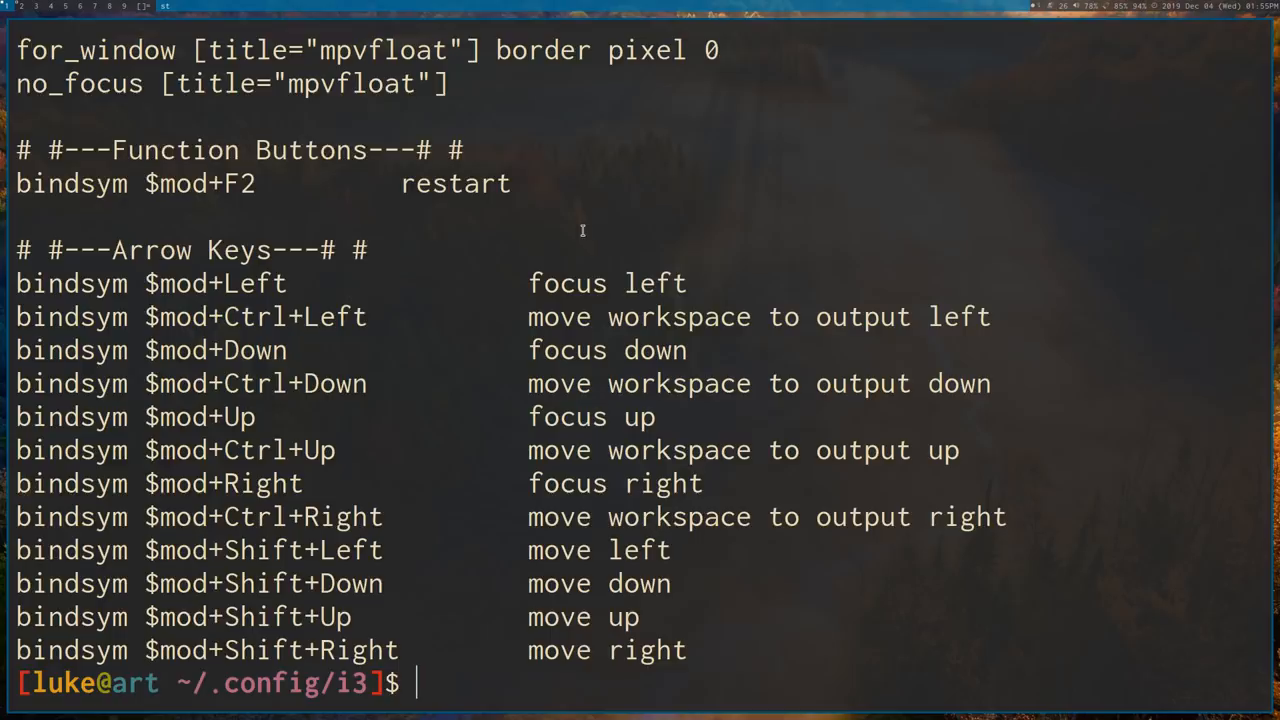
text(cat config)
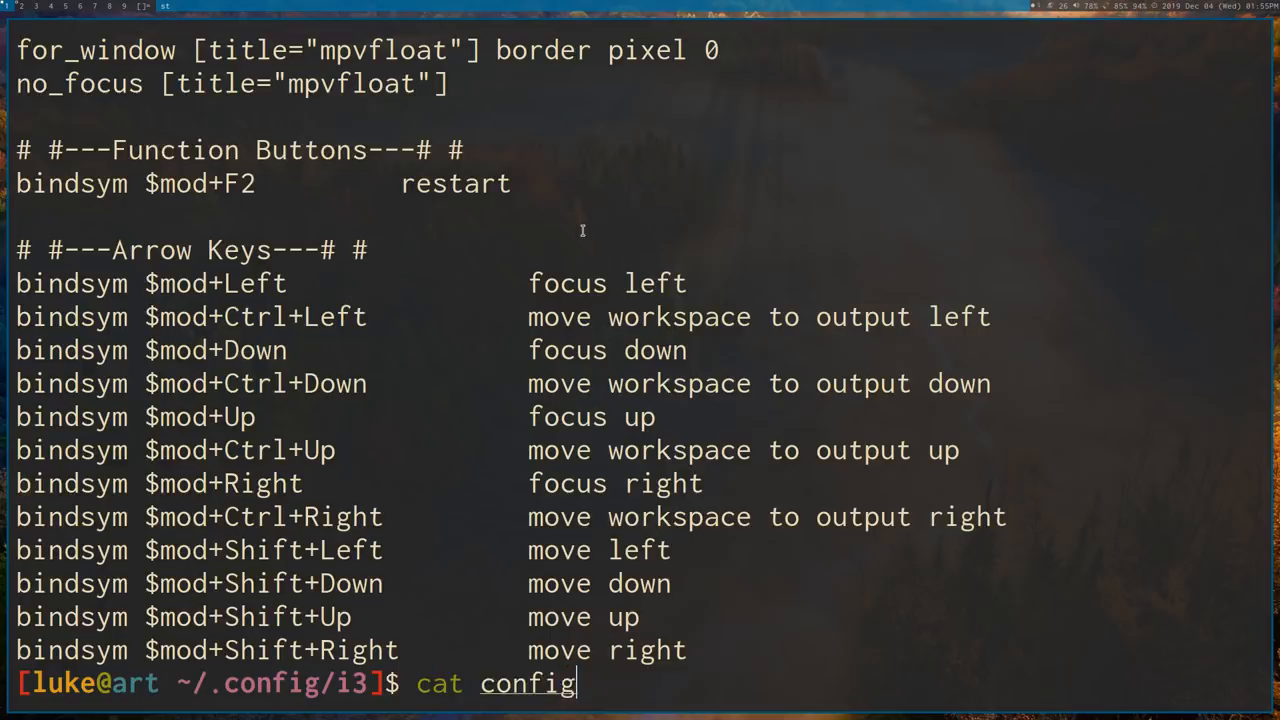
text(| grep)
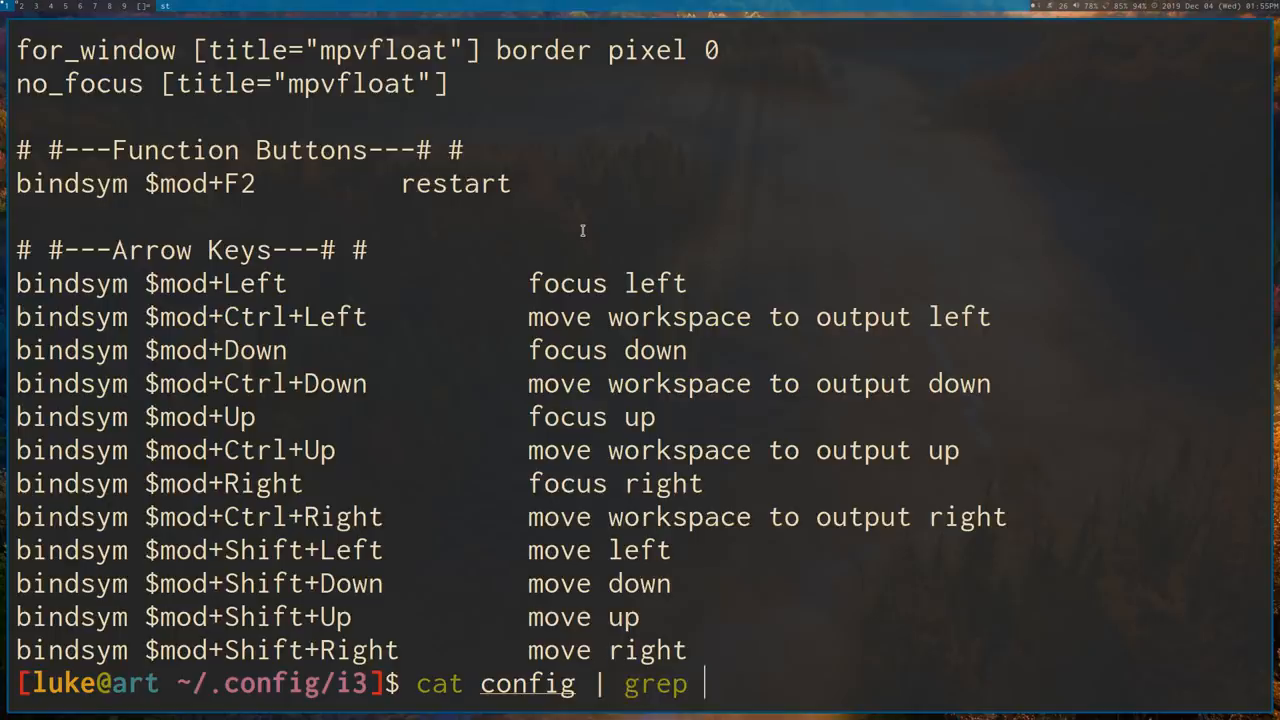
text(i3)
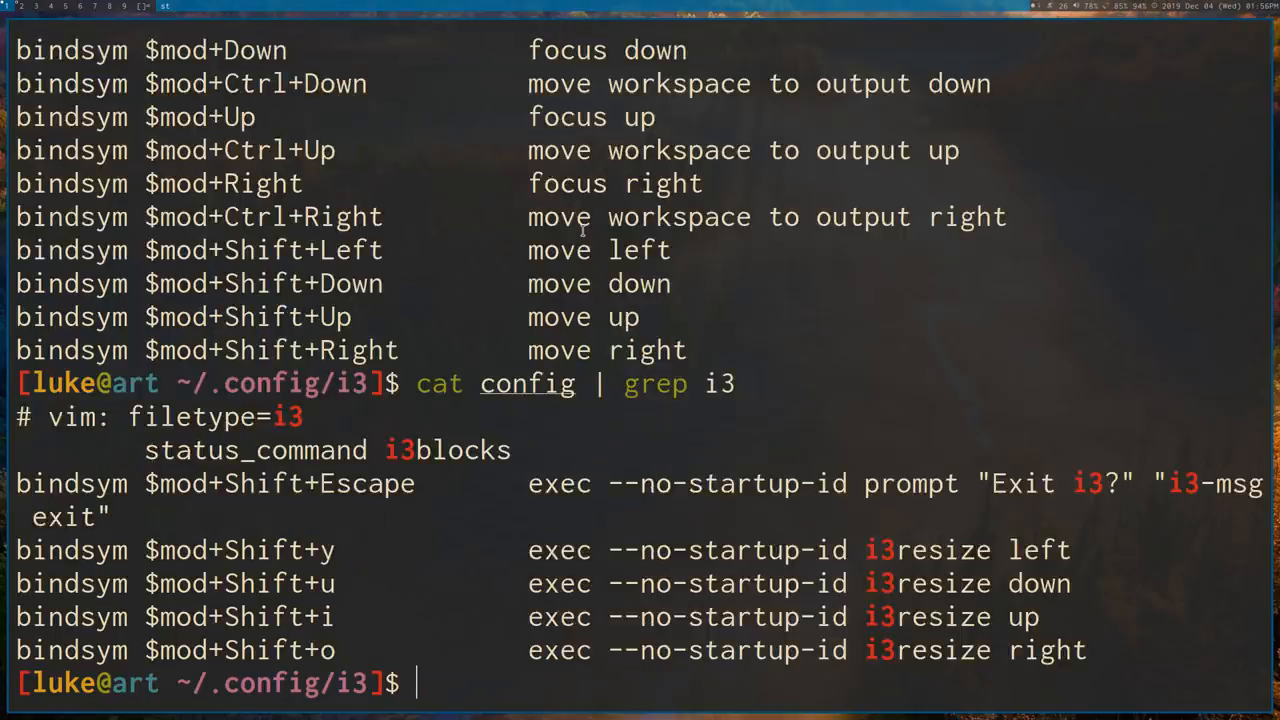
key(ctrl+l)
text(grep i3 config)
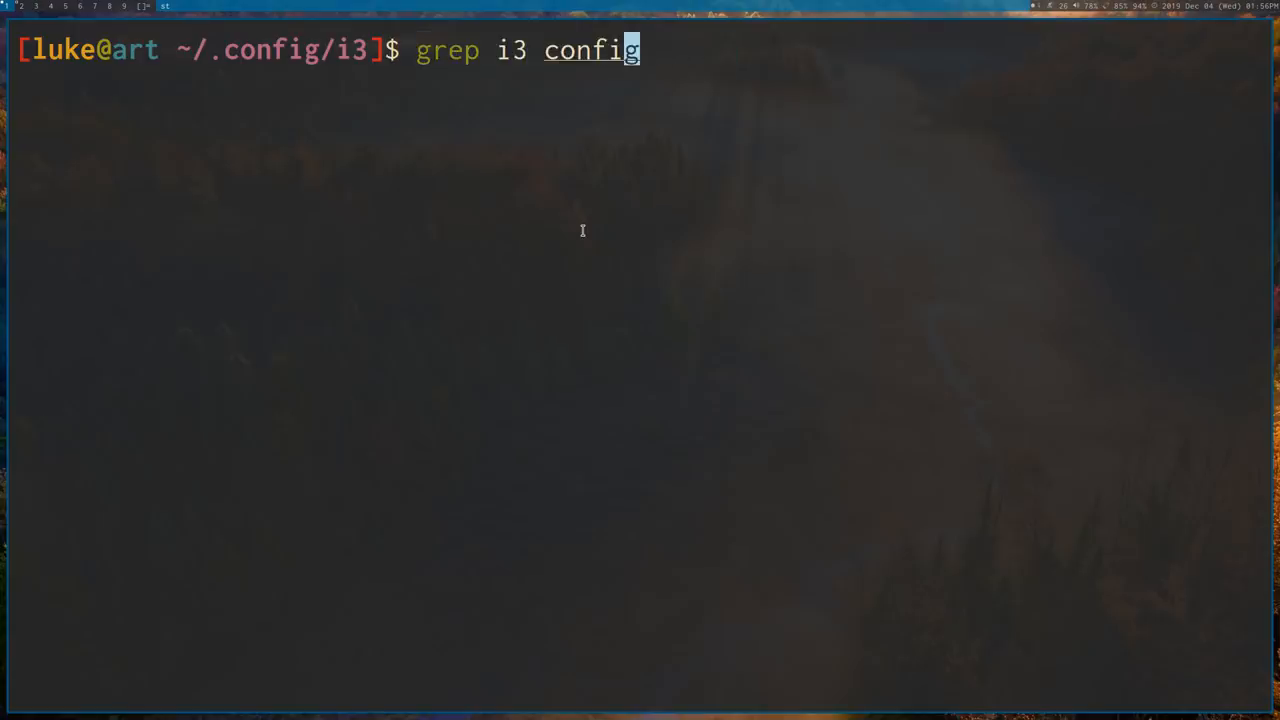
mouse_move(526, 204)
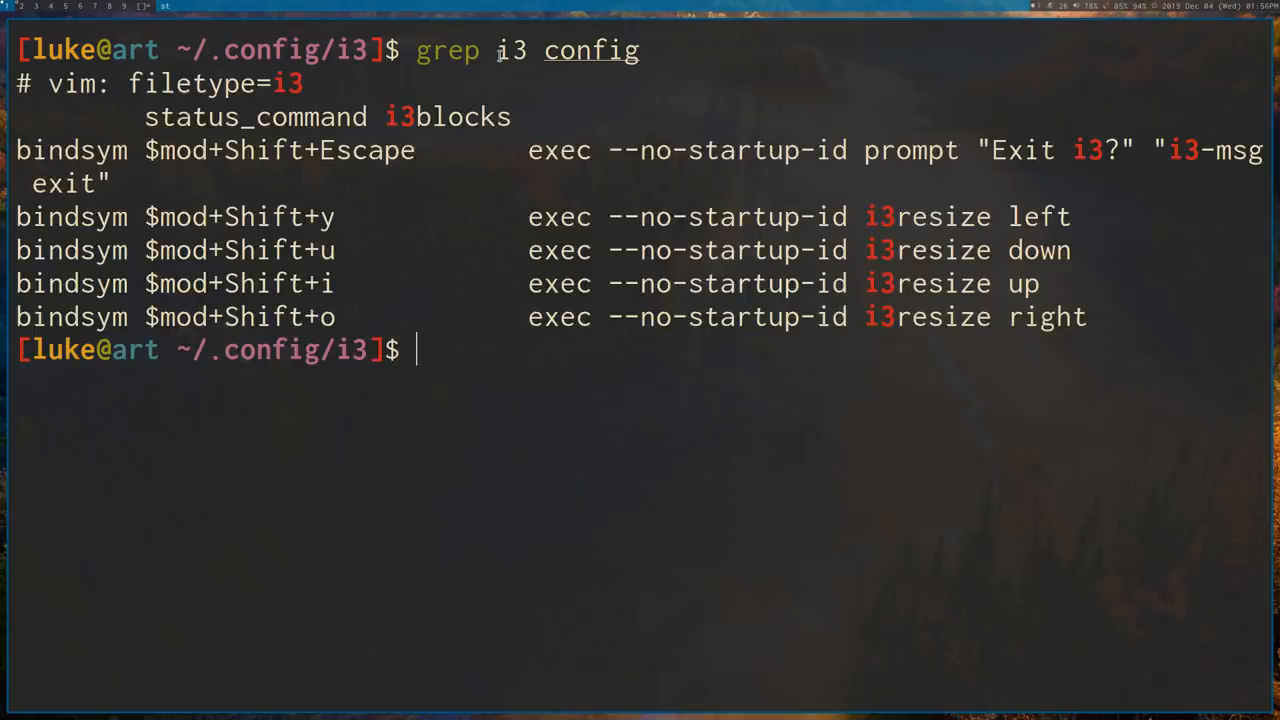
mouse_move(614, 290)
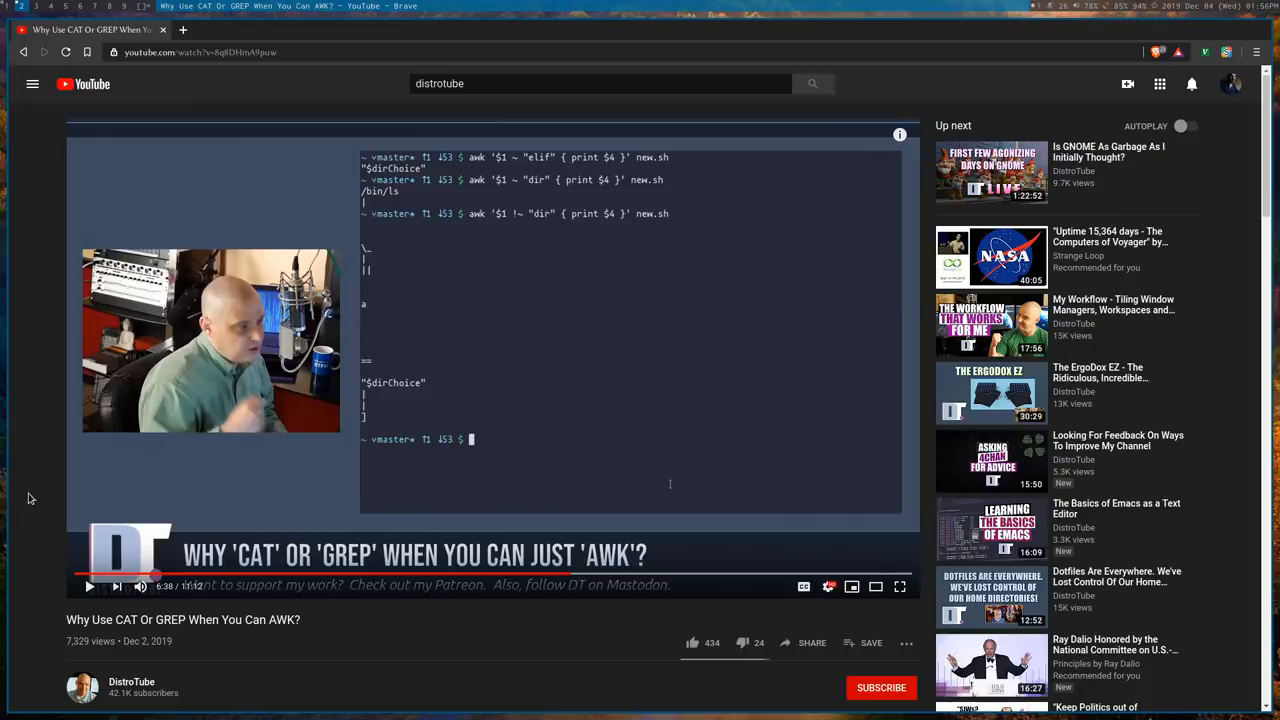
Scroll down to reveal the description of the DistroTube AWK video.
scroll(down, 3)
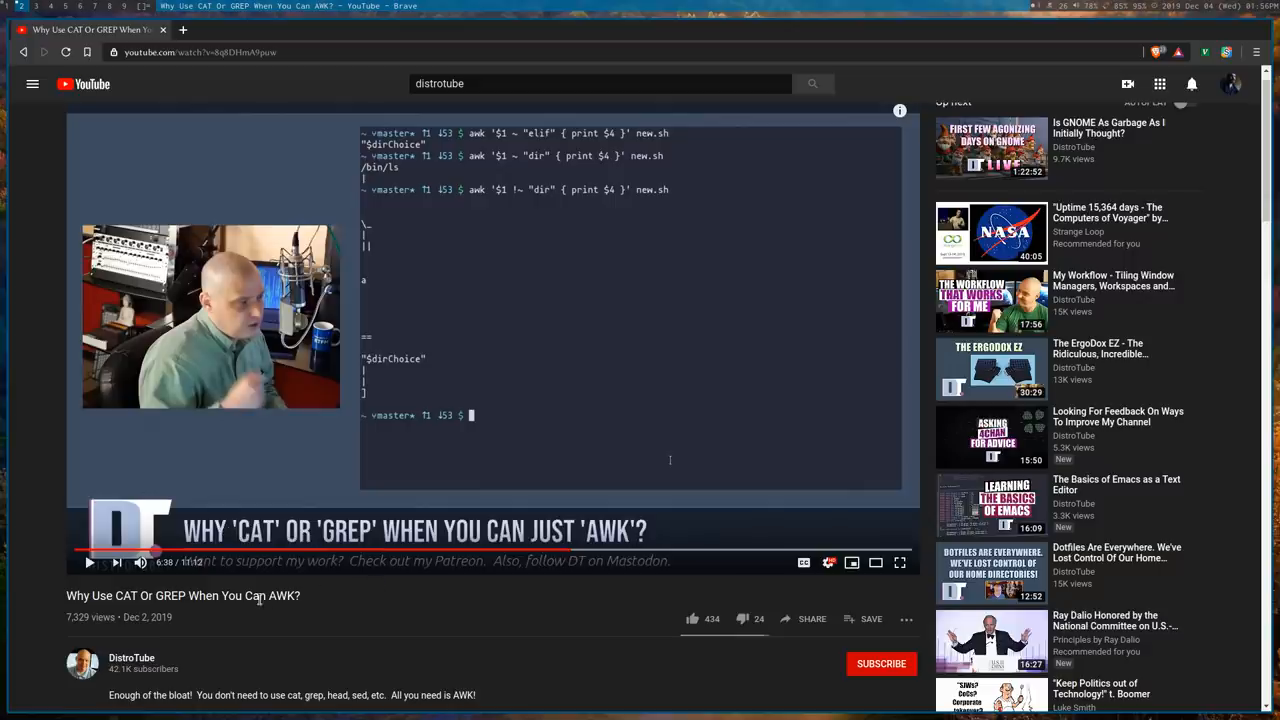
mouse_move(313, 608)
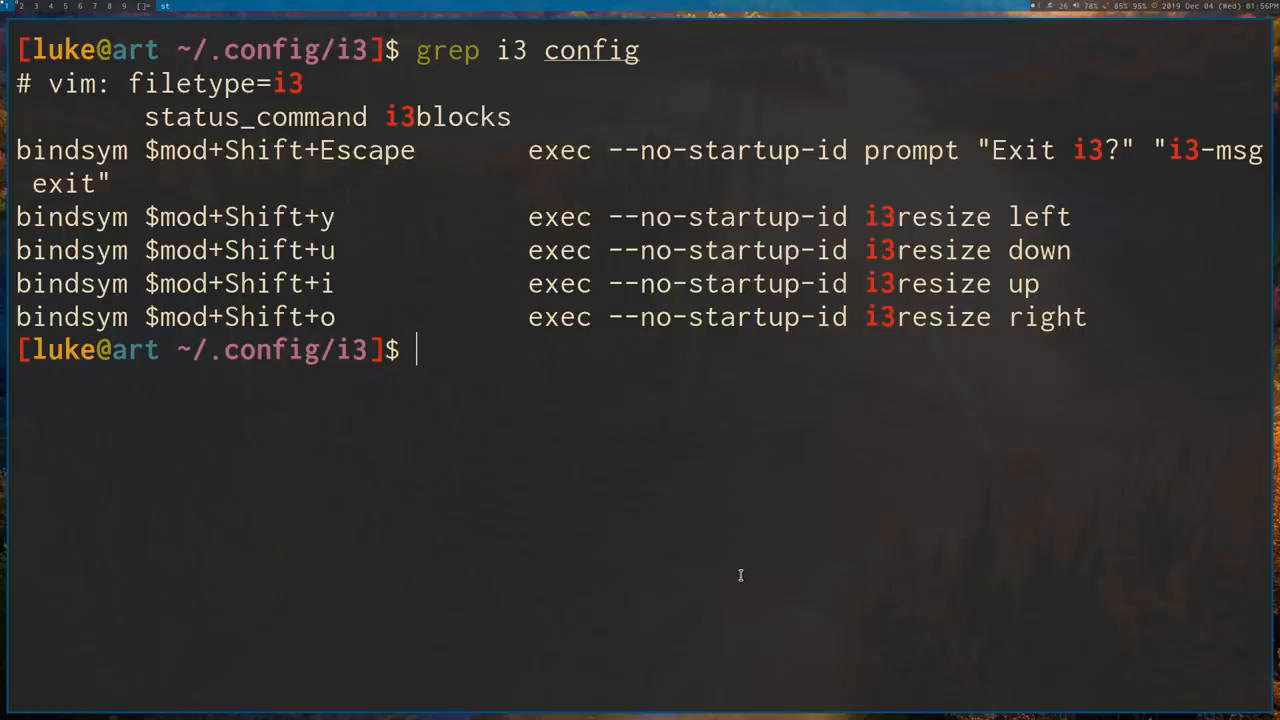
mouse_move(632, 506)
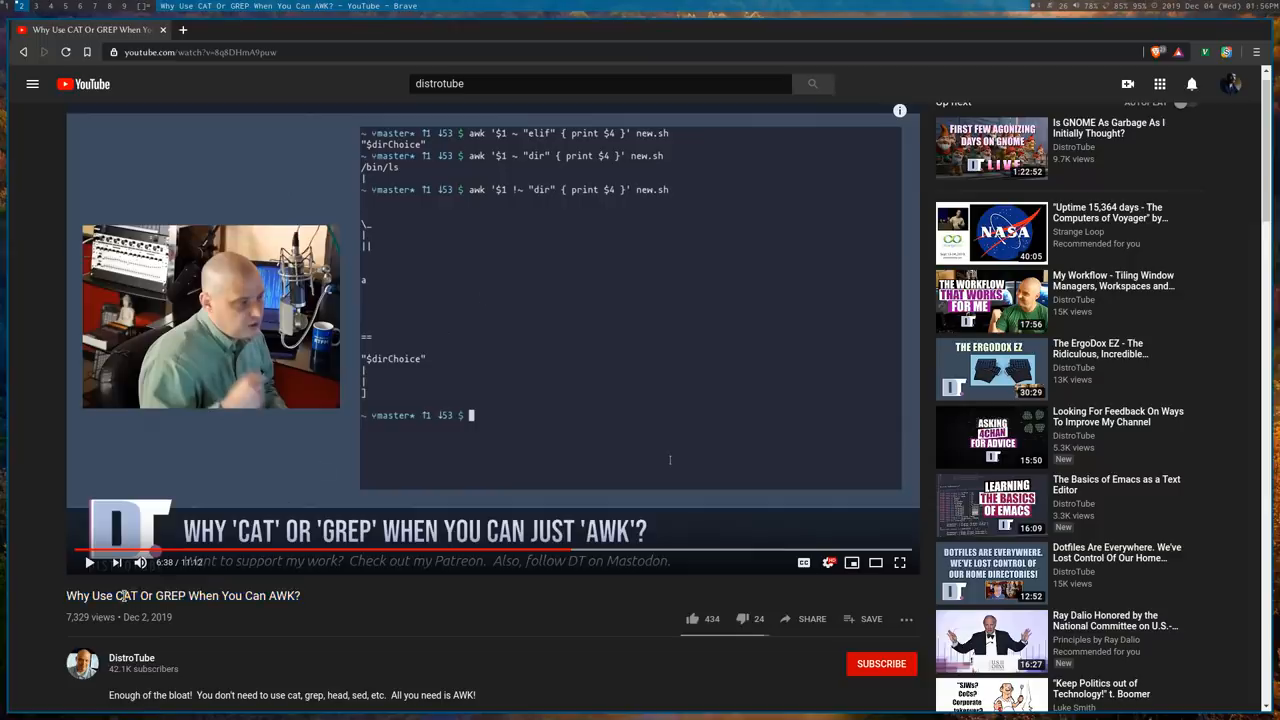
Run awk /i3/ config to print the same i3-matching lines without grep.
double_click(170, 595)
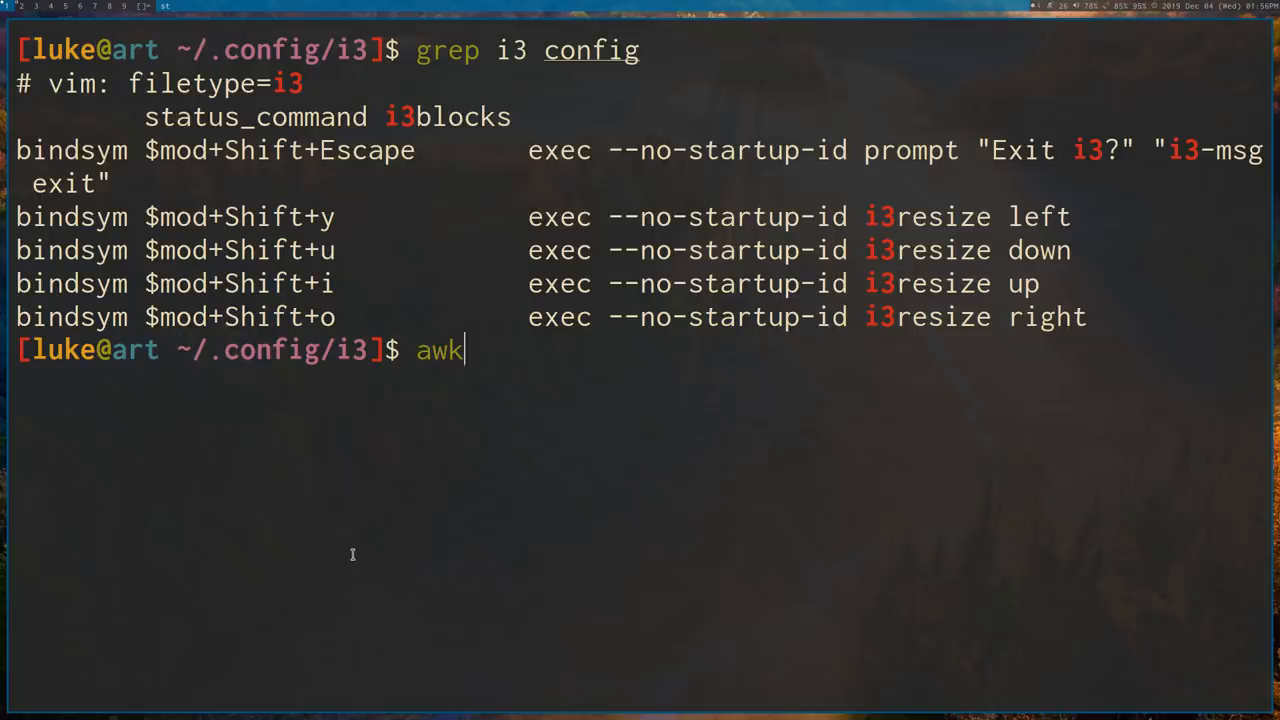
text(/i3/ config)
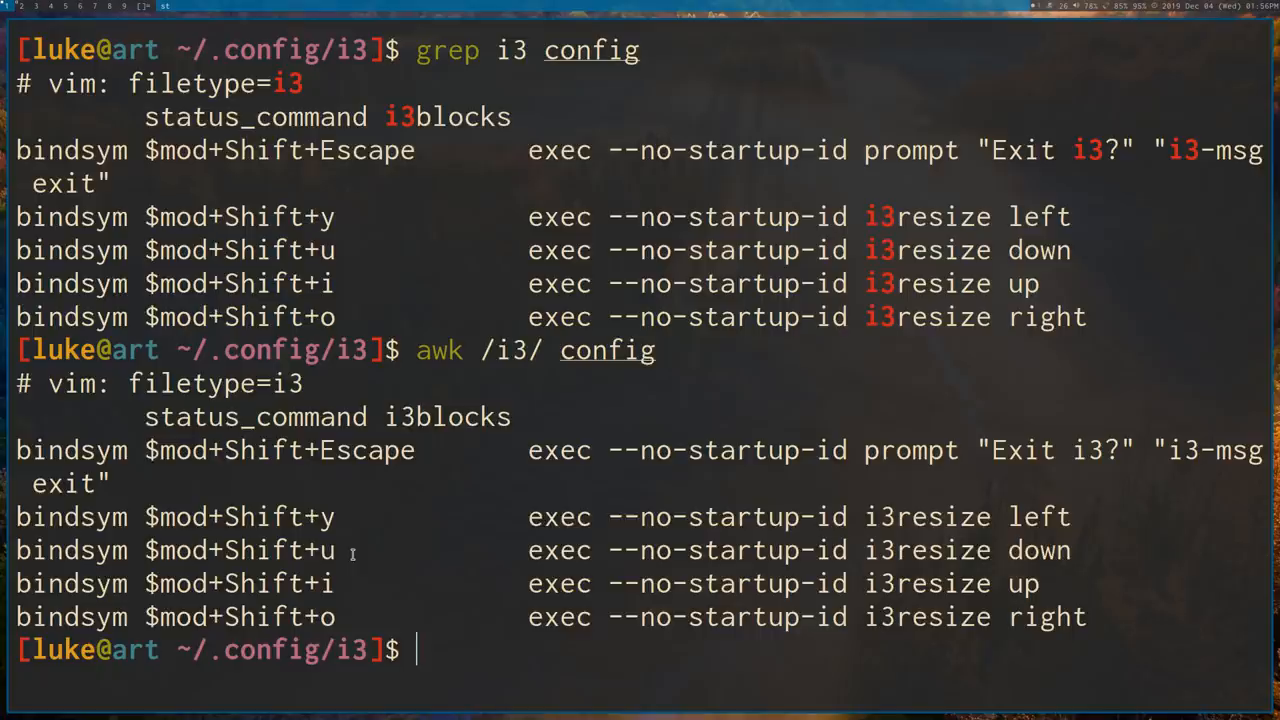
mouse_move(533, 6)
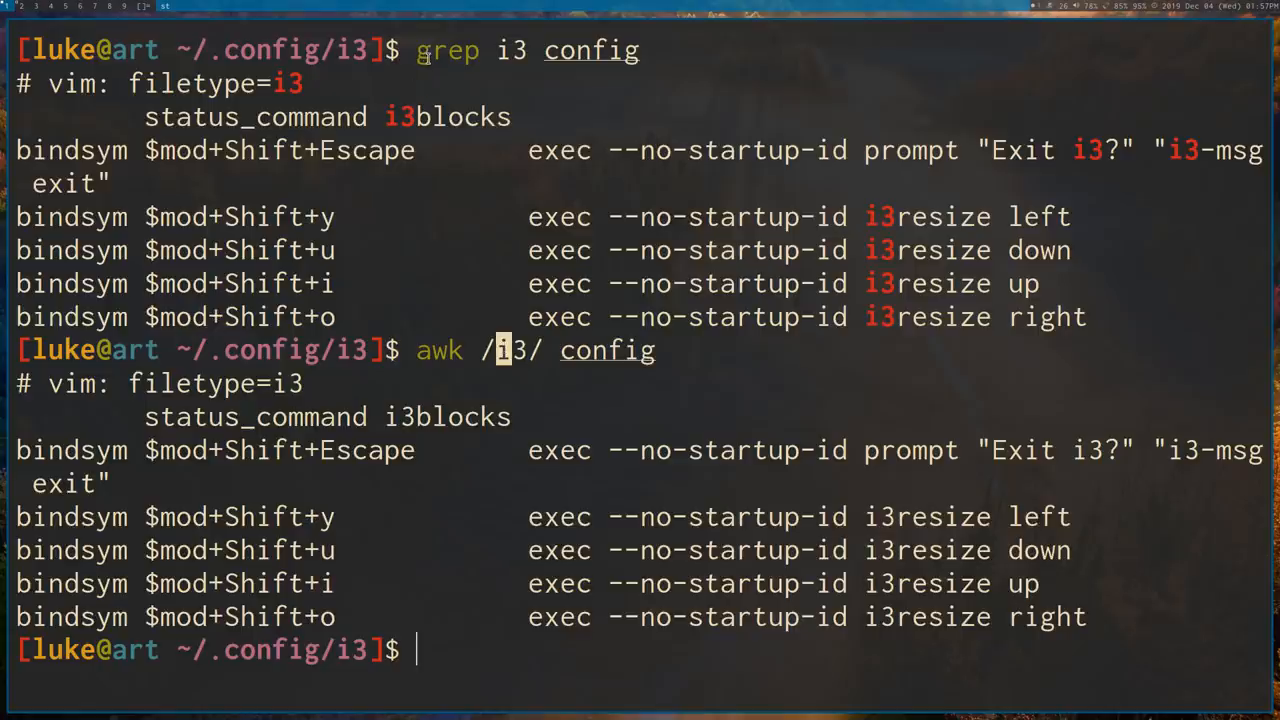
Run time ( for x in $(seq 1000); do cat config | grep -q i3; done ), finishing in 5.483 seconds.
key(Return)
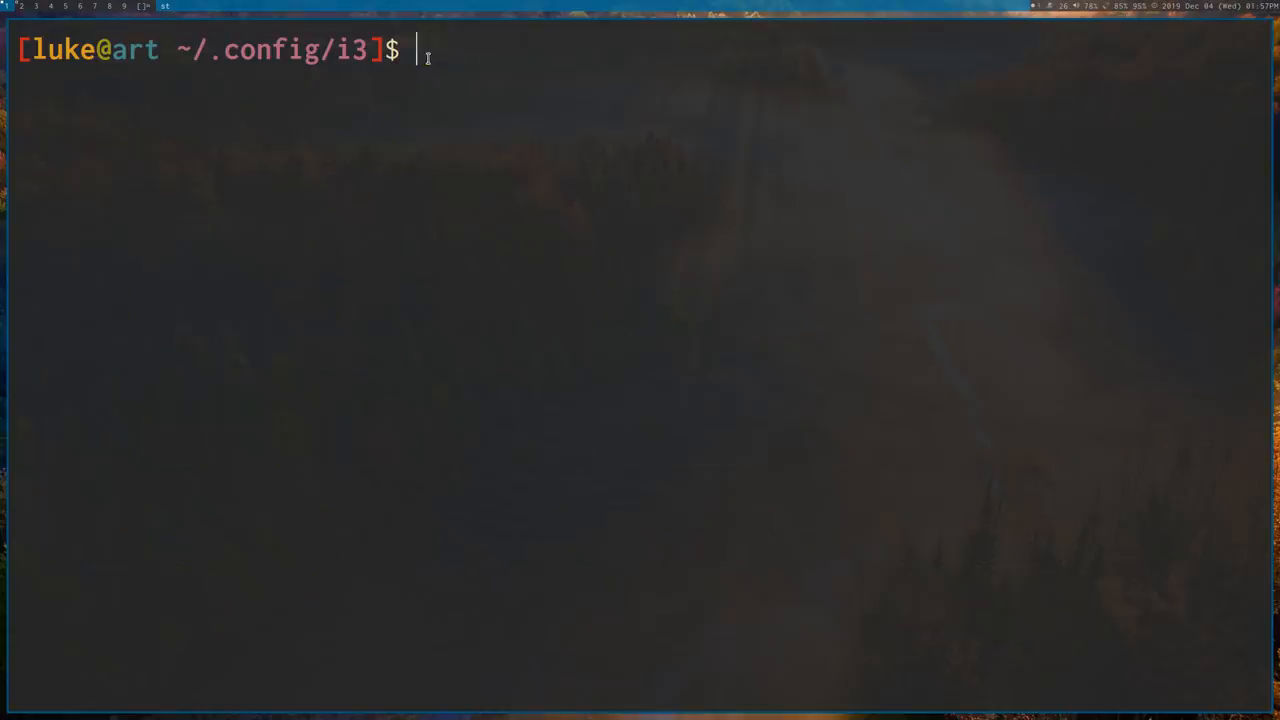
text(fox)
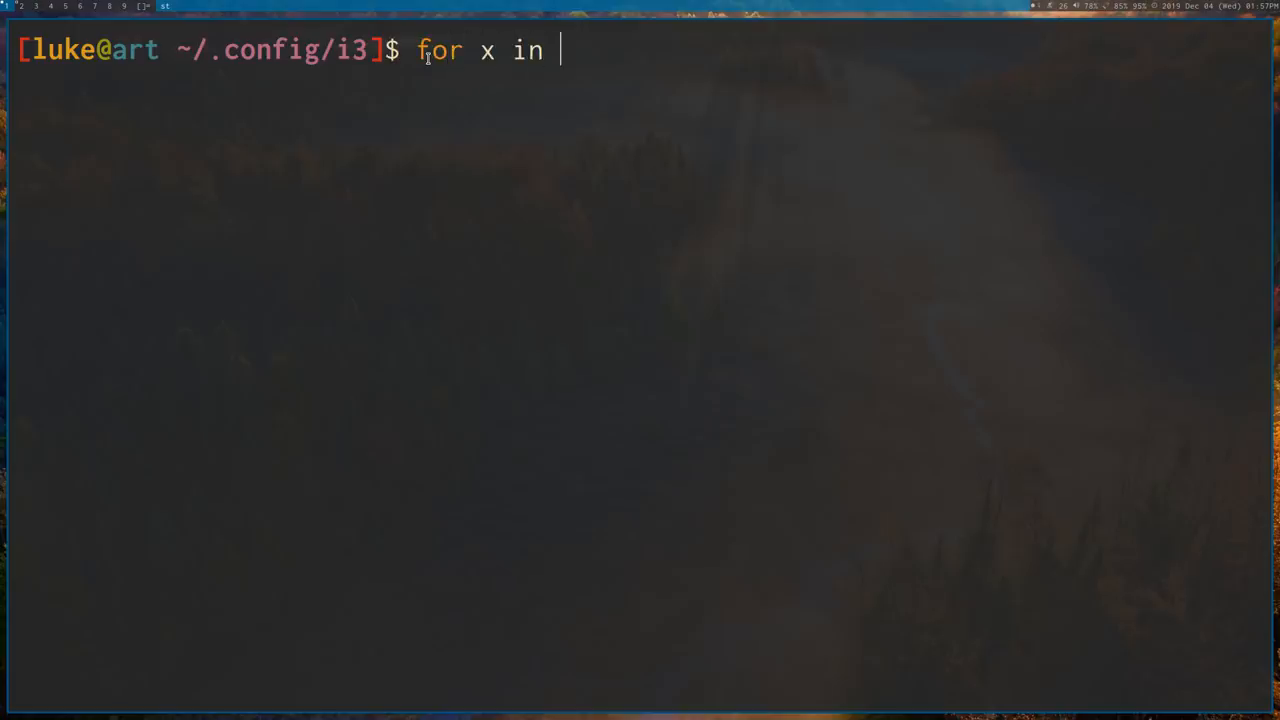
text($(se)
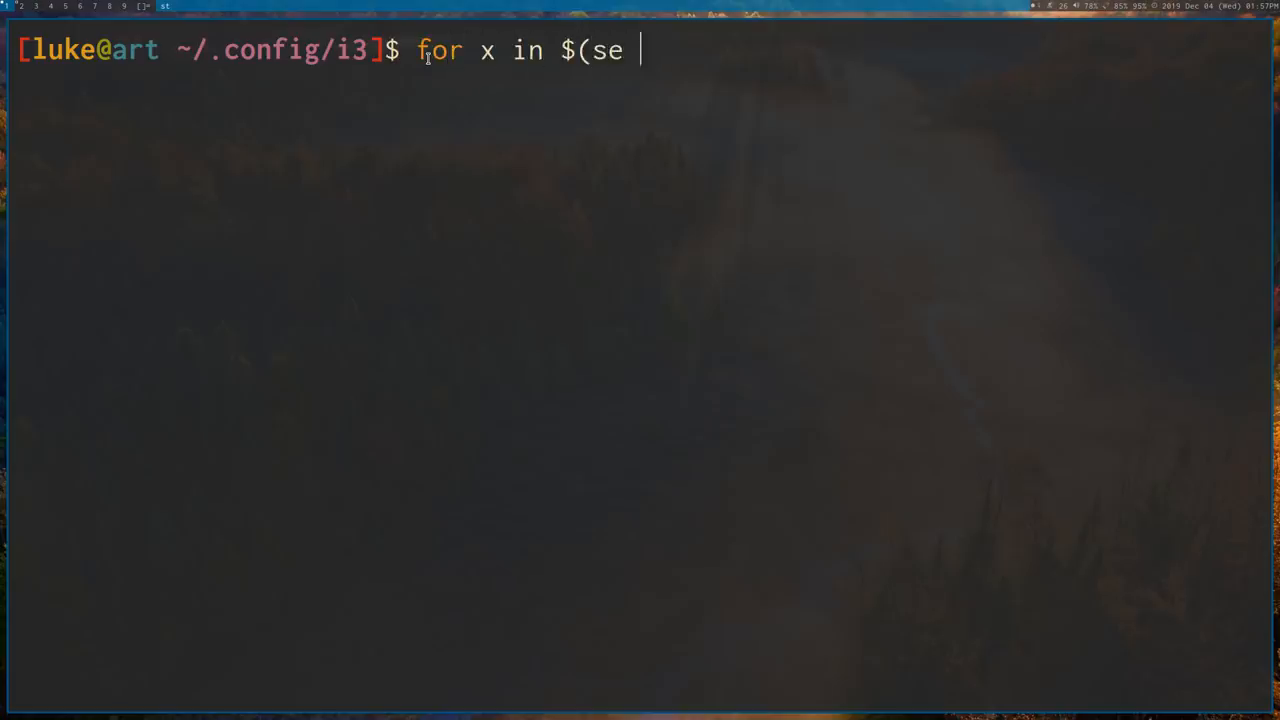
text(q 1000))
text(cat config)
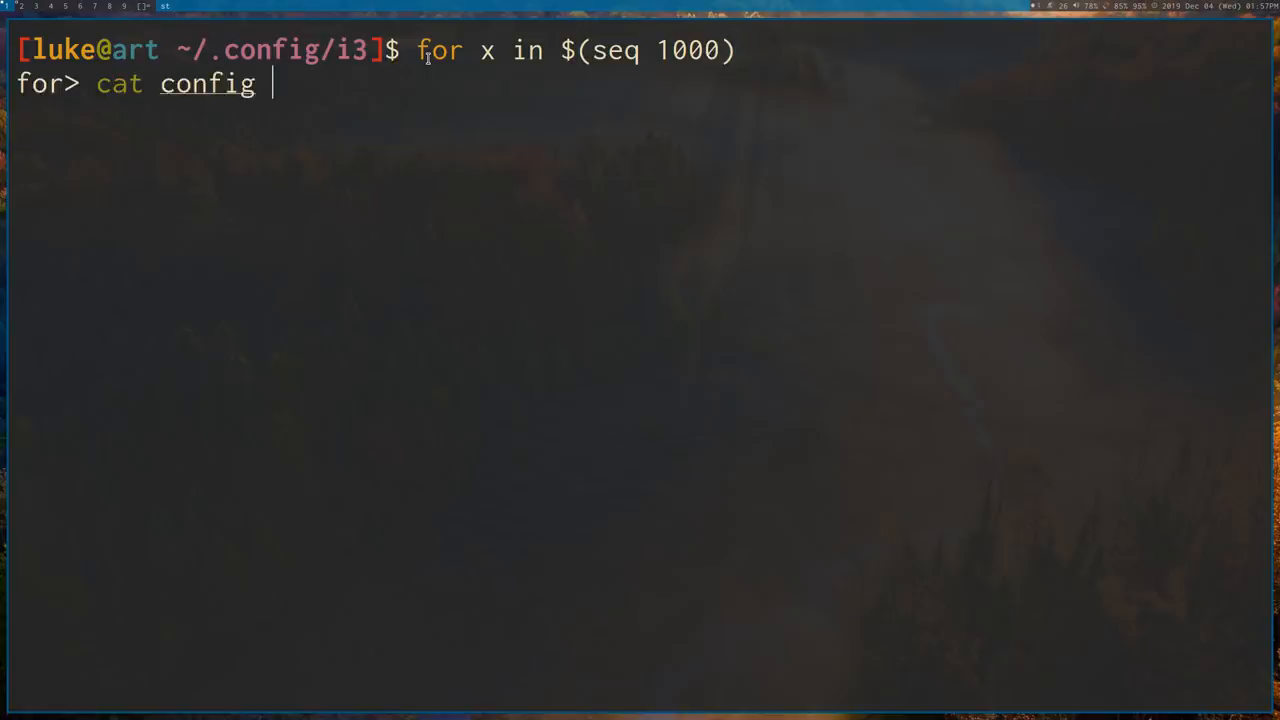
text(| gre)
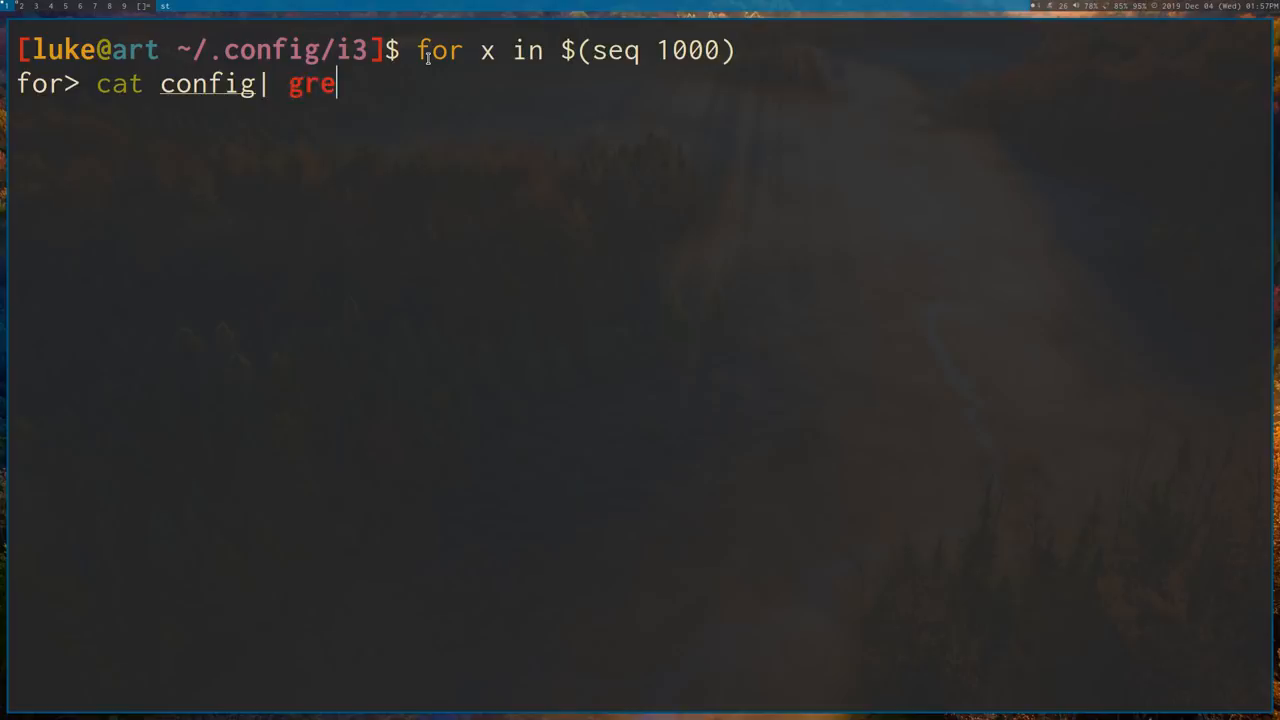
text(p i3)
click(577, 51)
text(;)
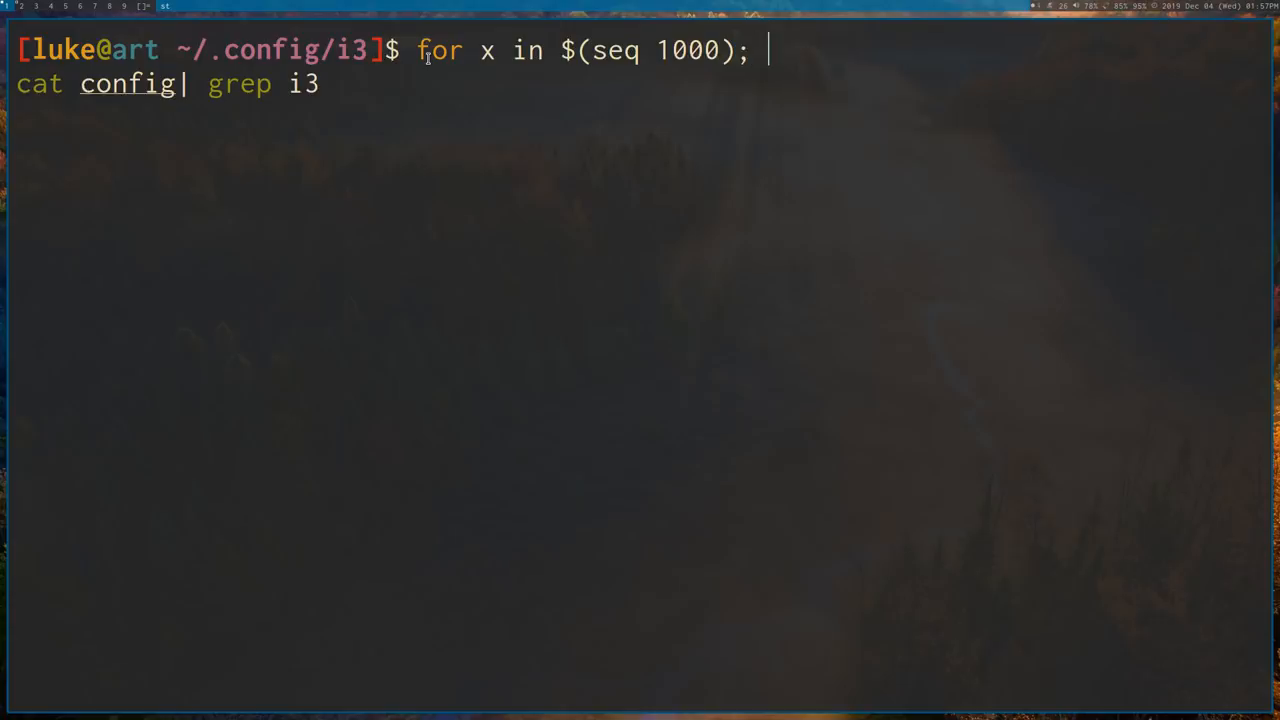
text(do)
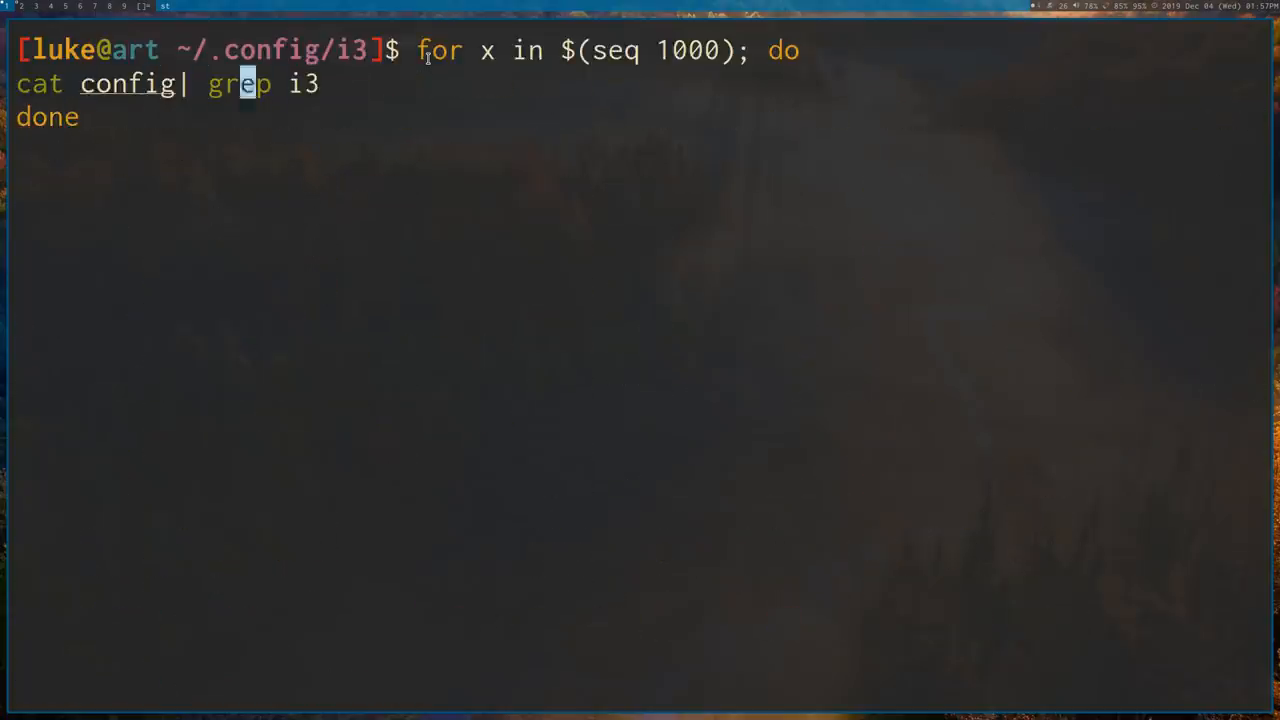
text(-q)
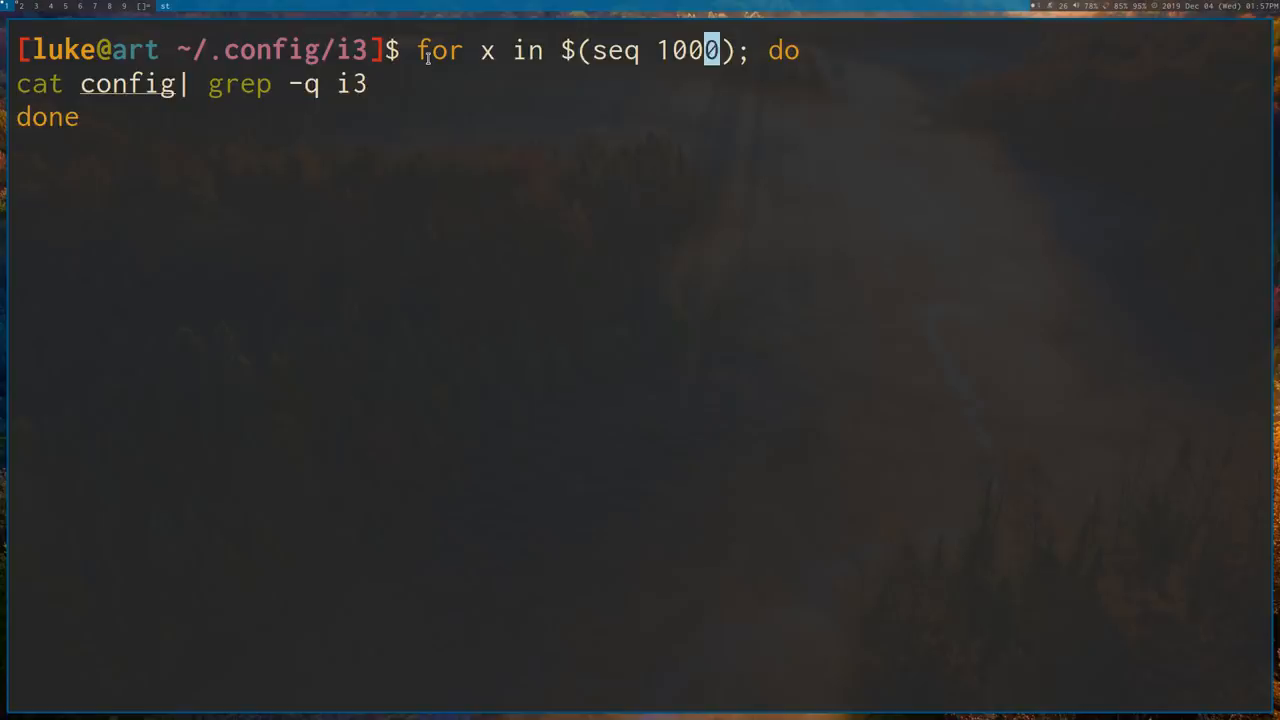
text(time)
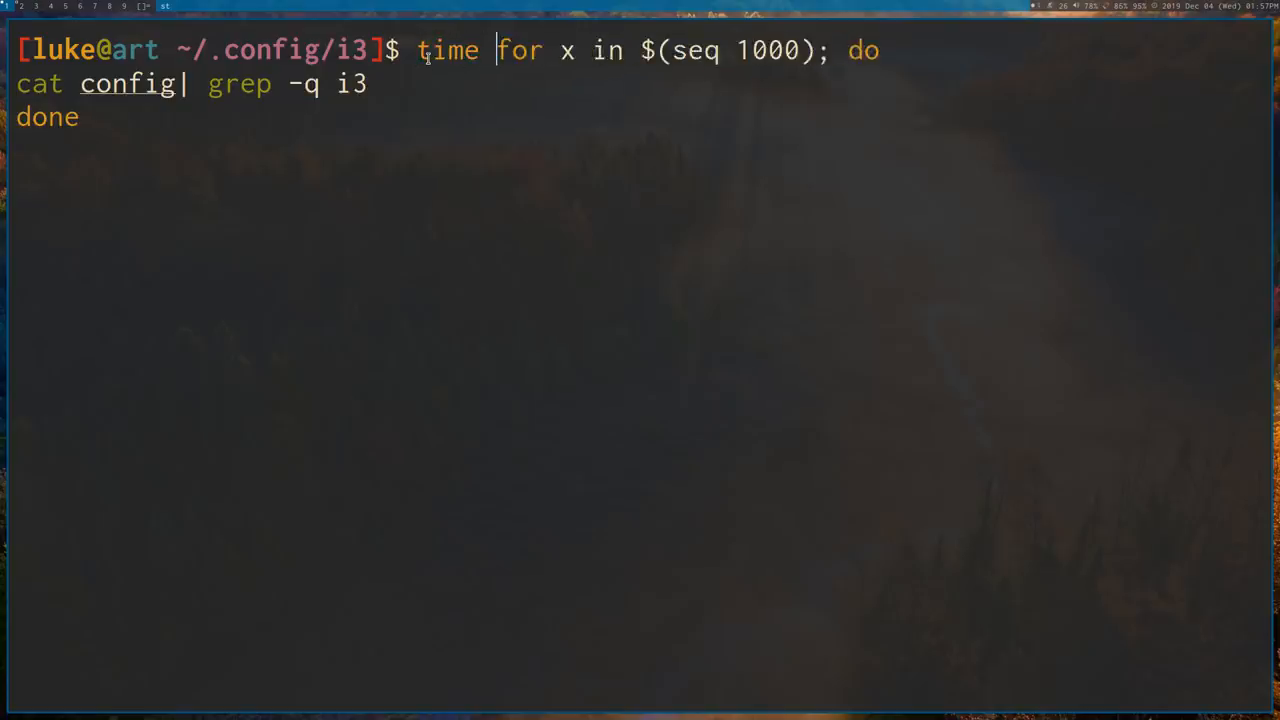
text(()
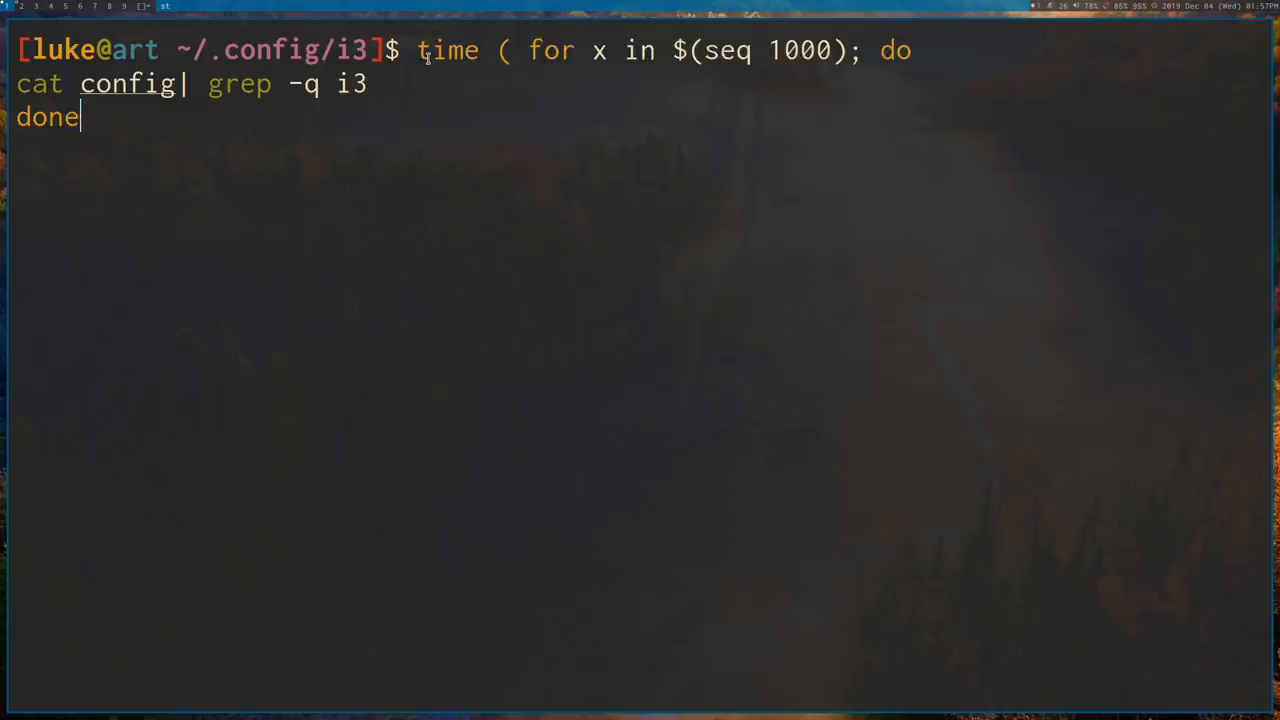
text())
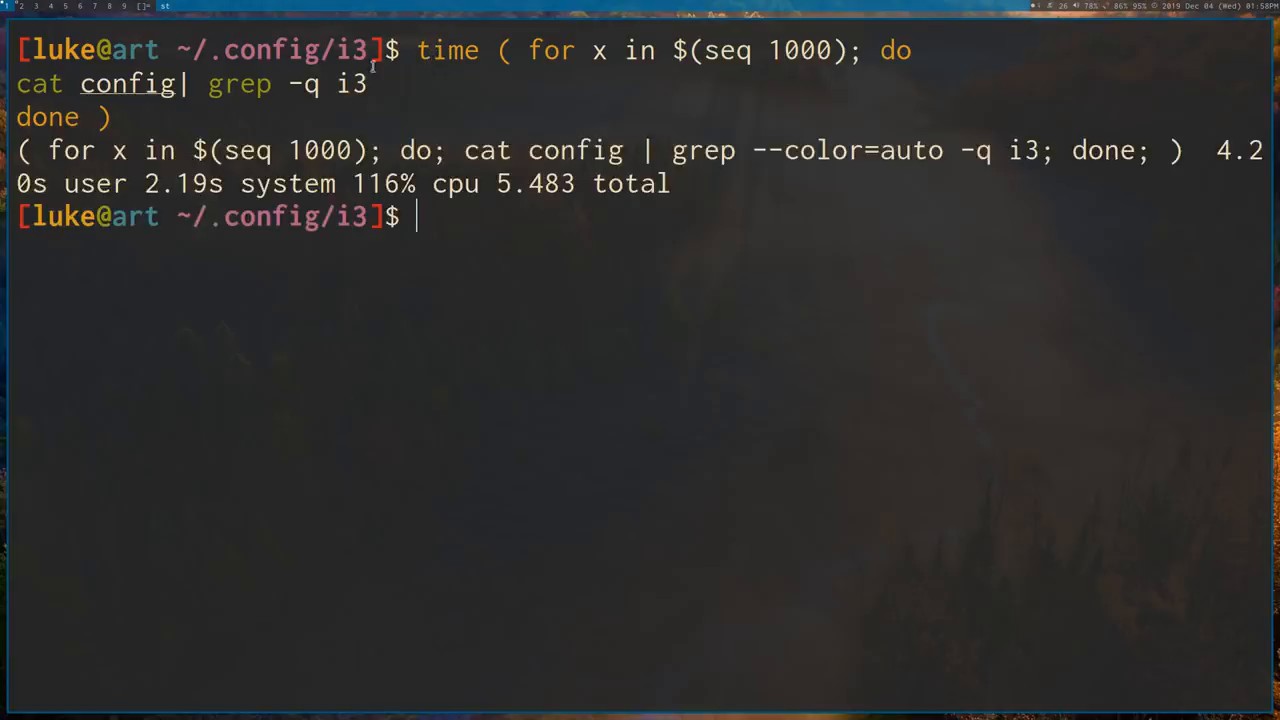
mouse_move(1048, 258)
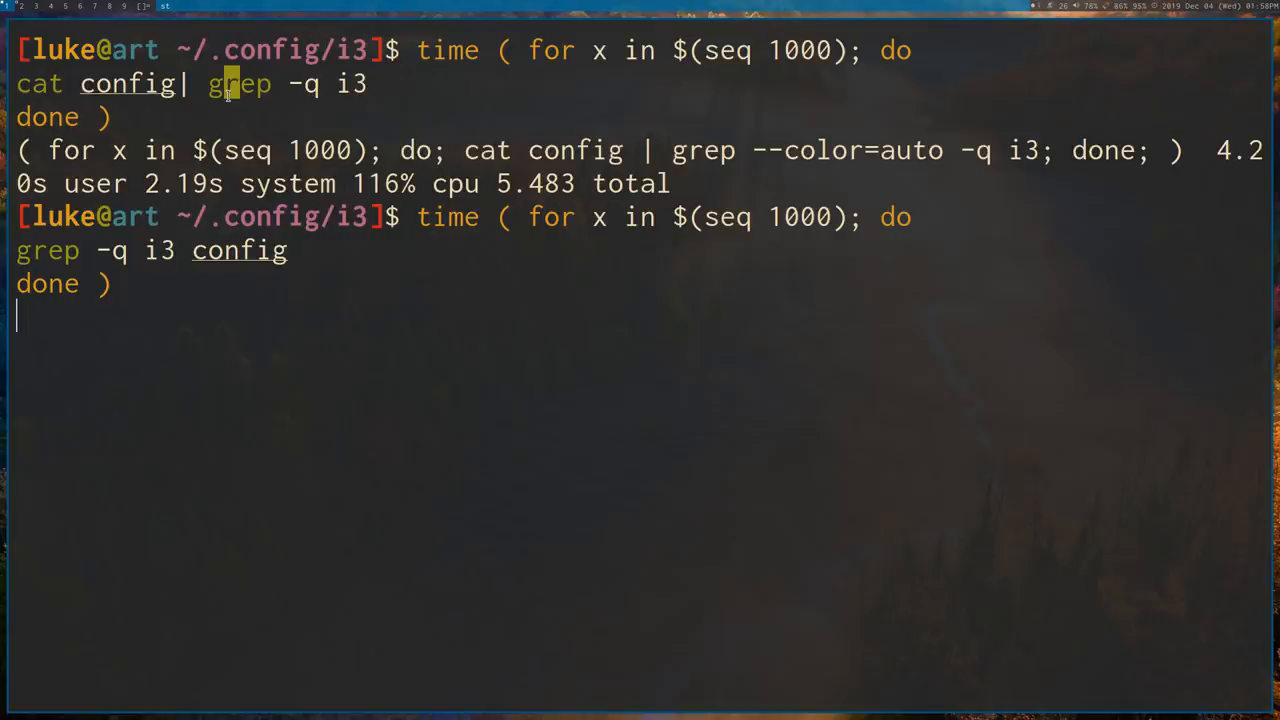
mouse_move(605, 166)
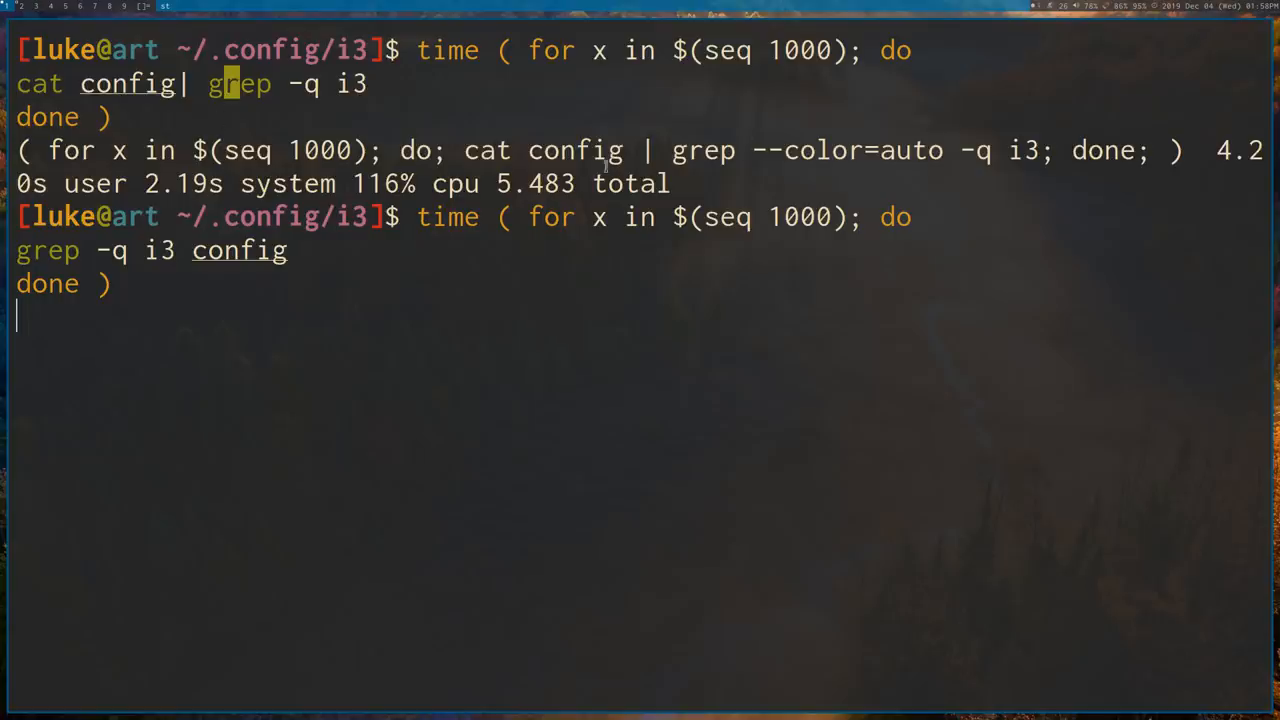
Run the 1000-iteration timing loop with grep -q i3 config instead of the cat pipe.
key(Return)
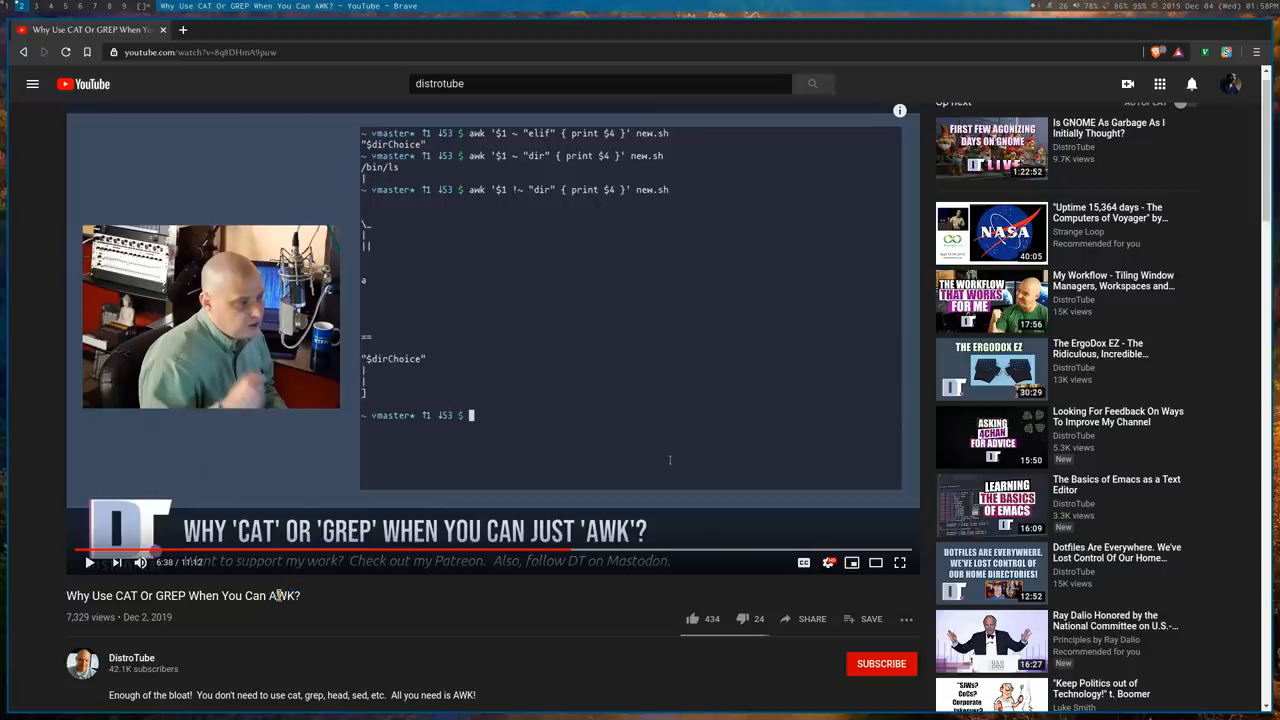
Return from the YouTube video to the terminal, where both direct-grep loops finished near 4.6 seconds.
double_click(170, 595)
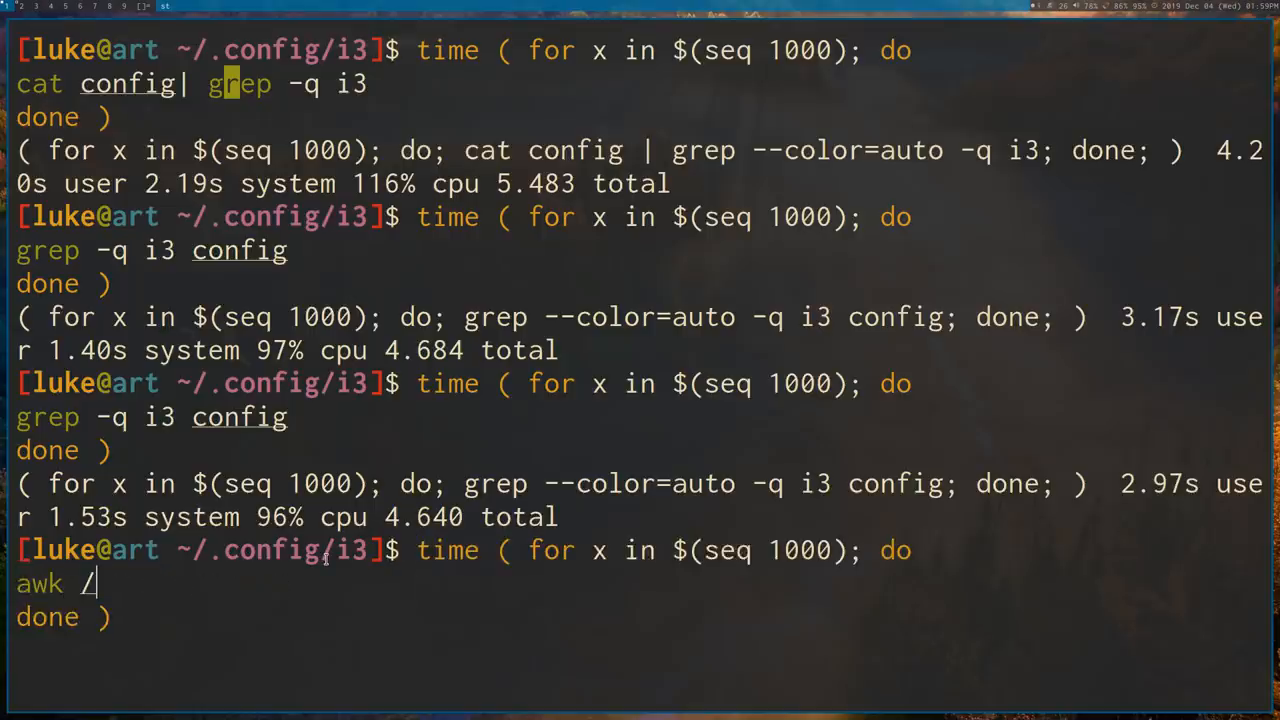
Run the timed loop with awk /i3/ config >/dev/null, finishing in 6.022 seconds.
text(i3/ config)
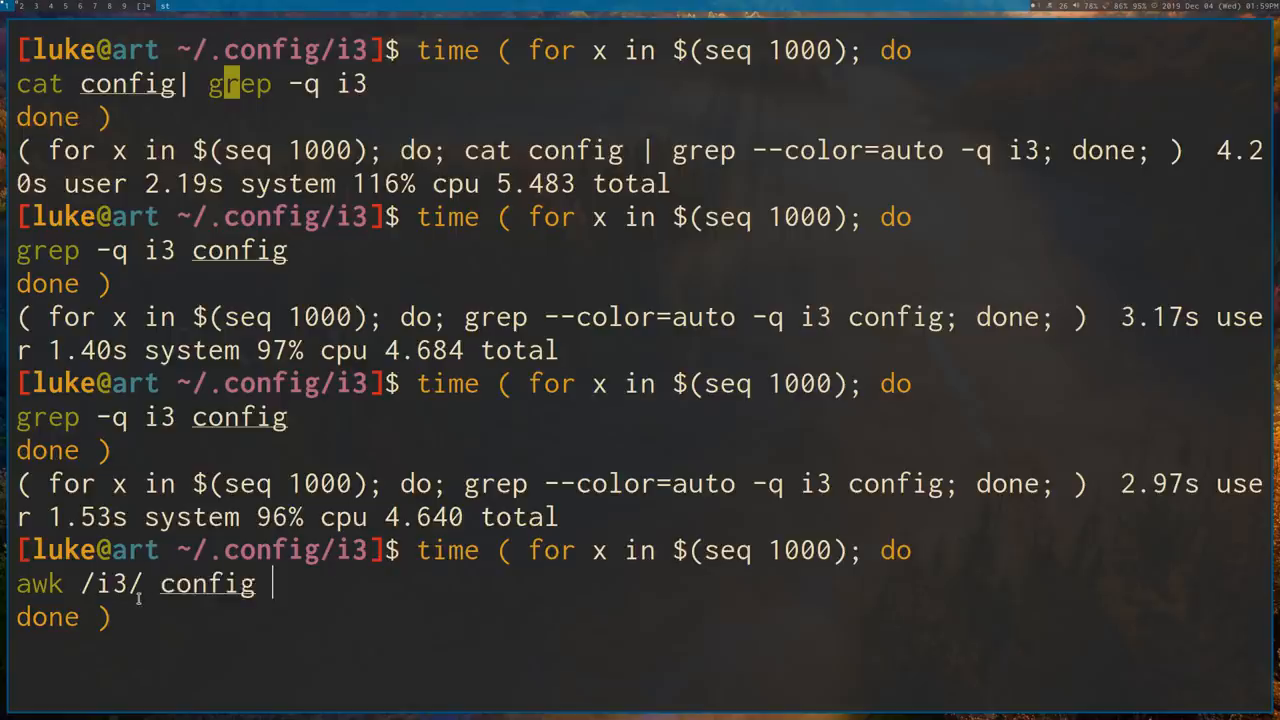
text(>/)
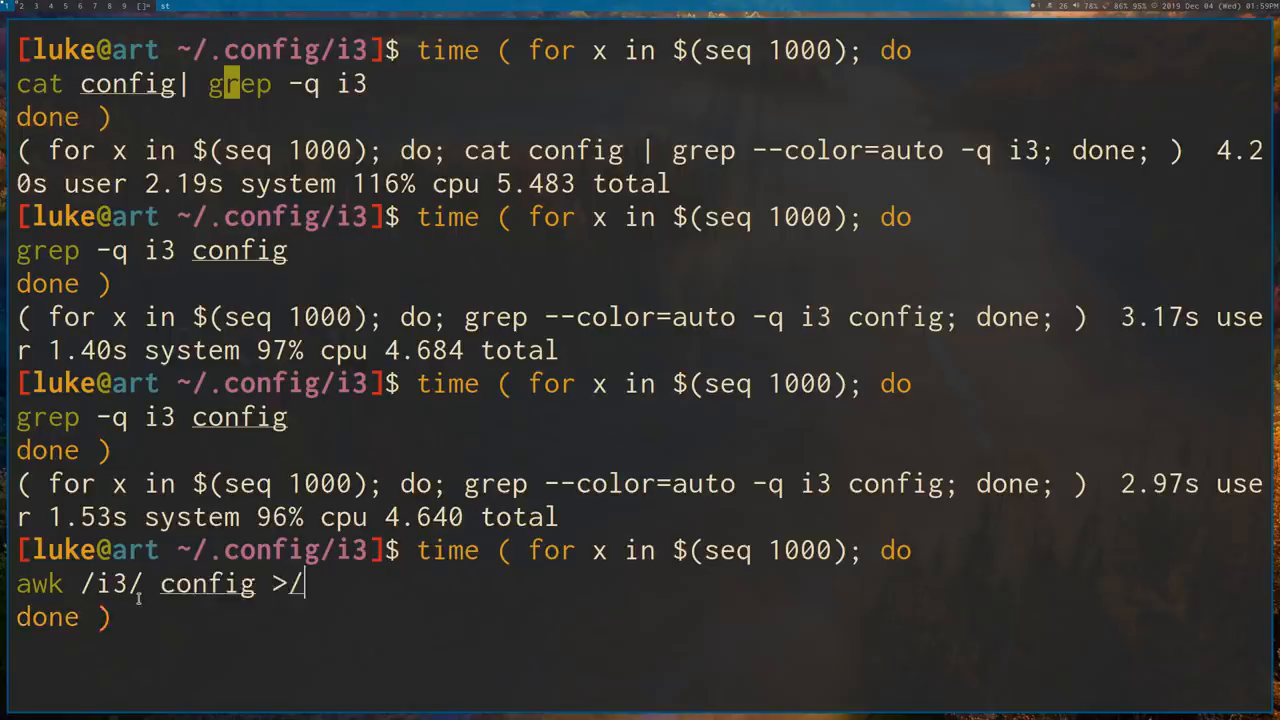
text(dev/null)
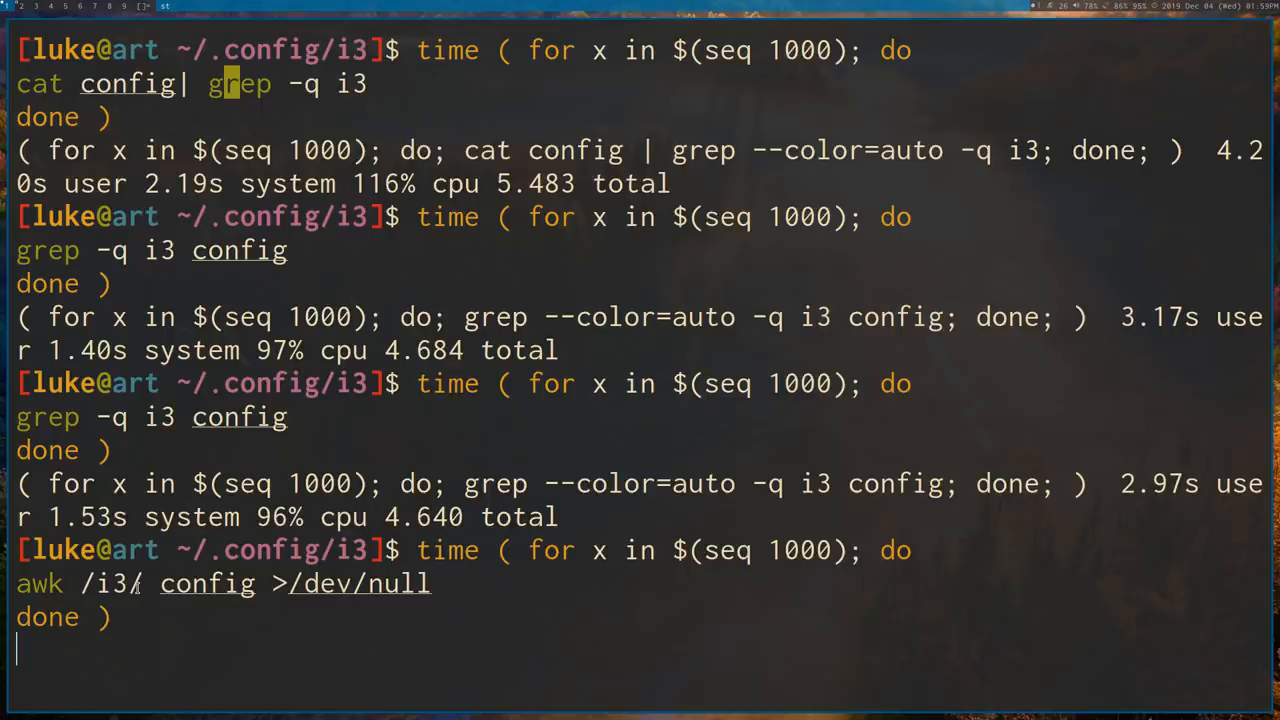
key(Return)
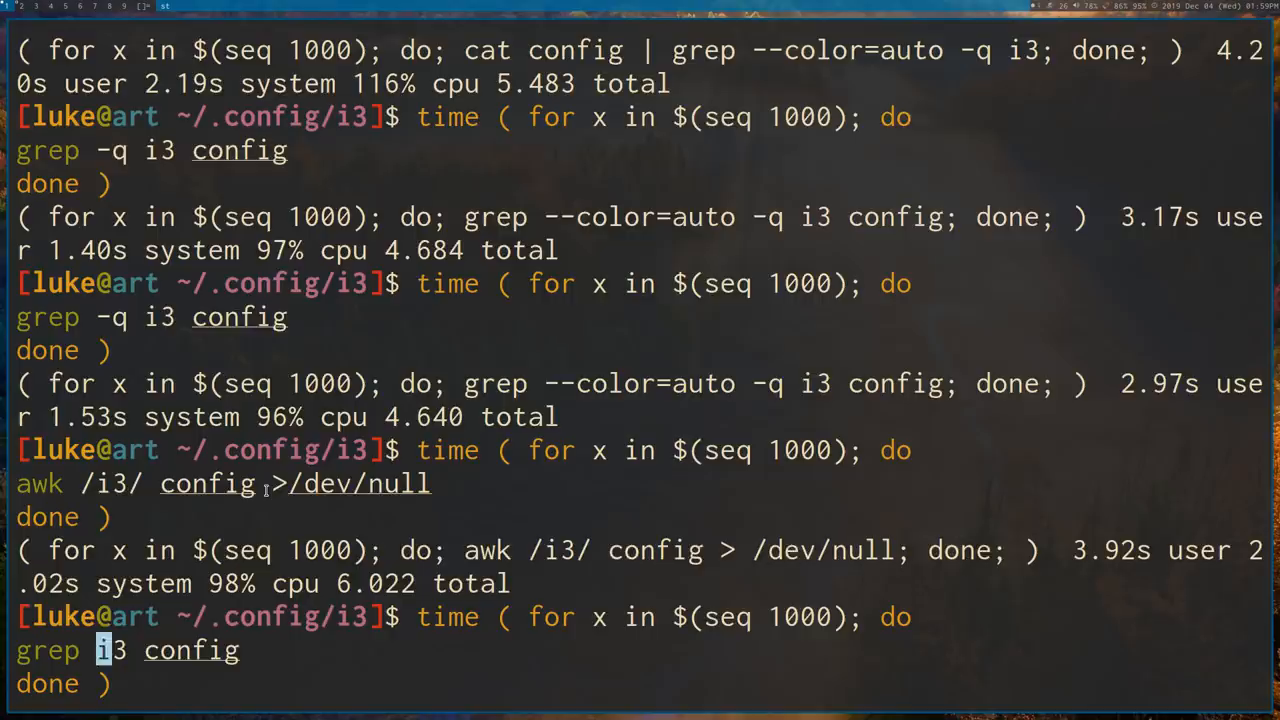
Run the timed loop with grep i3 config >/dev/null, finishing in 4.616 seconds, faster than awk.
text(>/de/null)
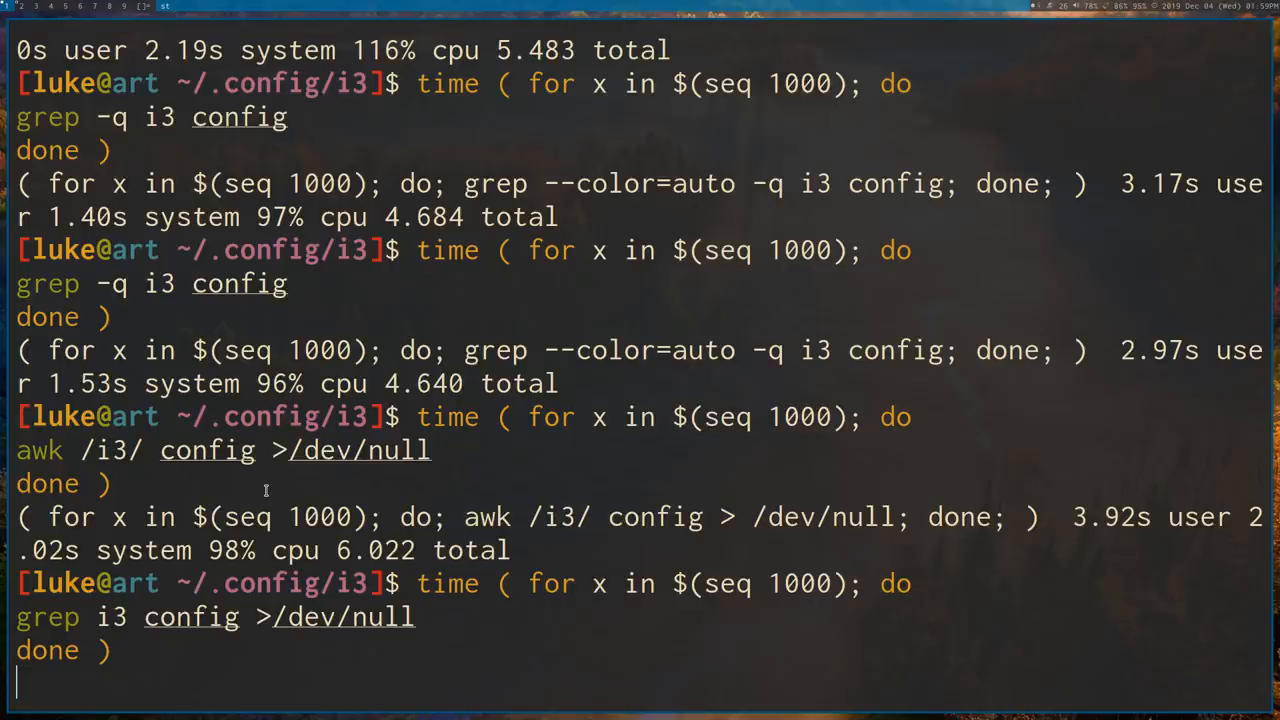
mouse_move(1034, 536)
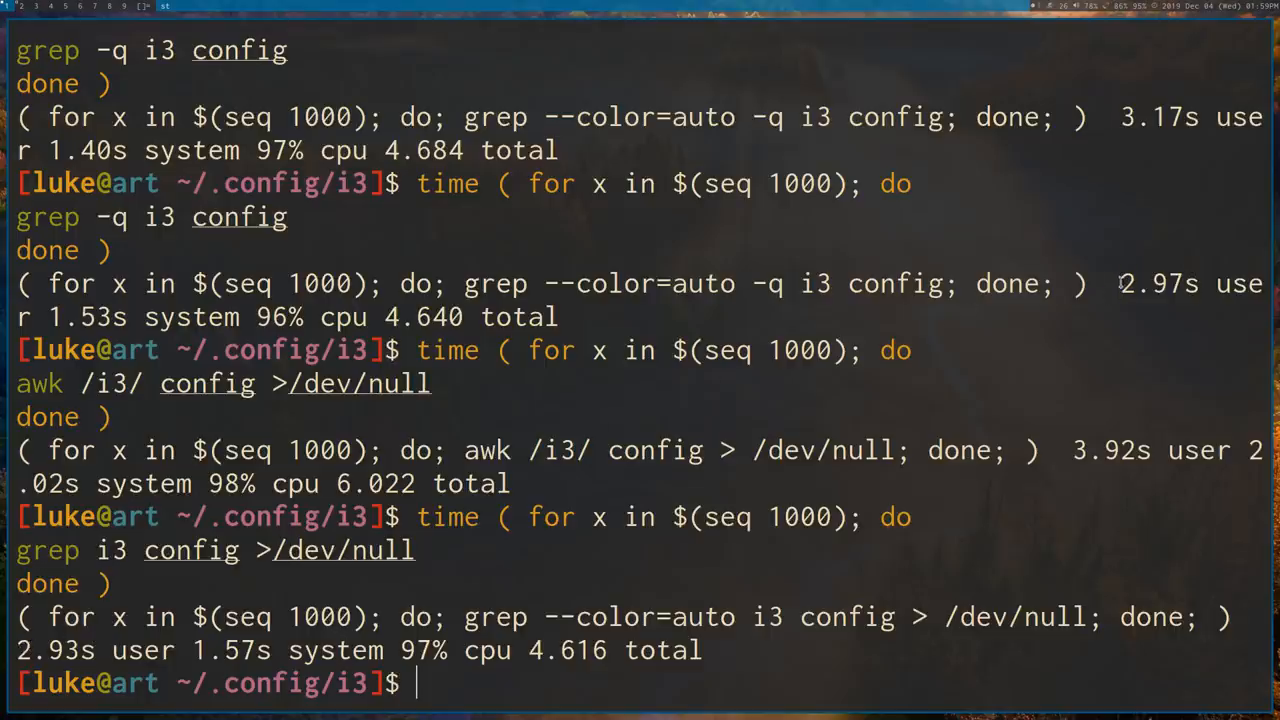
mouse_move(1103, 254)
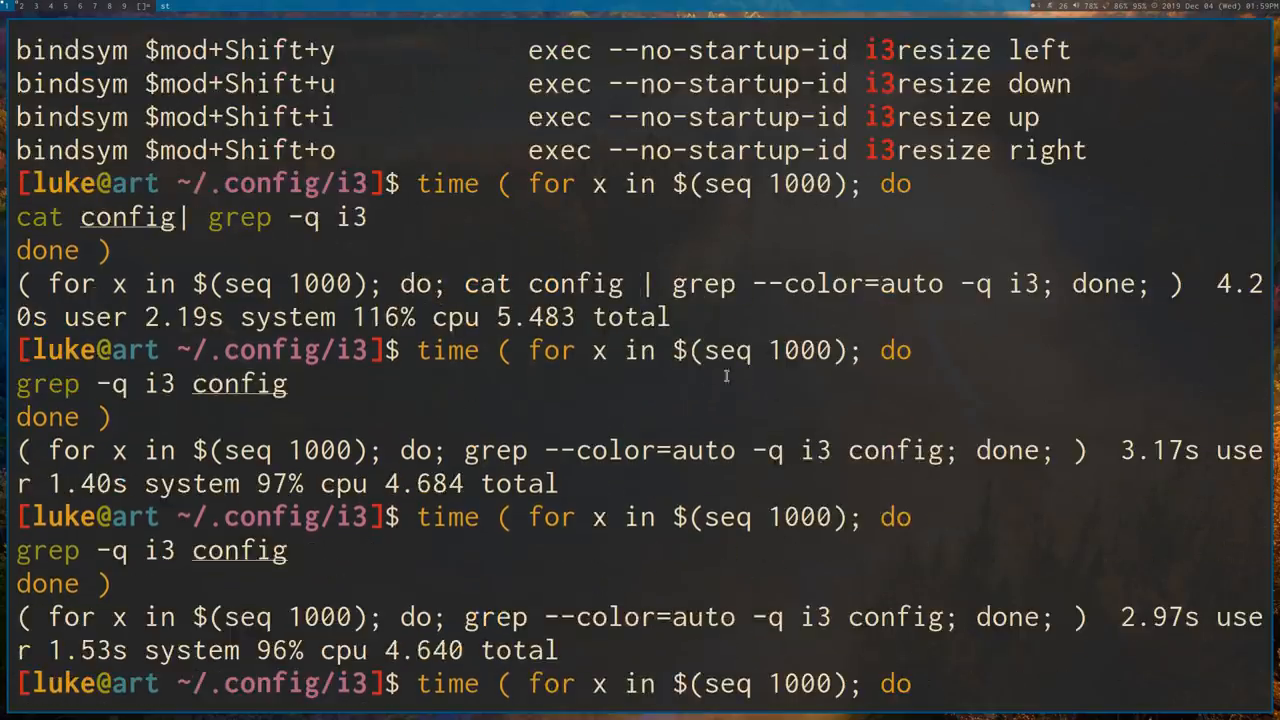
key(Return)
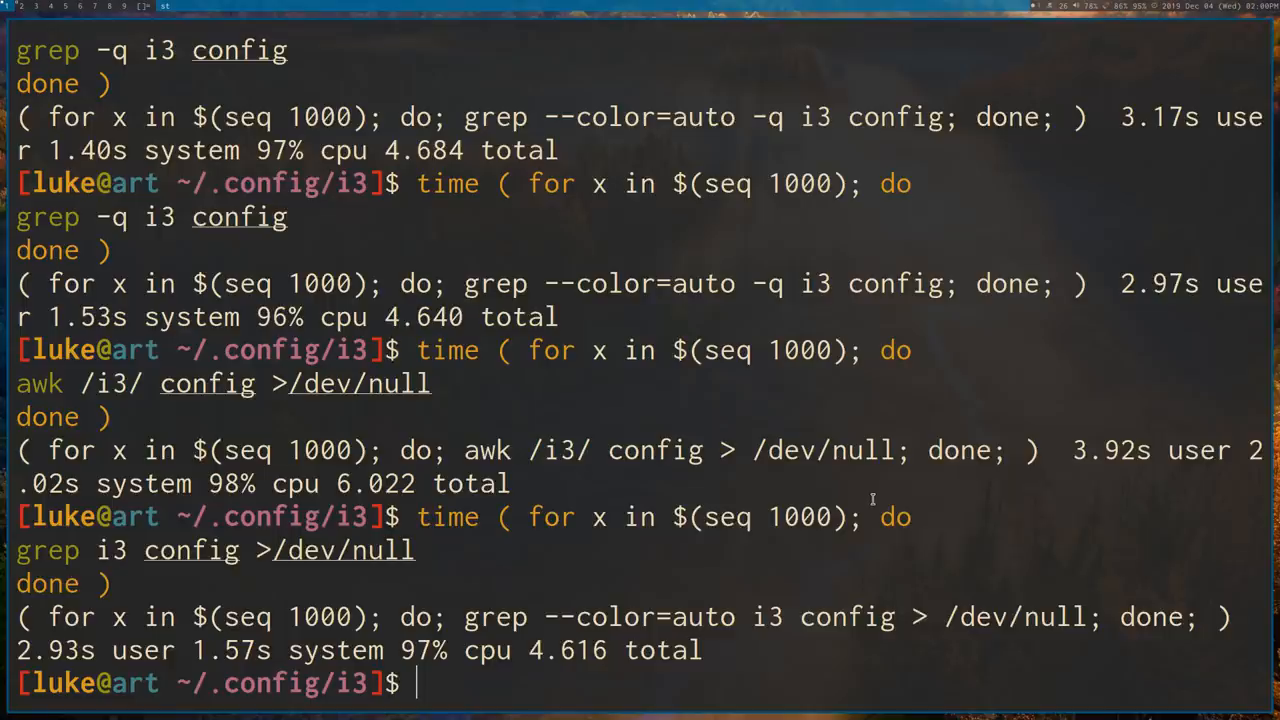
mouse_move(782, 551)
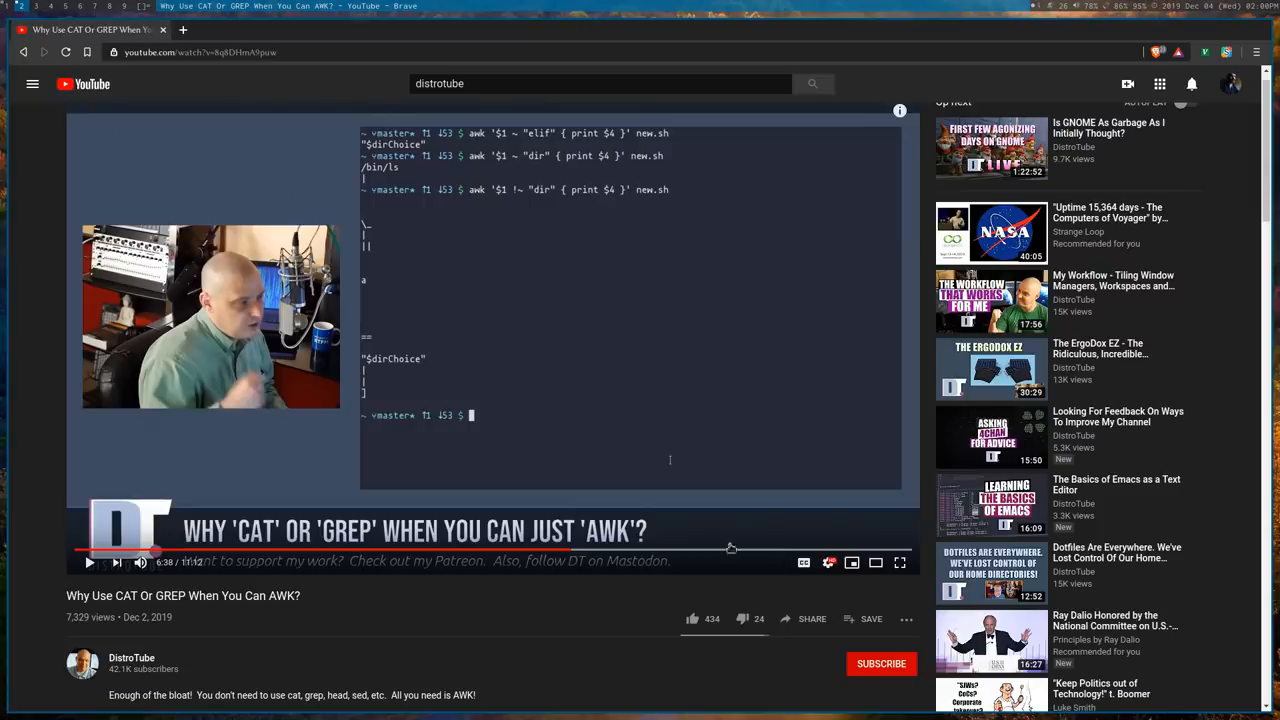
mouse_move(525, 347)
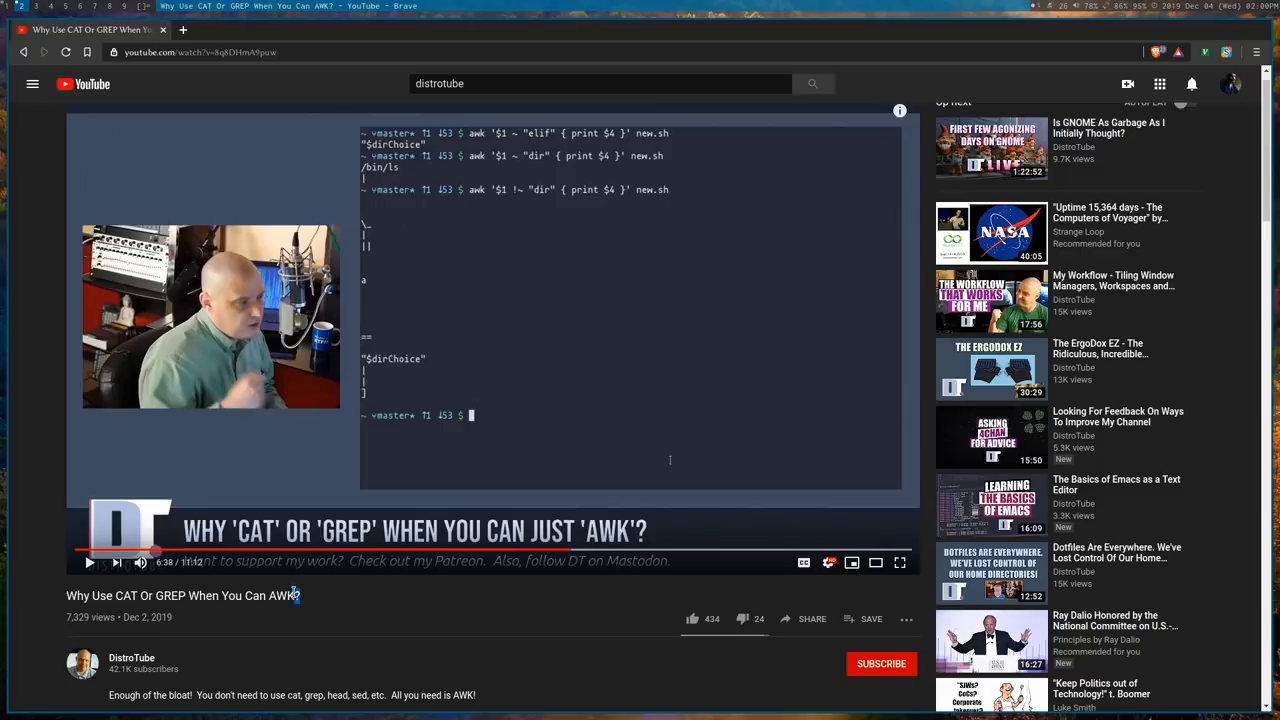
Select the end of the awk-versus-cat-and-grep video title on YouTube.
double_click(283, 595)
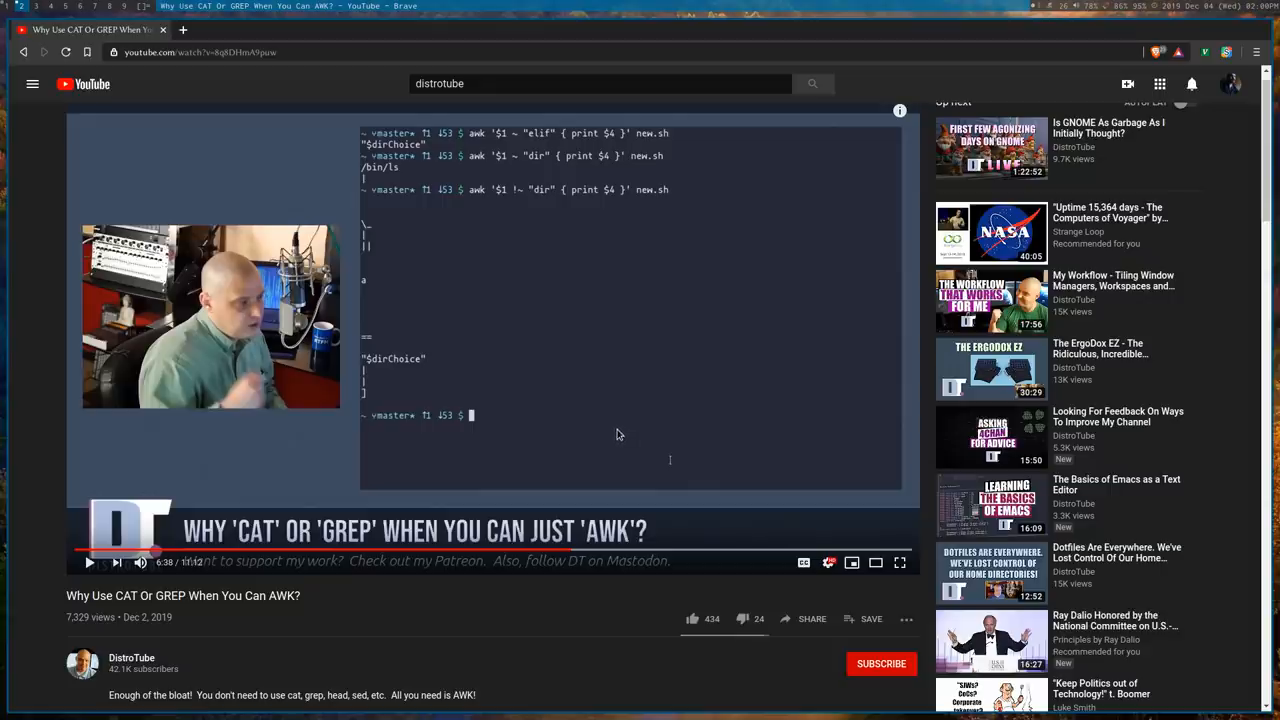
mouse_move(476, 616)
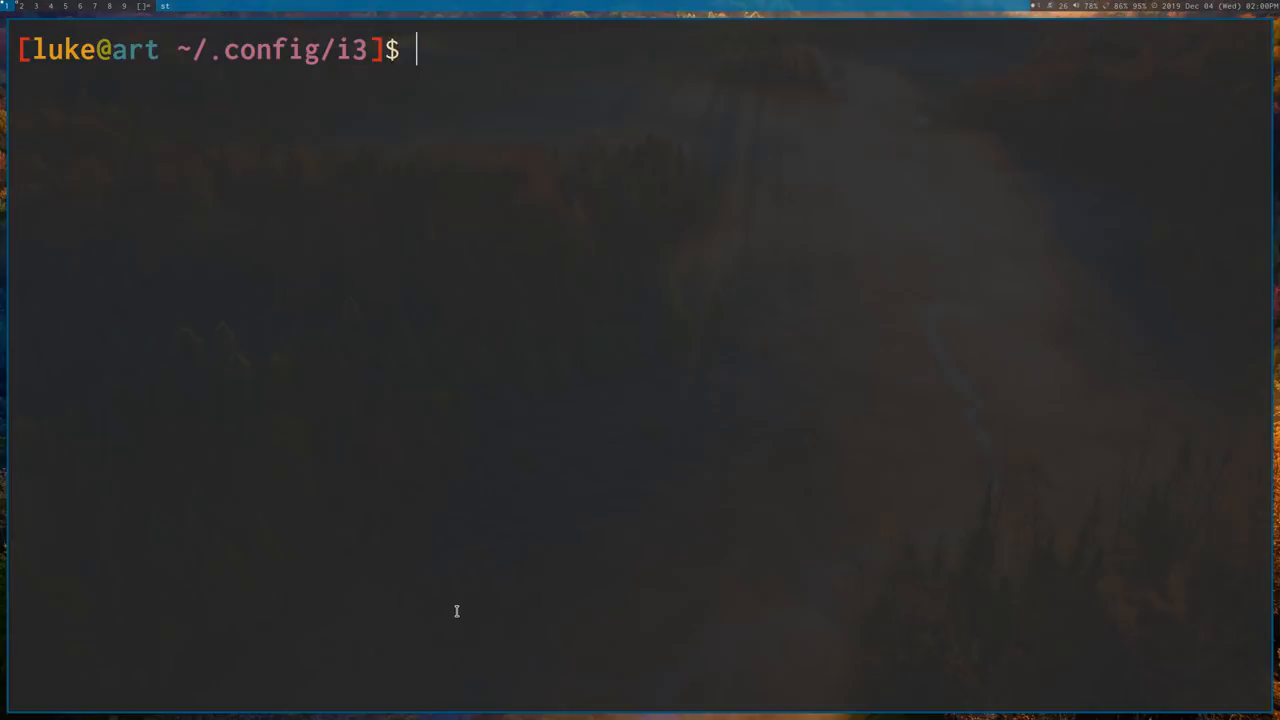
Print the first lines of config with 'sed 11q config' and 'head config'.
text(se)
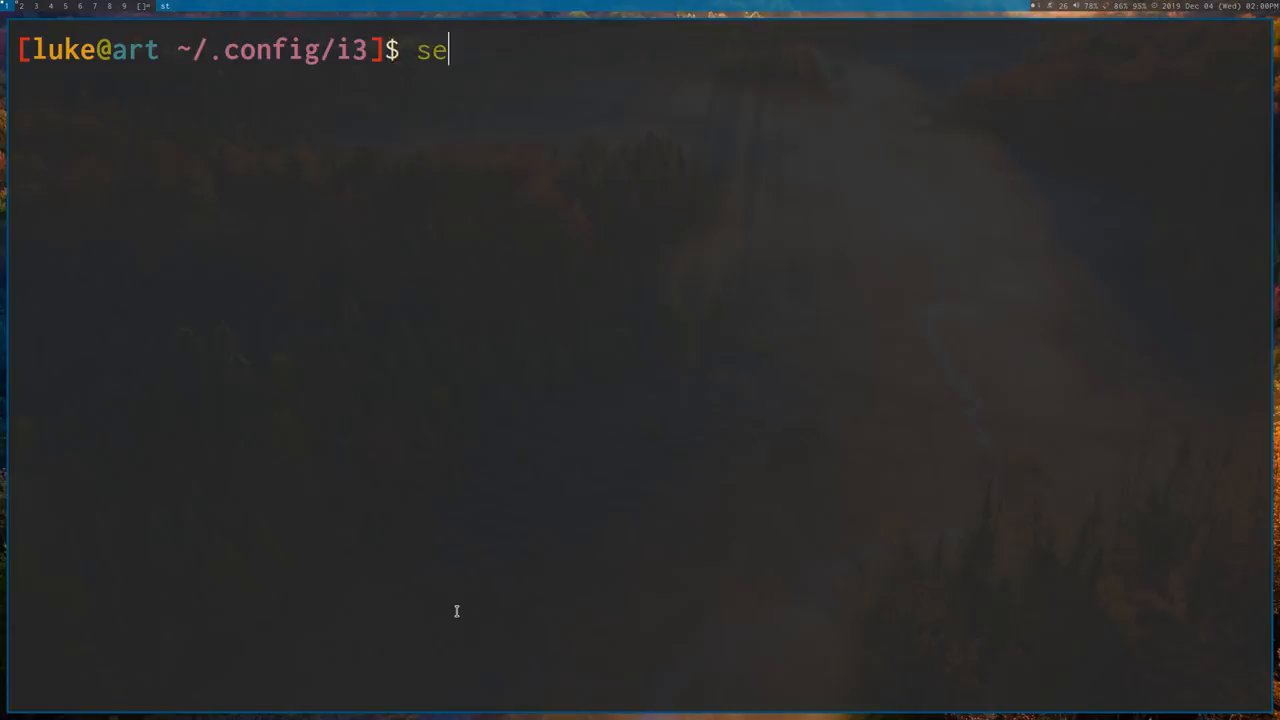
text(d)
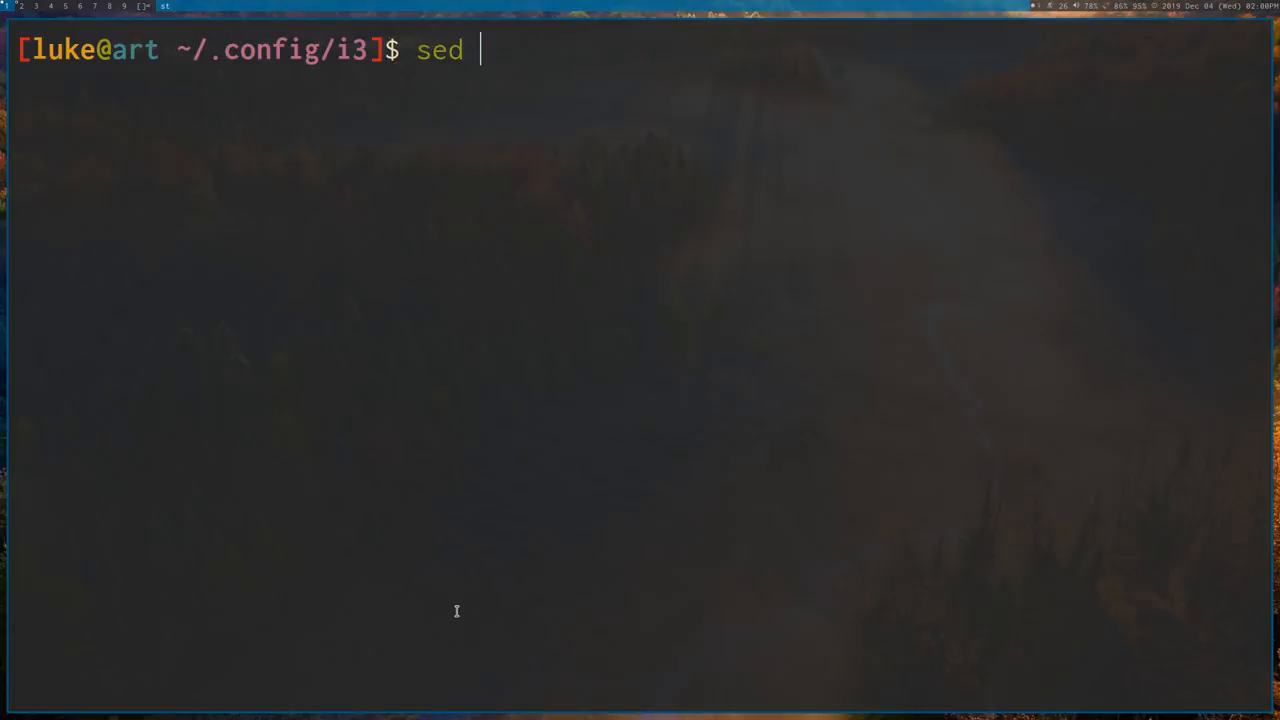
text(11)
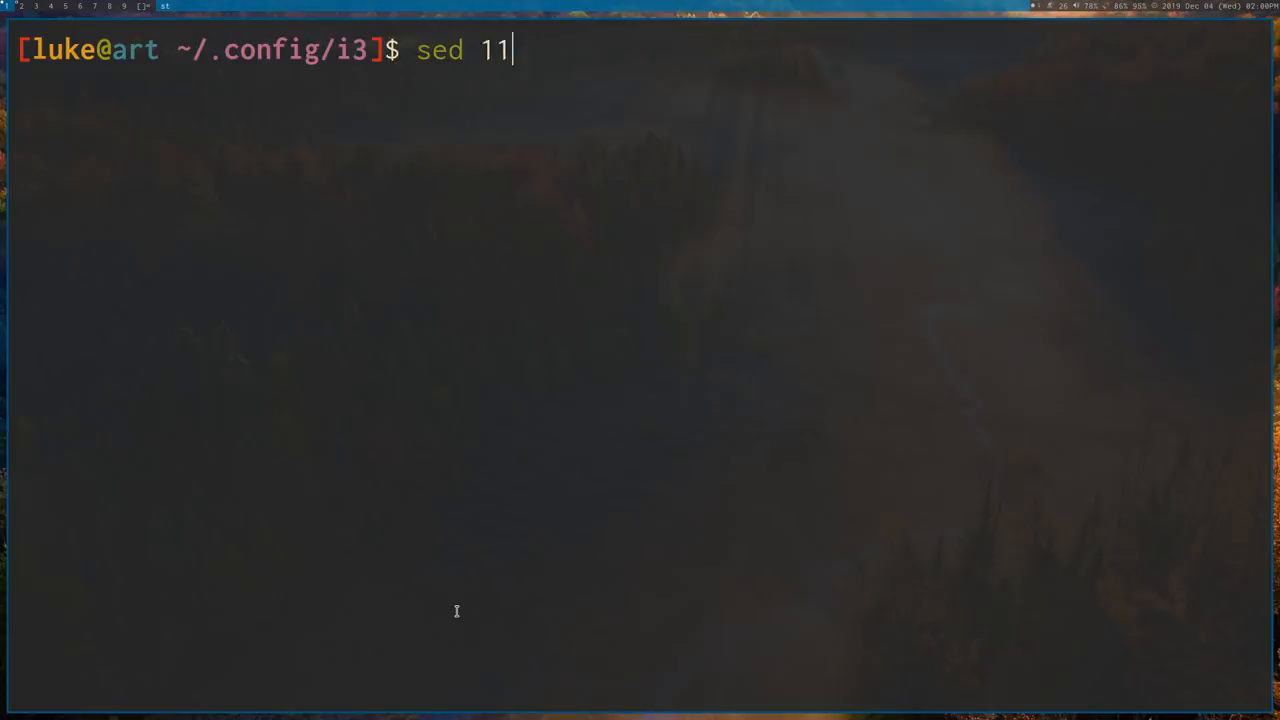
text(q)
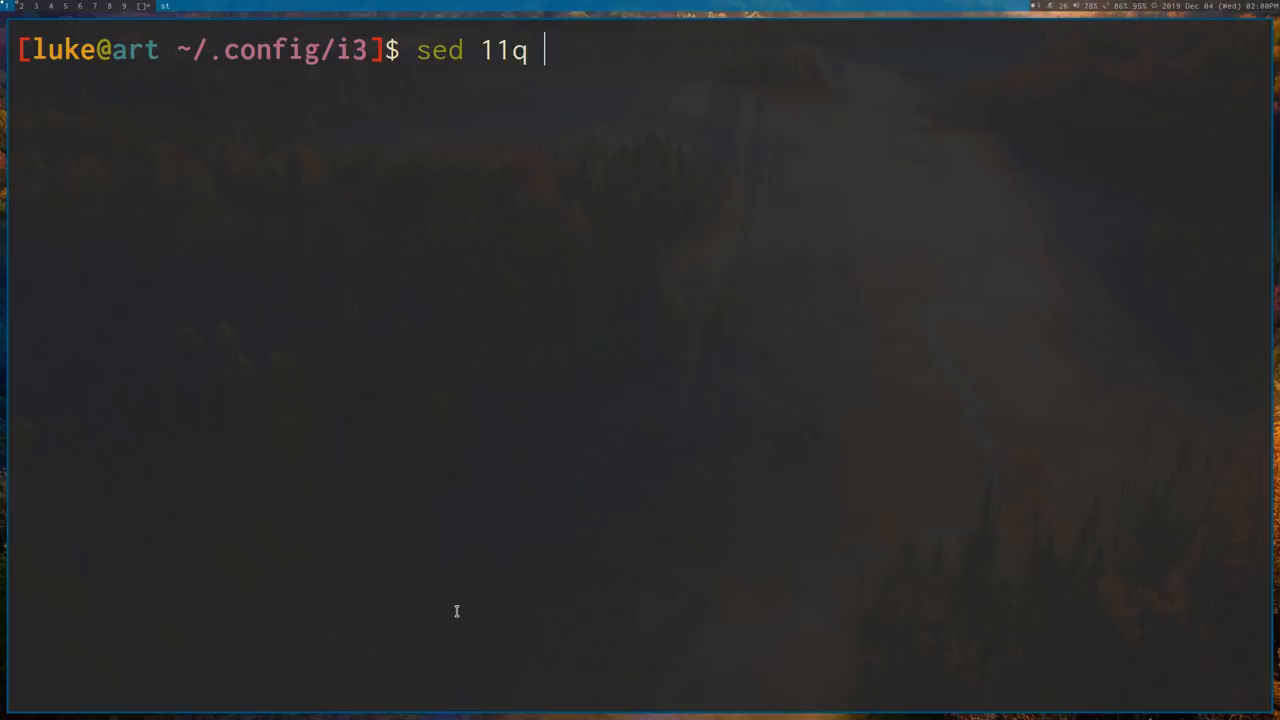
text(config)
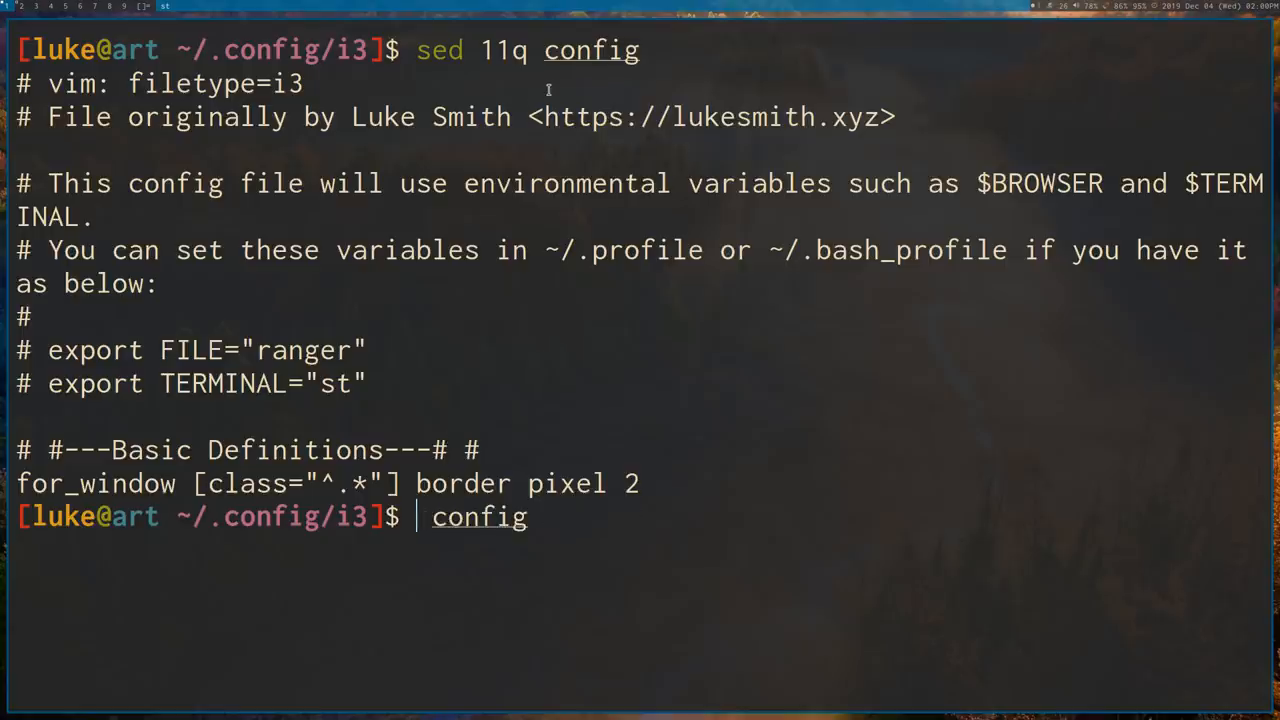
text(head config)
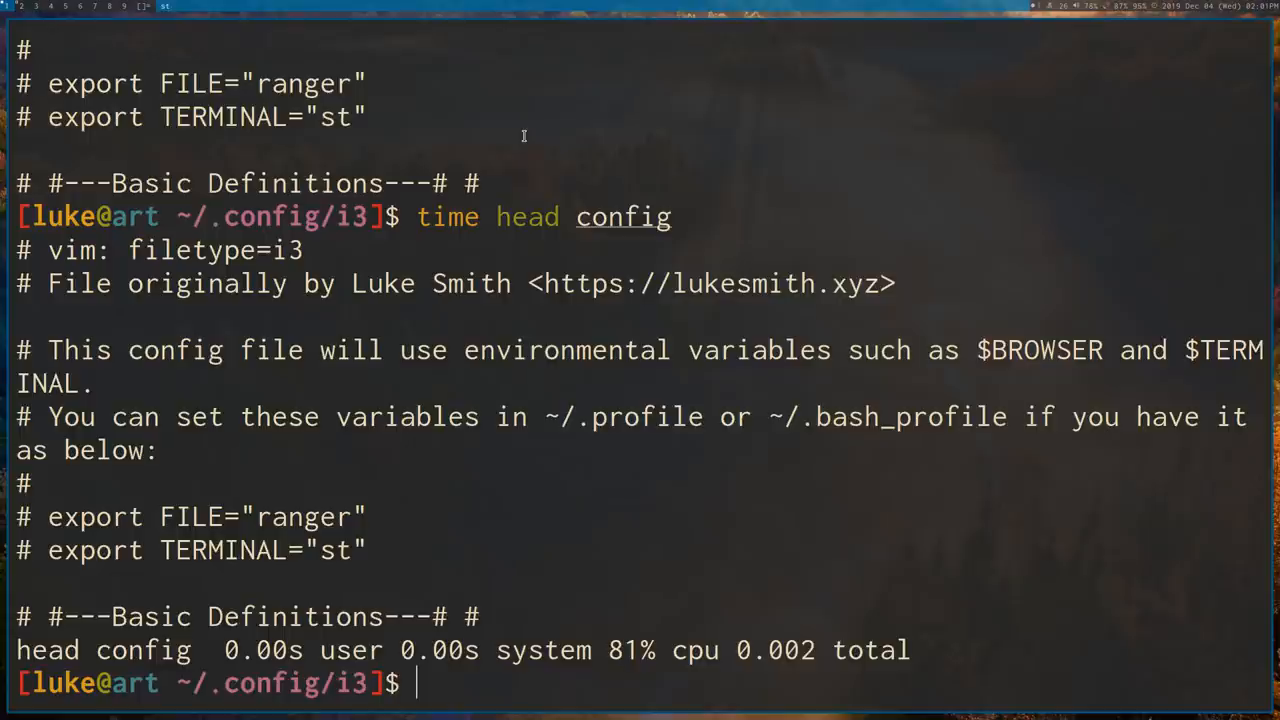
Time single runs: 'time head config' at 0.002 s and 'time sed 11q config' at 0.006 s.
text(time head config)
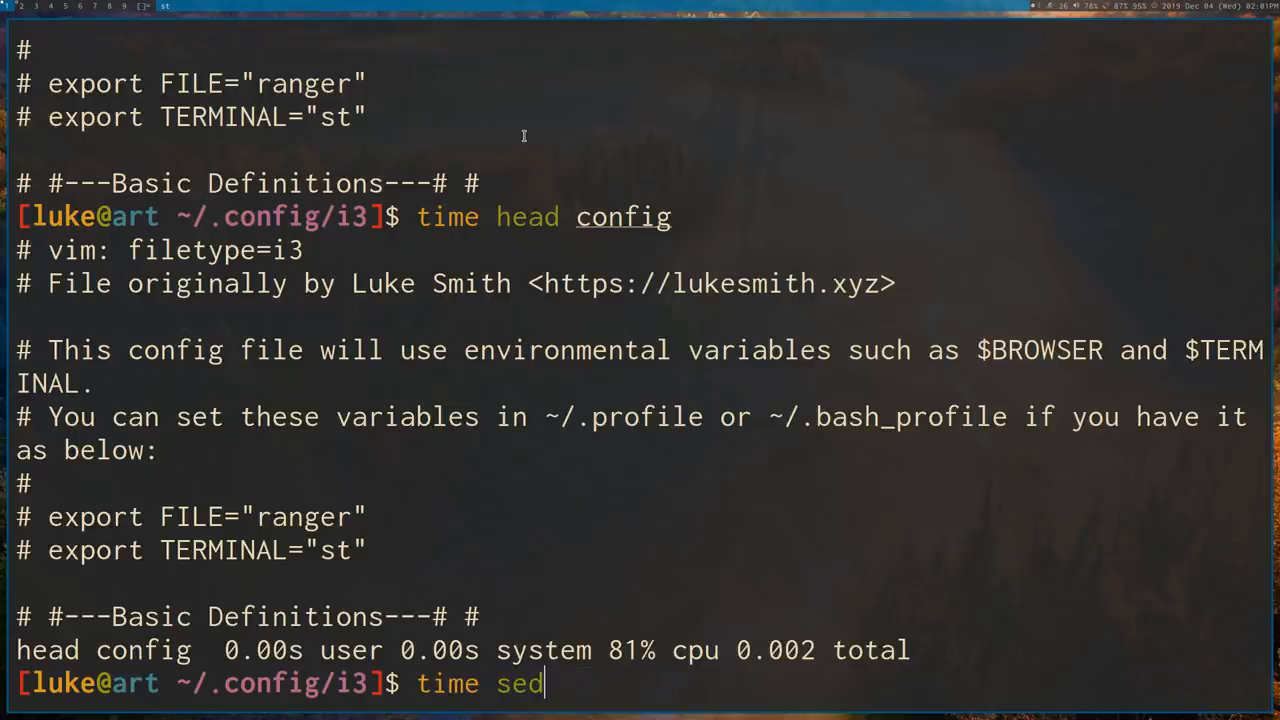
text(11q config)
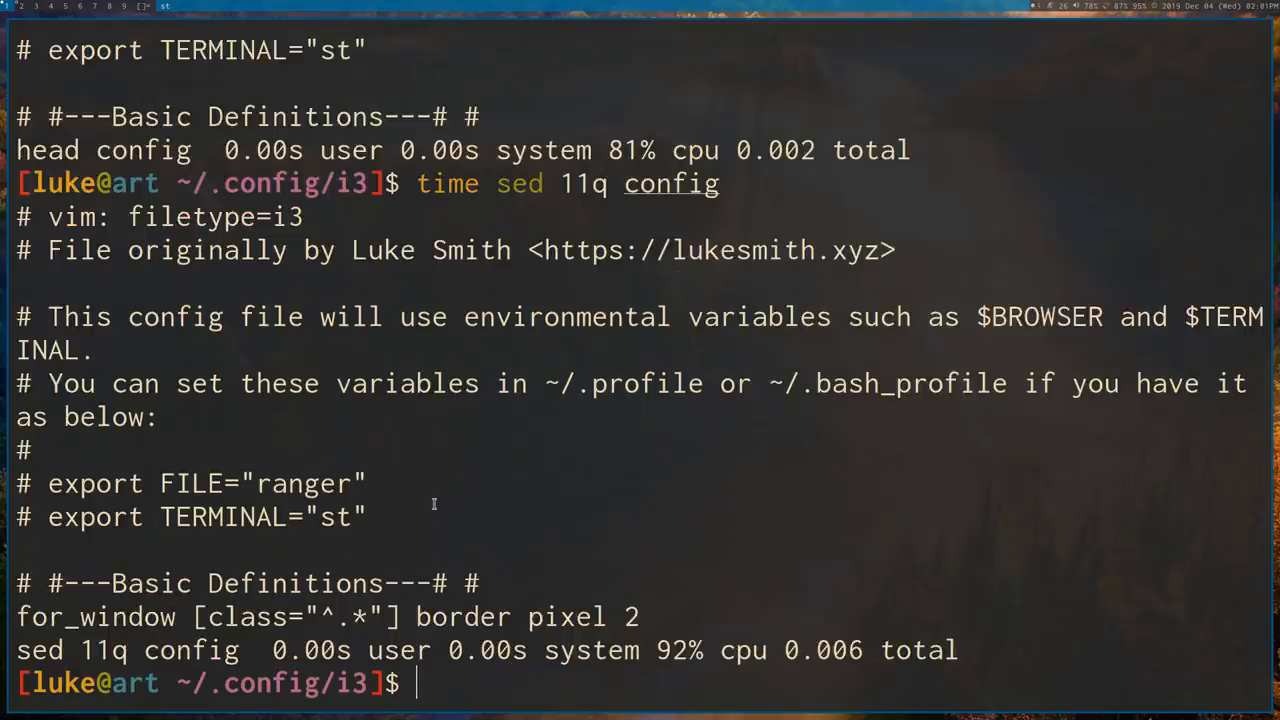
mouse_move(647, 420)
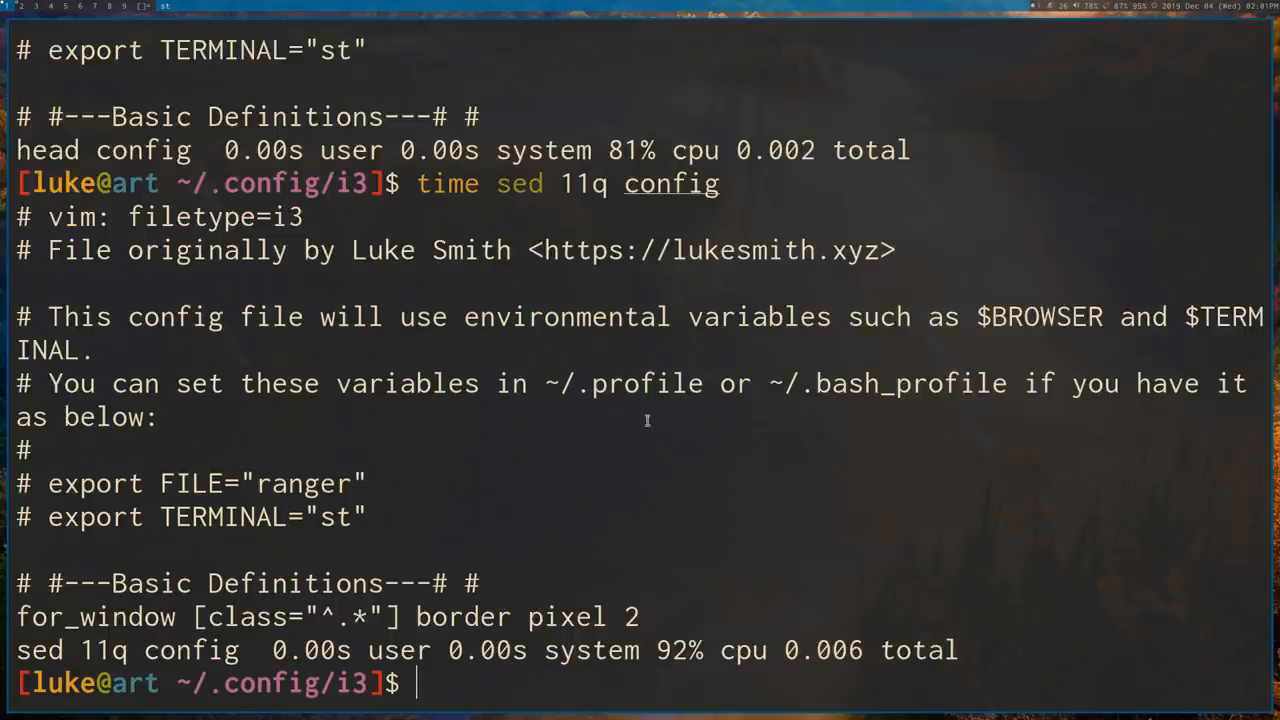
Time 1000-iteration loops to /dev/null: sed 11q config 4.435 s, head config 1.531 s.
text(sed 11q config)
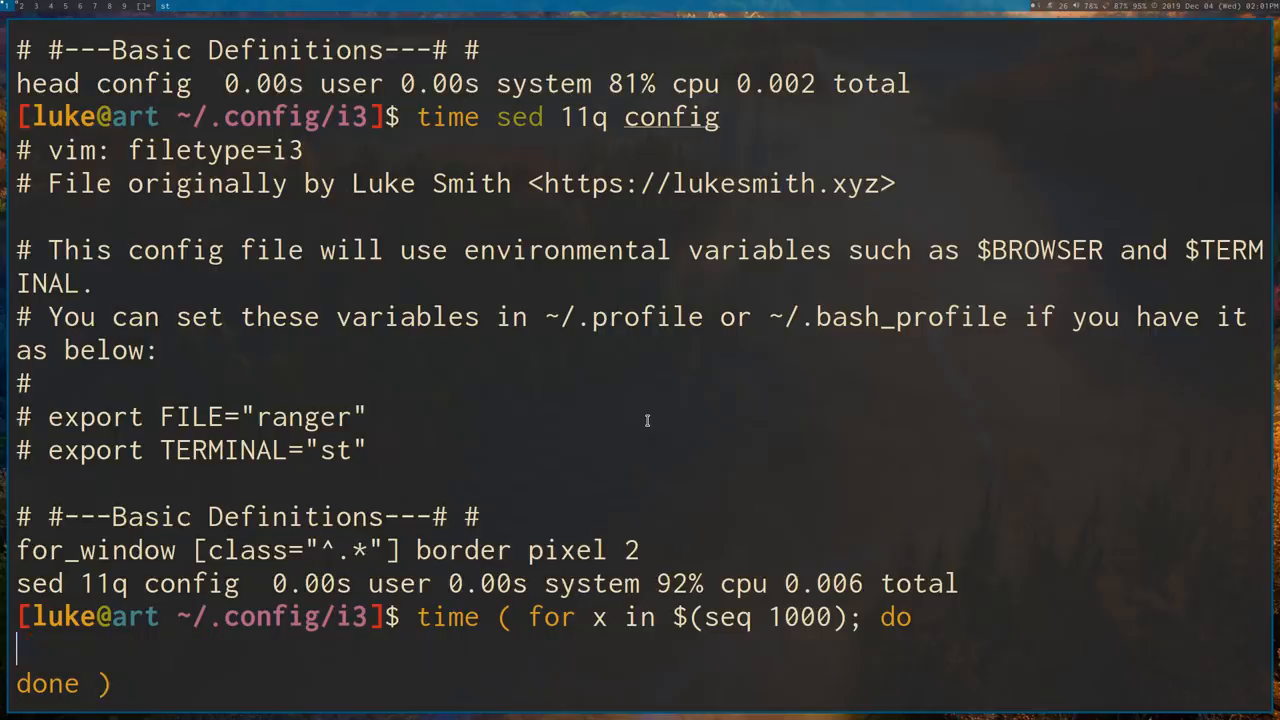
text(sed 11q config >/dev/)
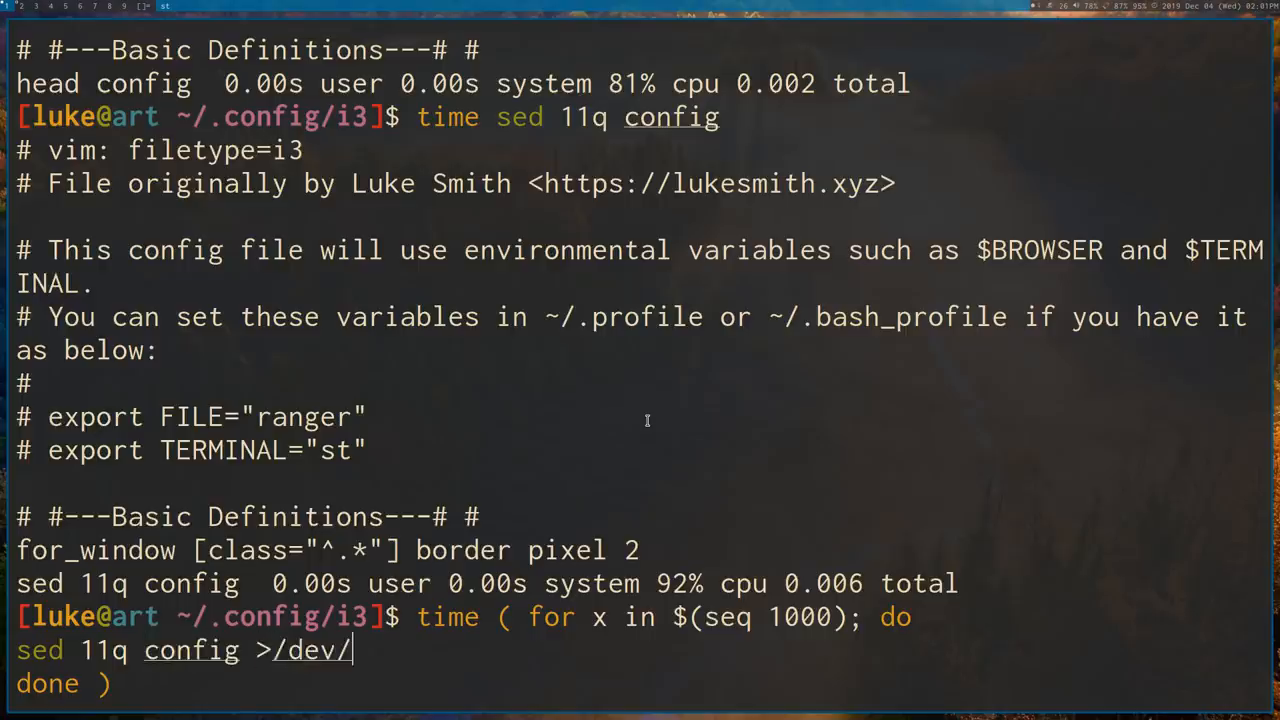
text(null)
text(head config >/de)
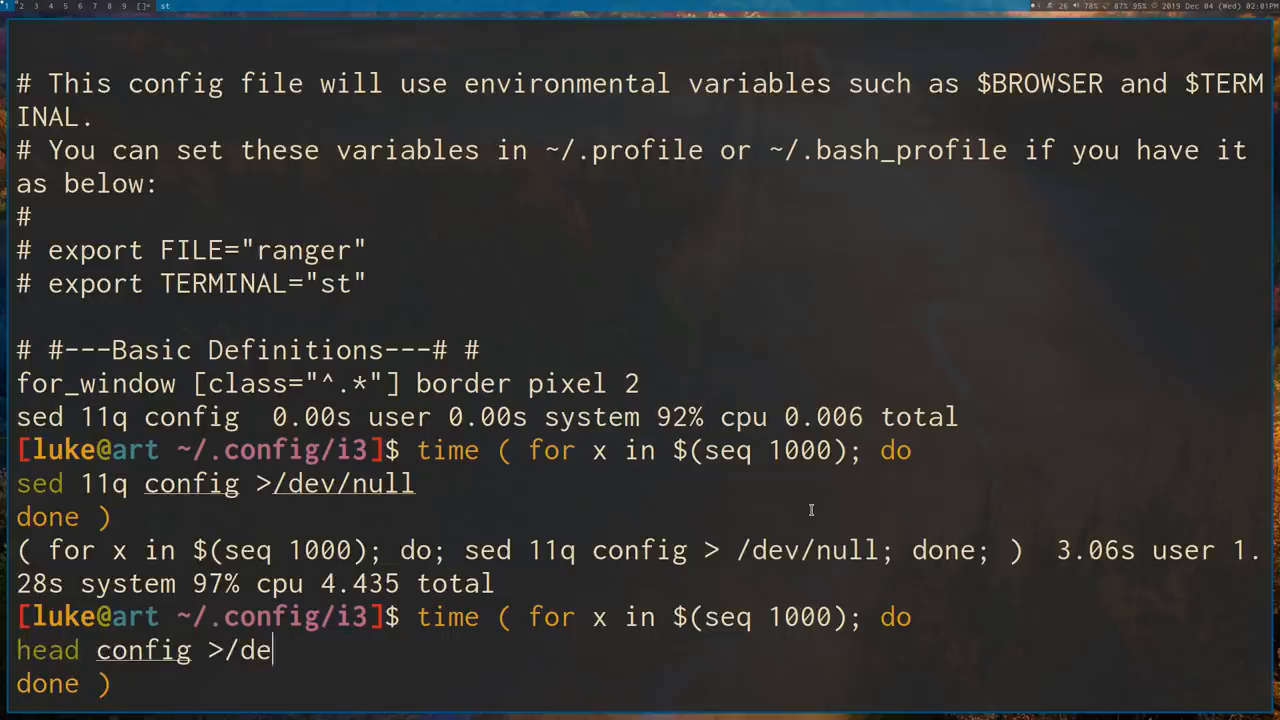
key(Return)
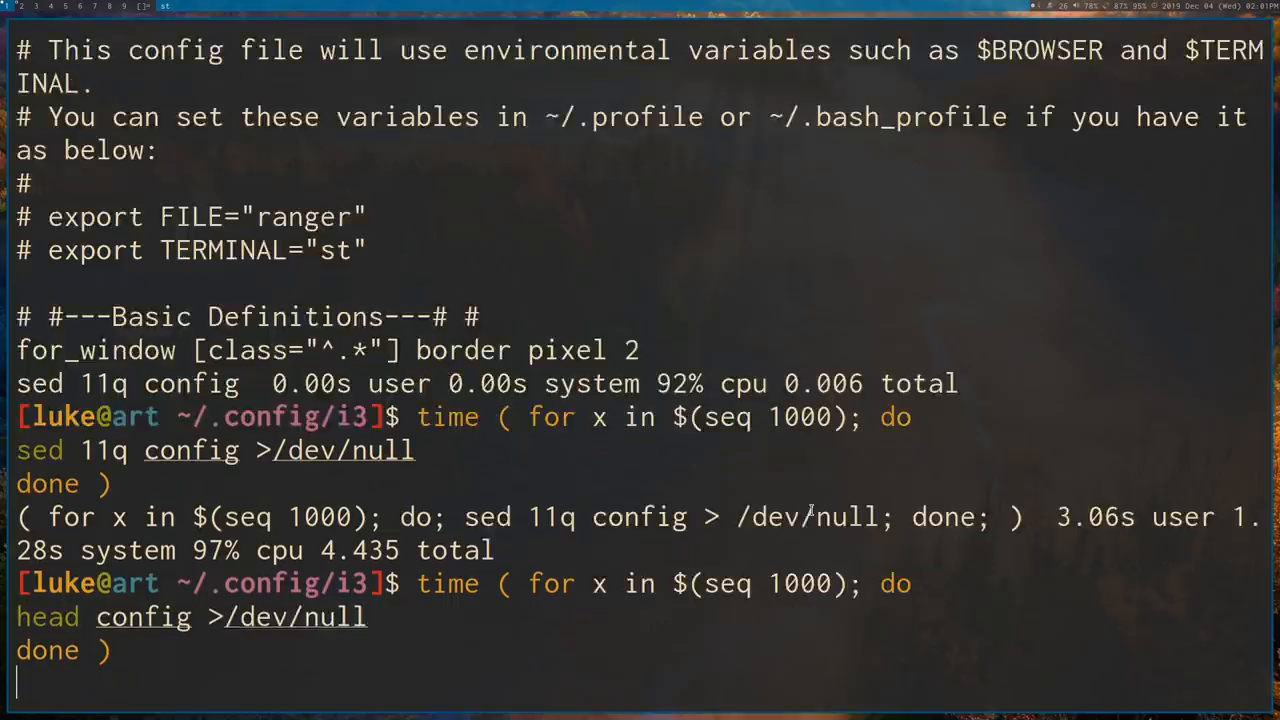
key(Return)
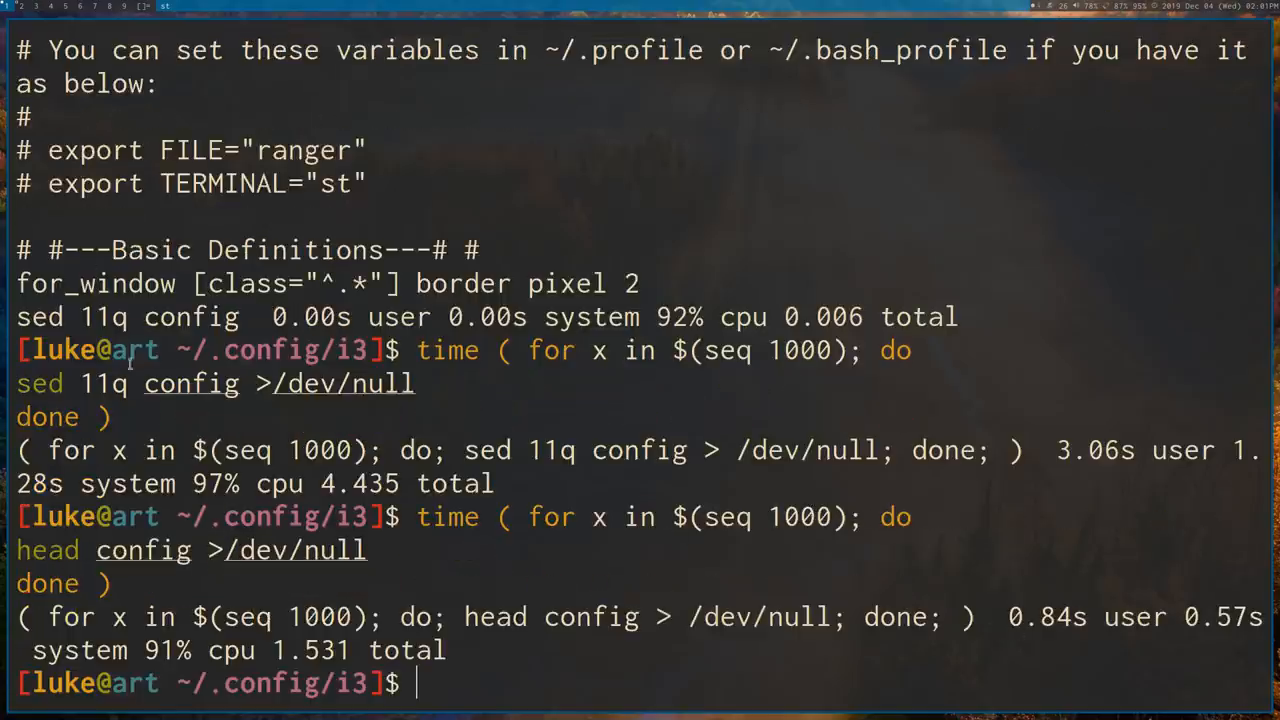
mouse_move(130, 385)
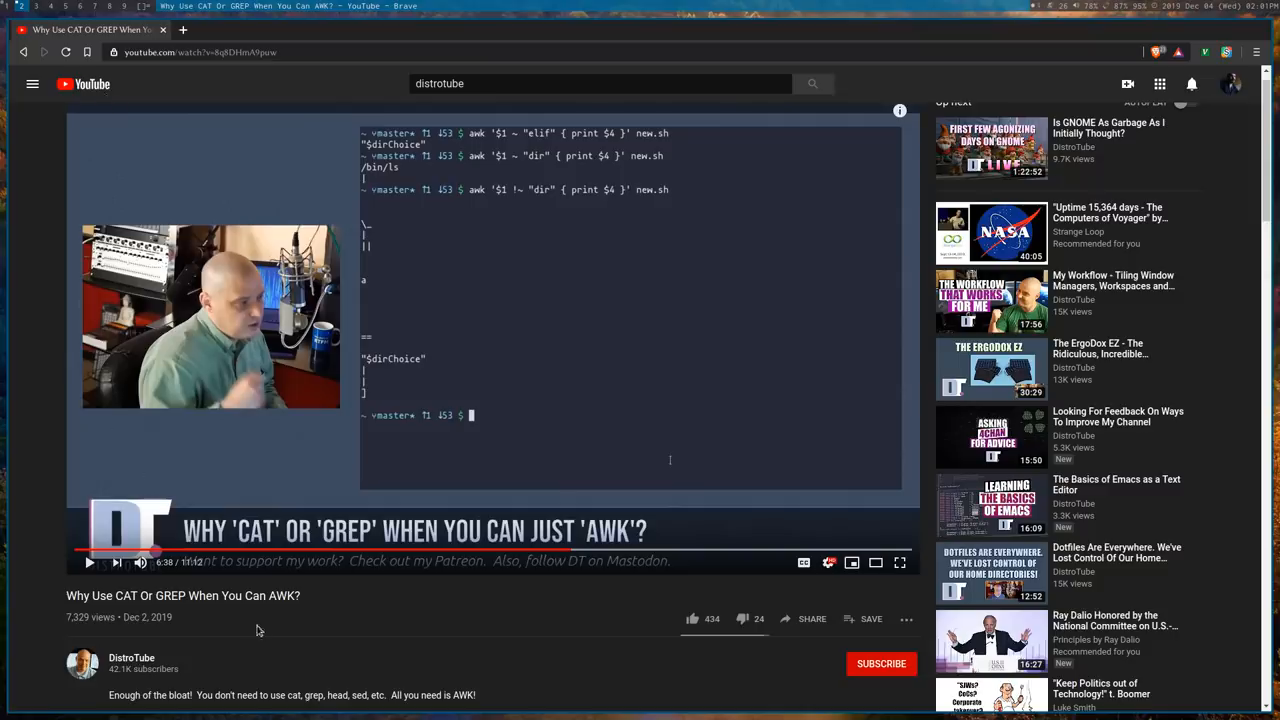
mouse_move(259, 630)
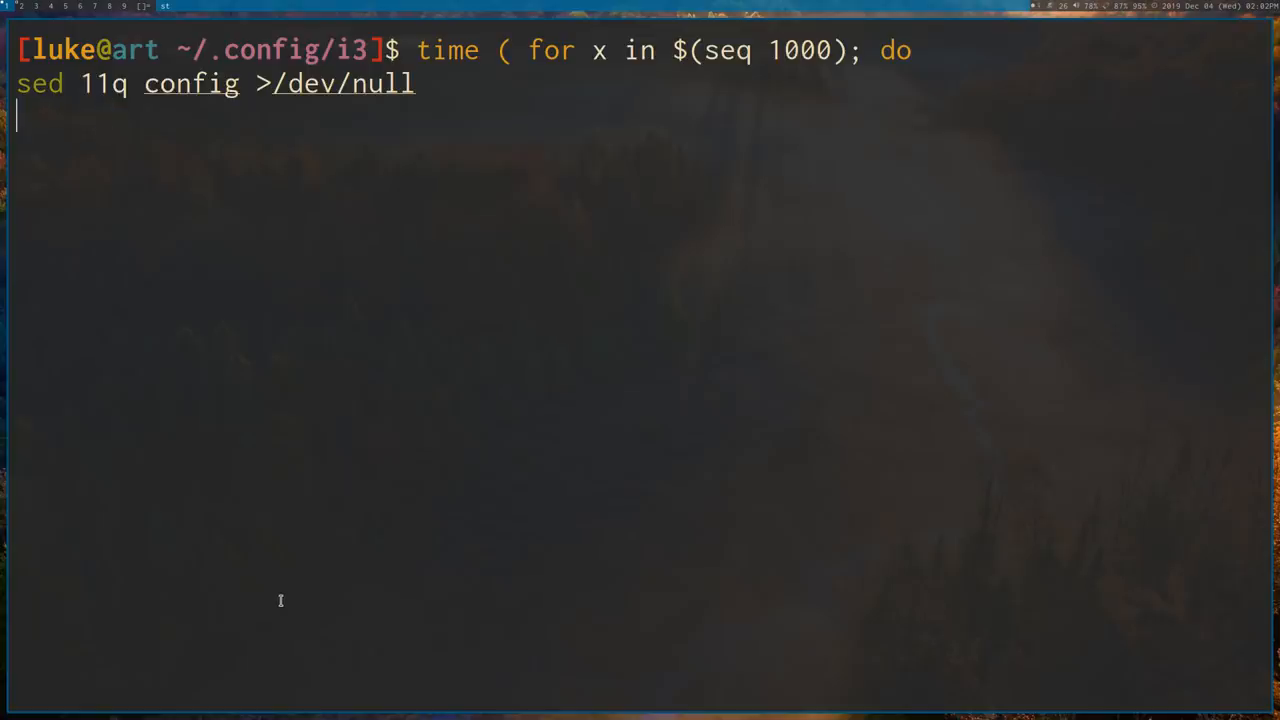
Cancel the pending loop and print the lines matching i3 with 'awk /i3/ config'.
text(asdf)
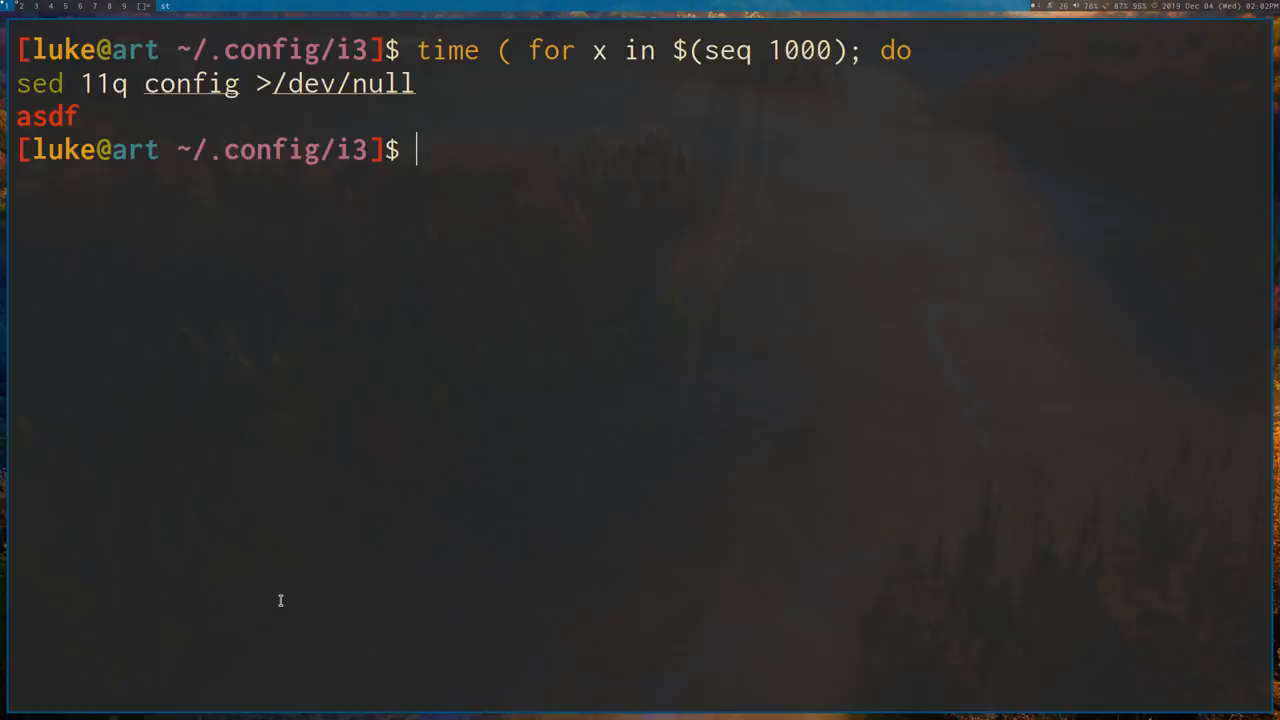
text(awk)
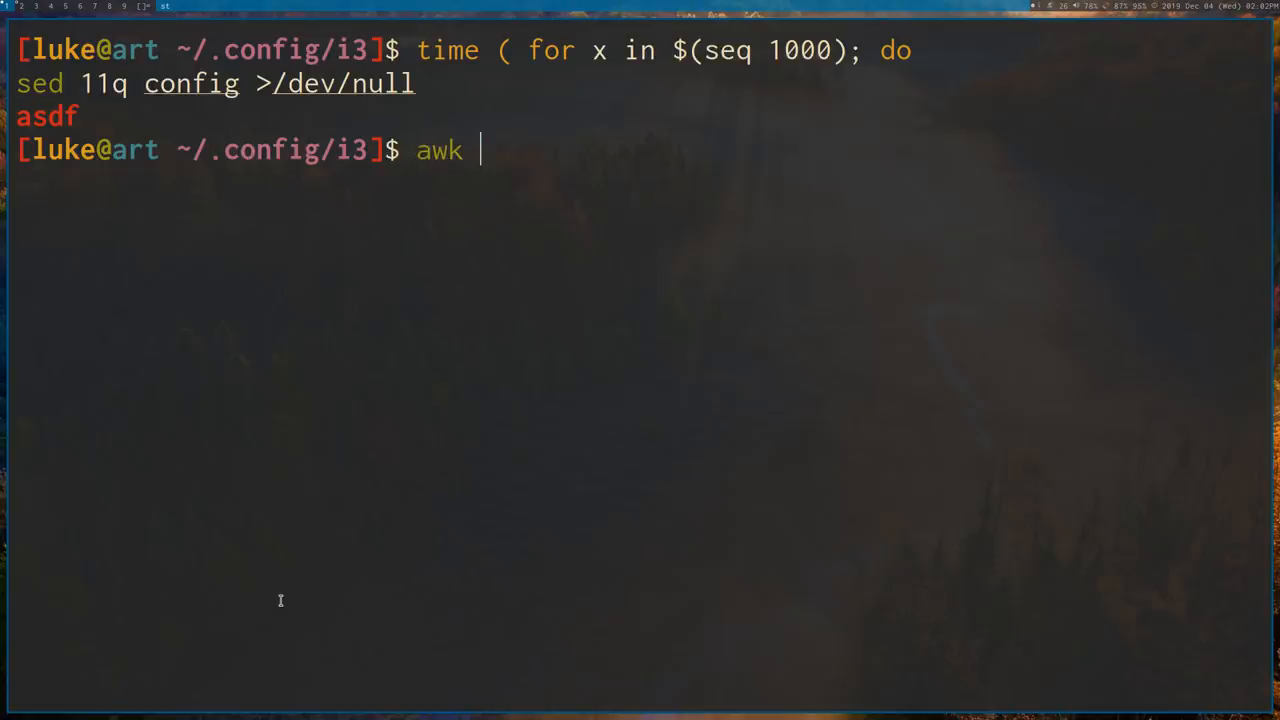
text(/i3/ config)
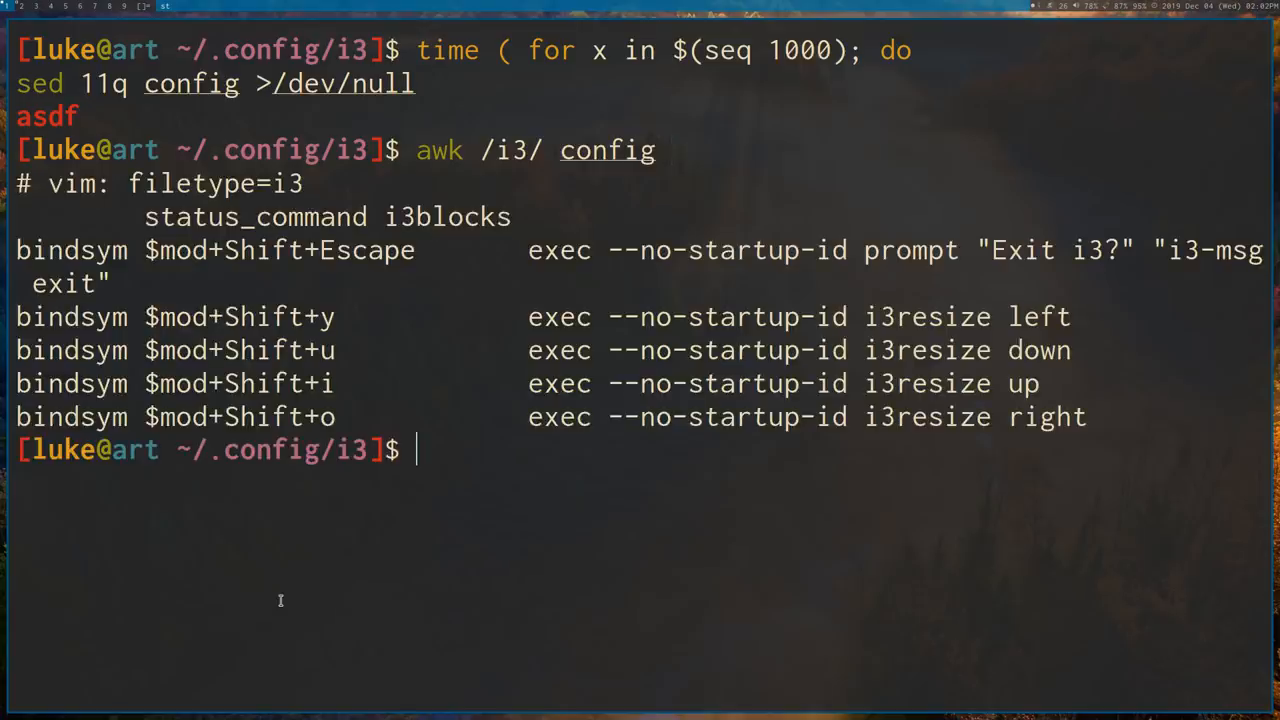
mouse_move(560, 467)
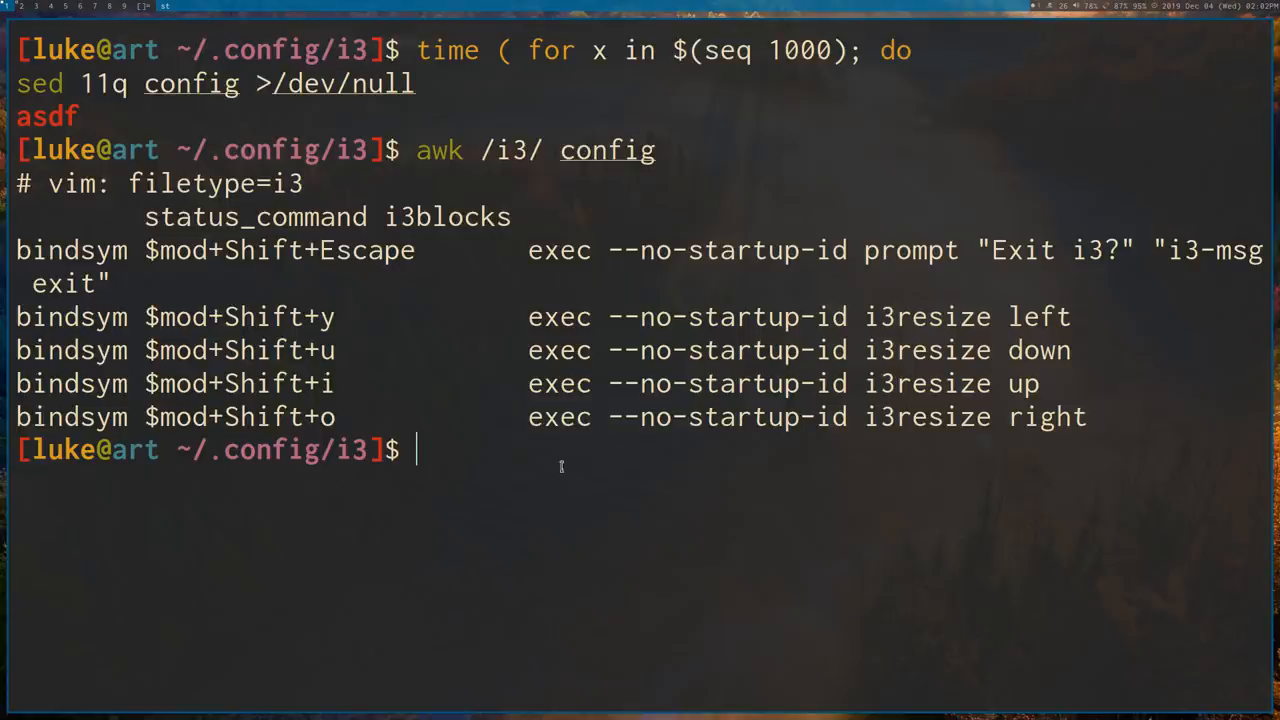
mouse_move(575, 465)
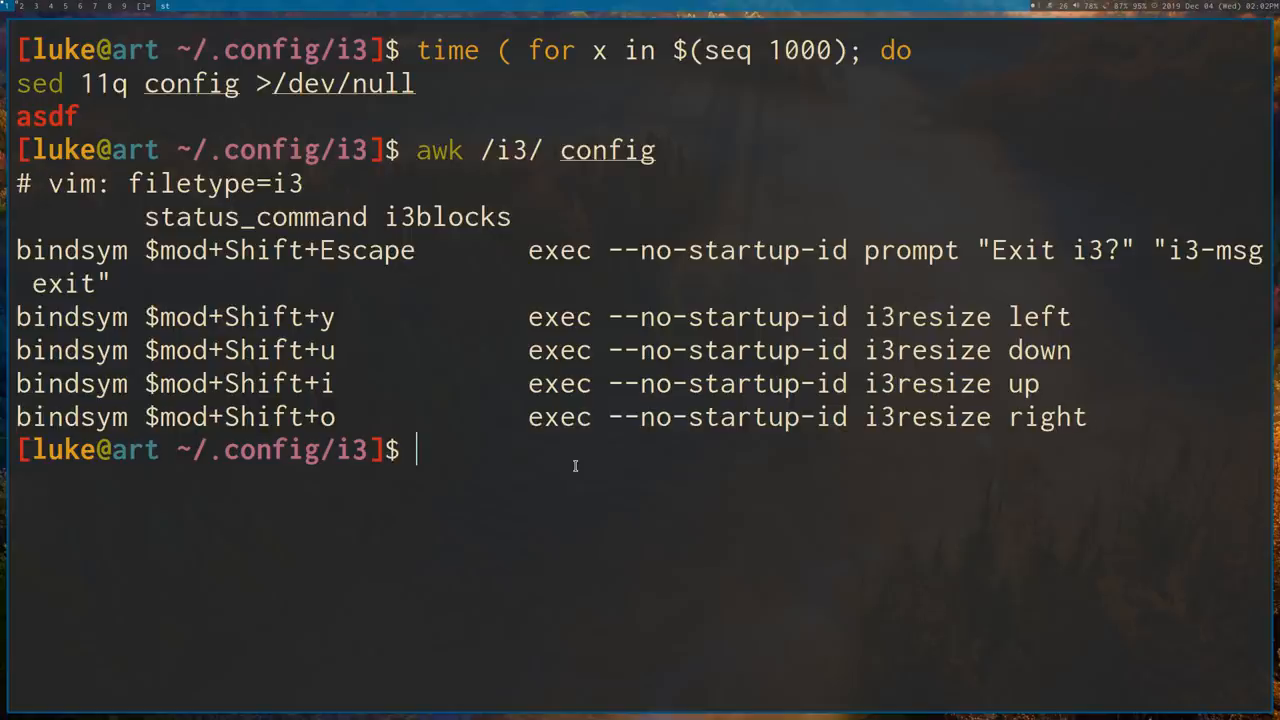
text(awk /i3/ config)
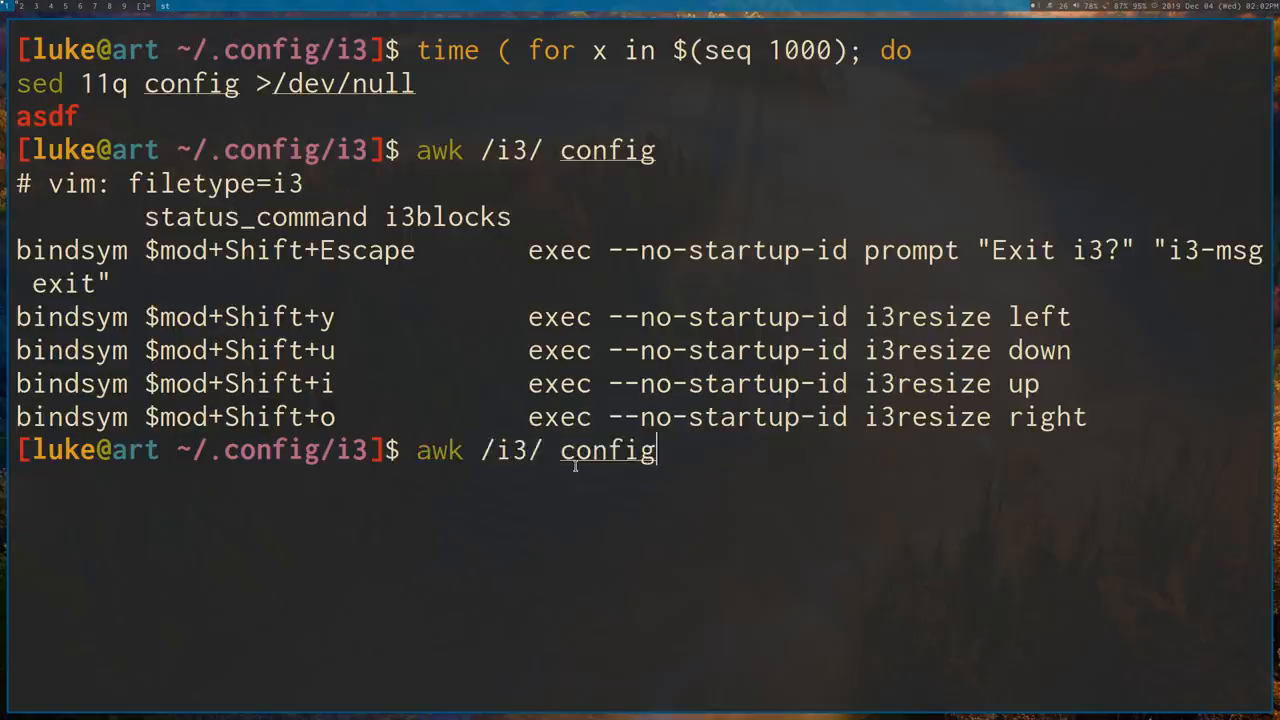
Enter 'sed 20q config' at the prompt to show the first 20 lines.
text(sed)
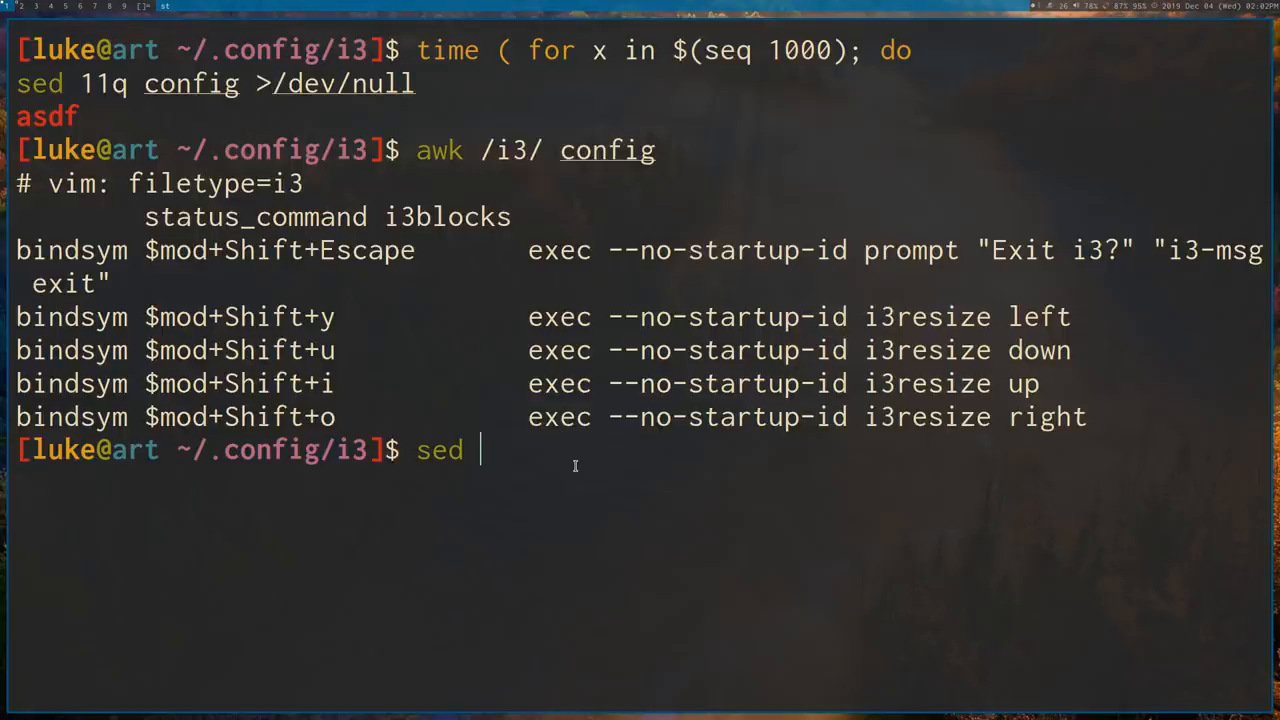
text(20)
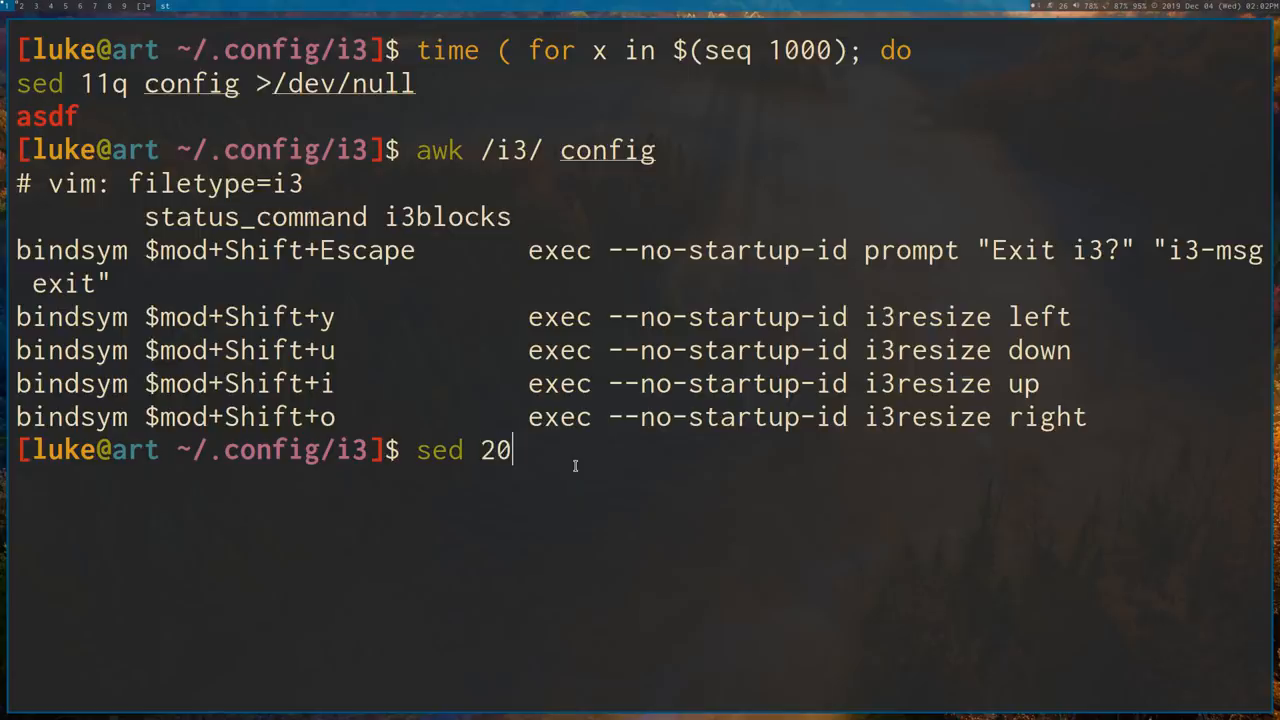
text(q config)
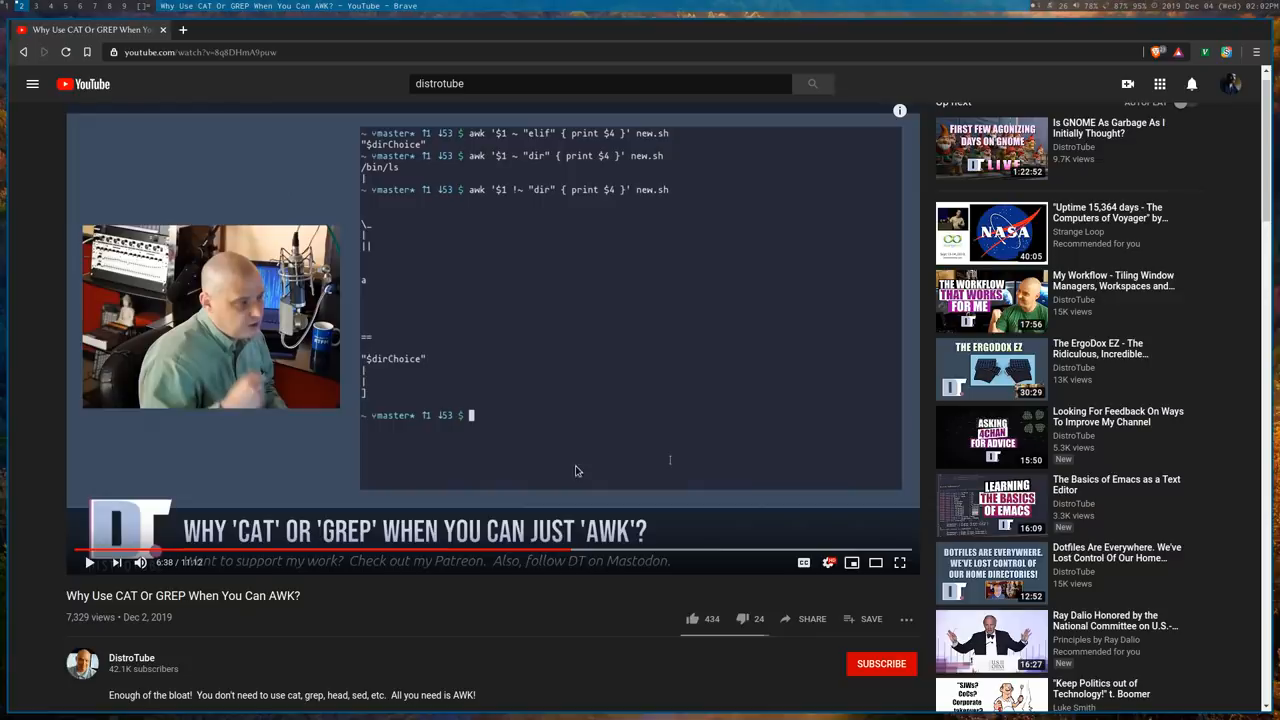
mouse_move(810, 410)
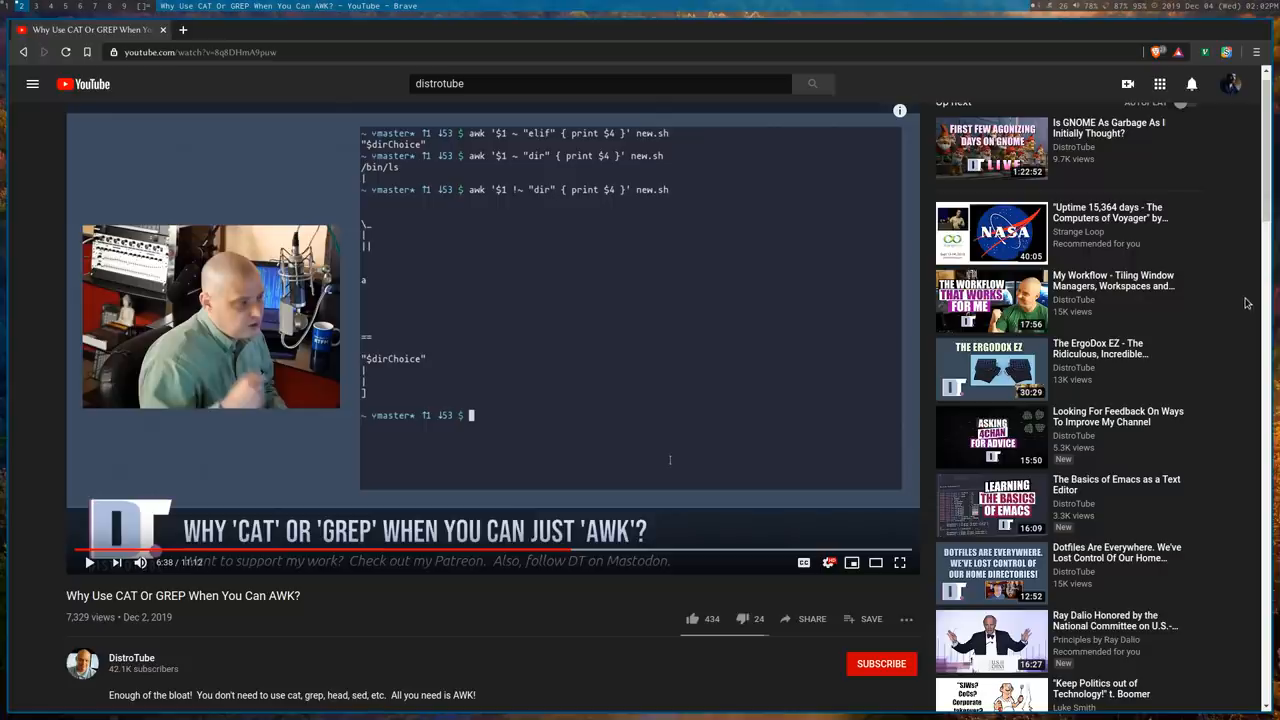
mouse_move(878, 293)
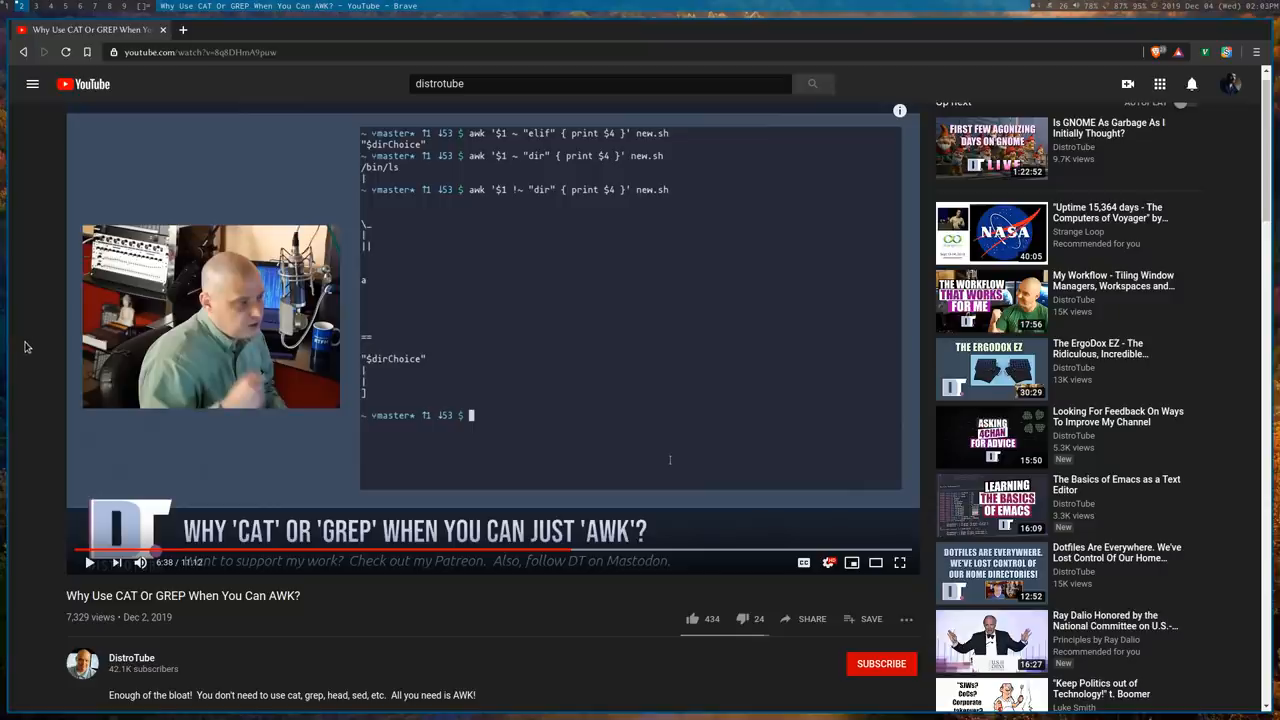
mouse_move(30, 342)
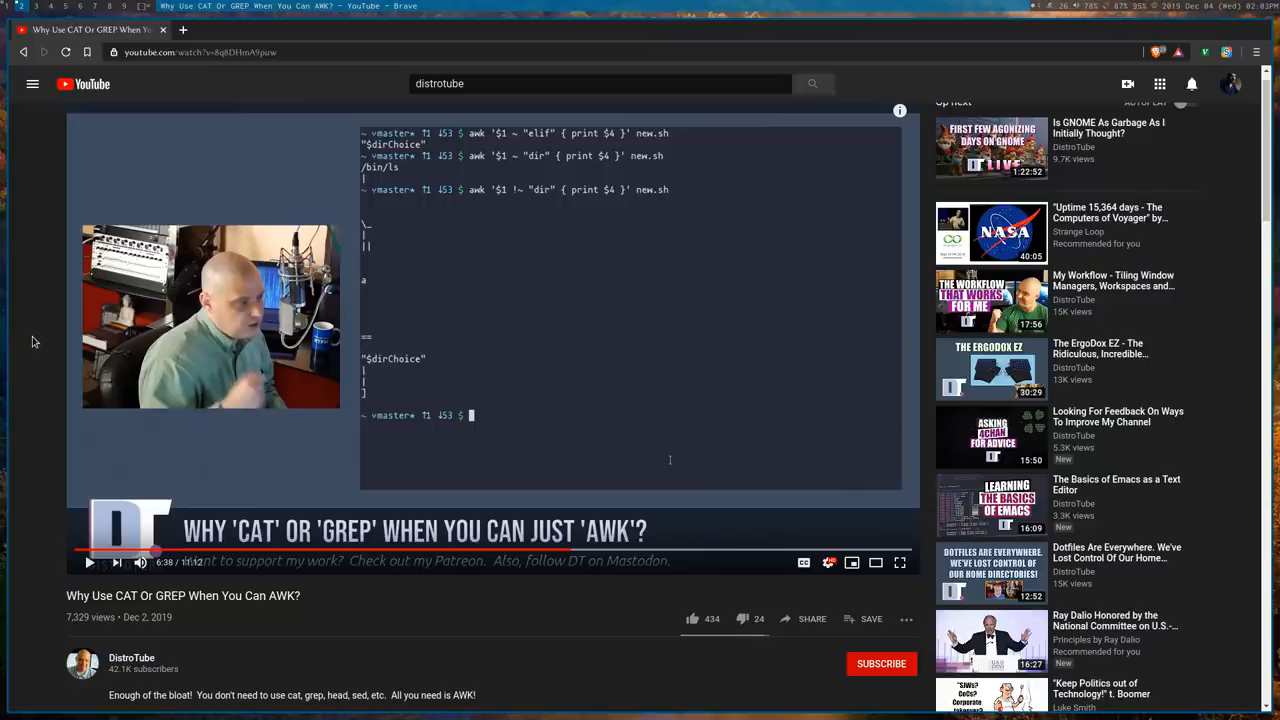
mouse_move(207, 511)
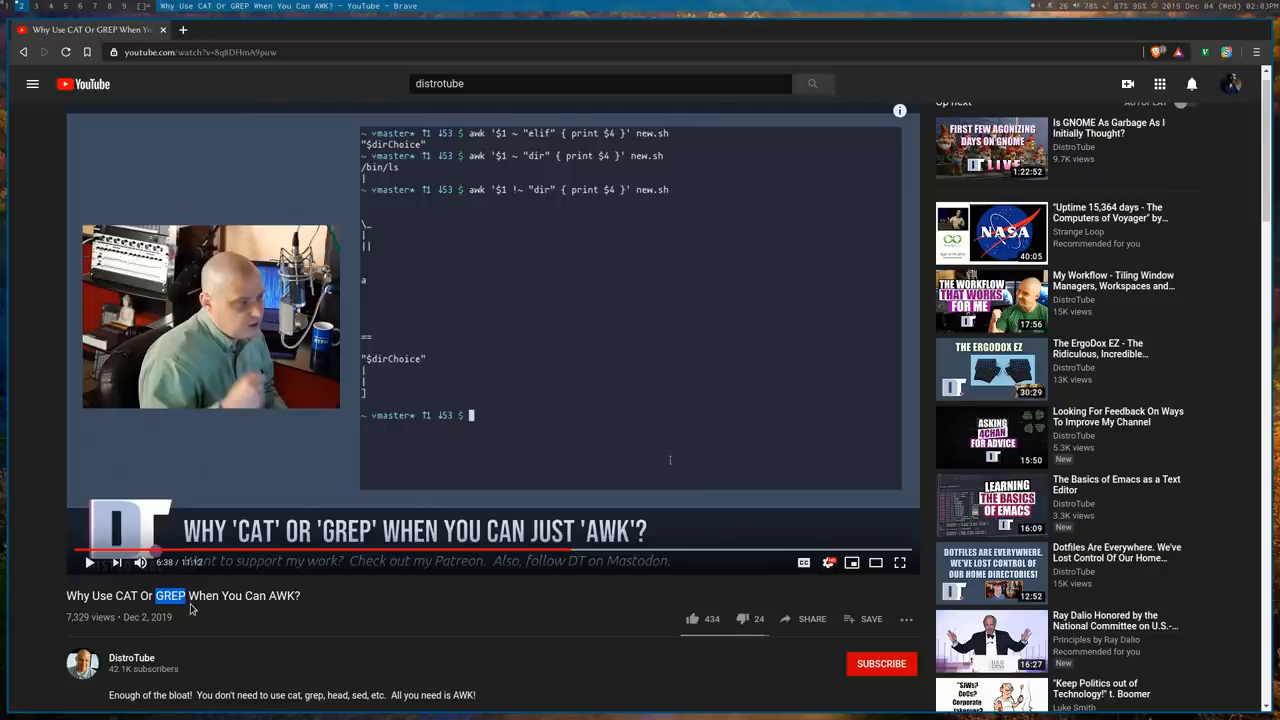
mouse_move(196, 611)
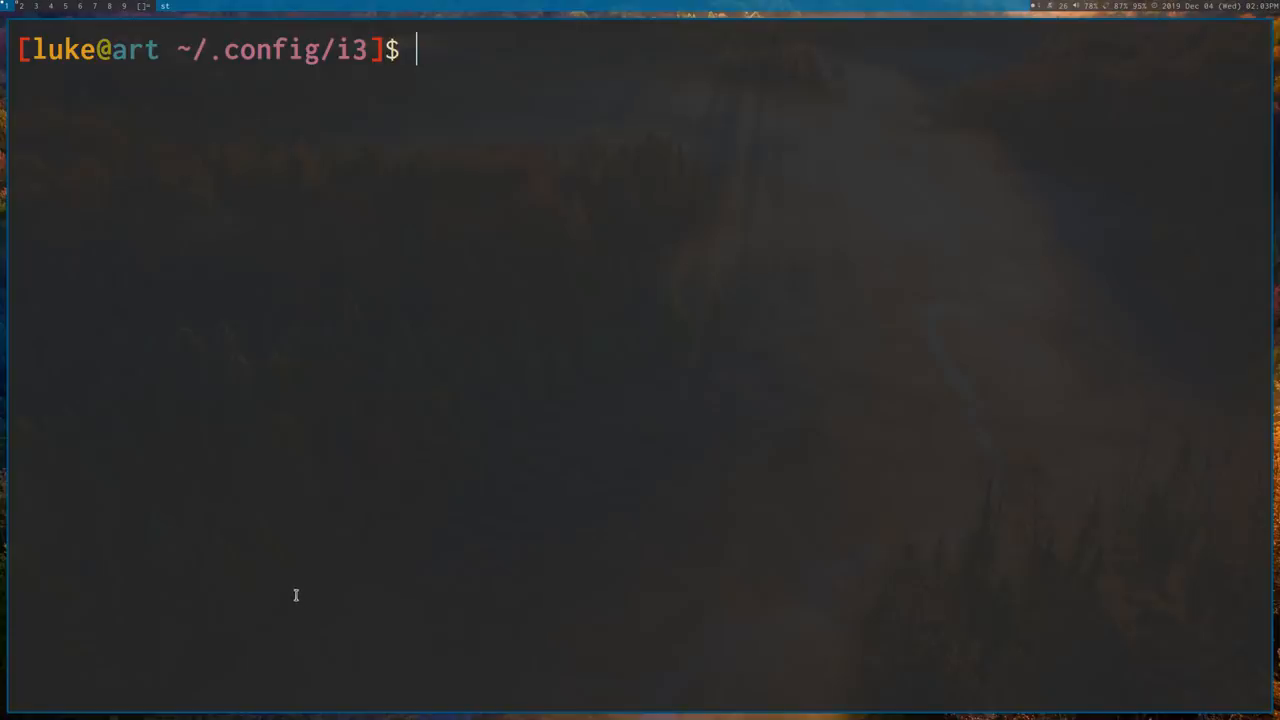
mouse_move(302, 598)
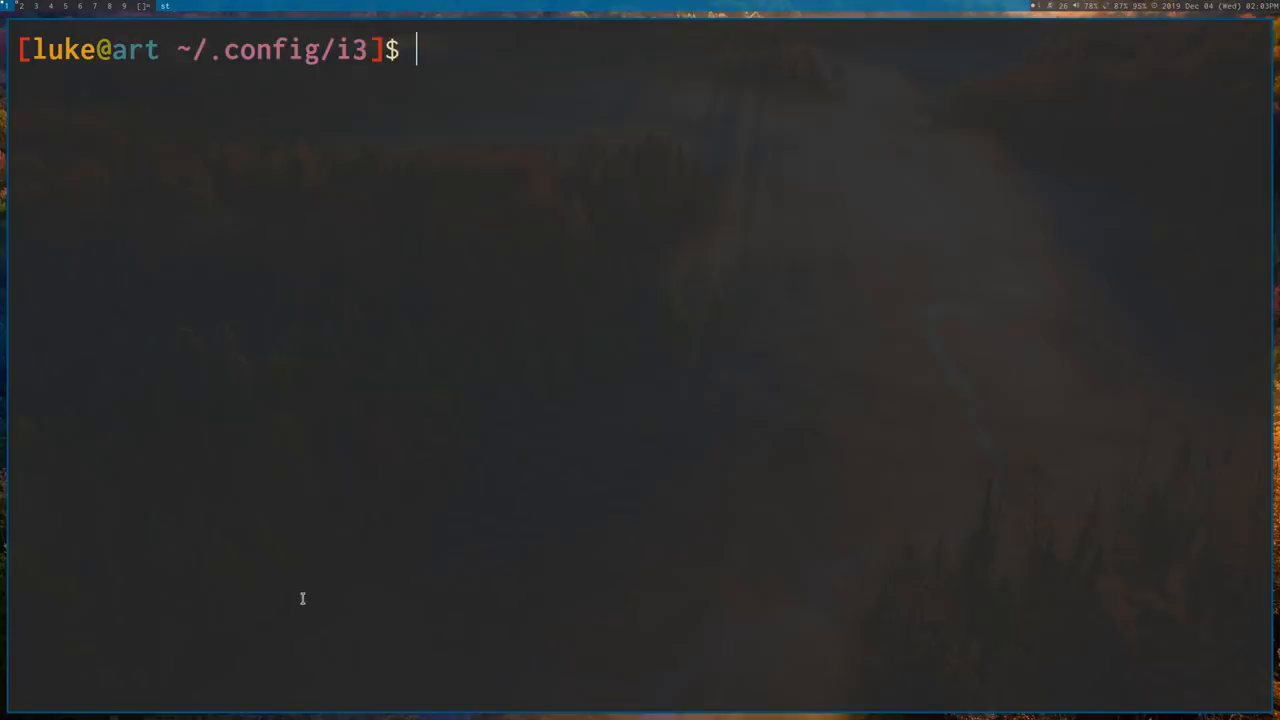